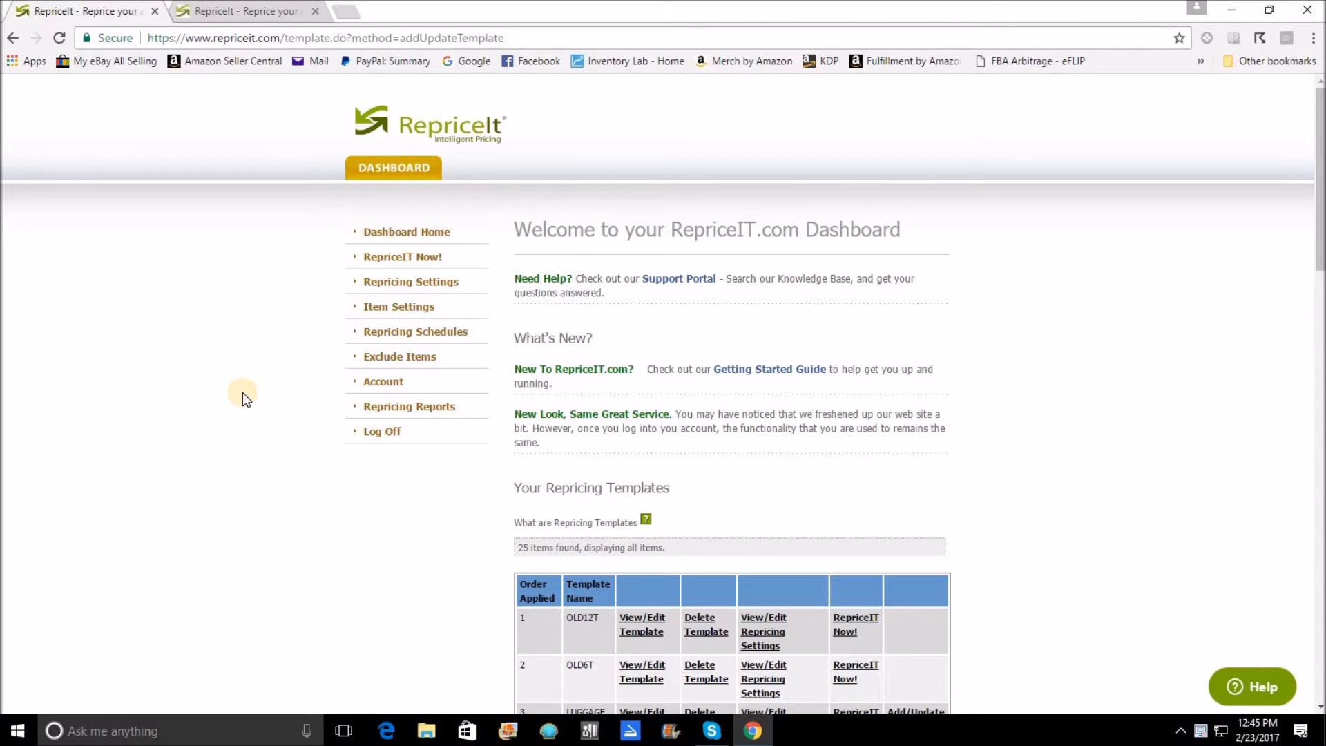
pyautogui.moveTo(275, 433)
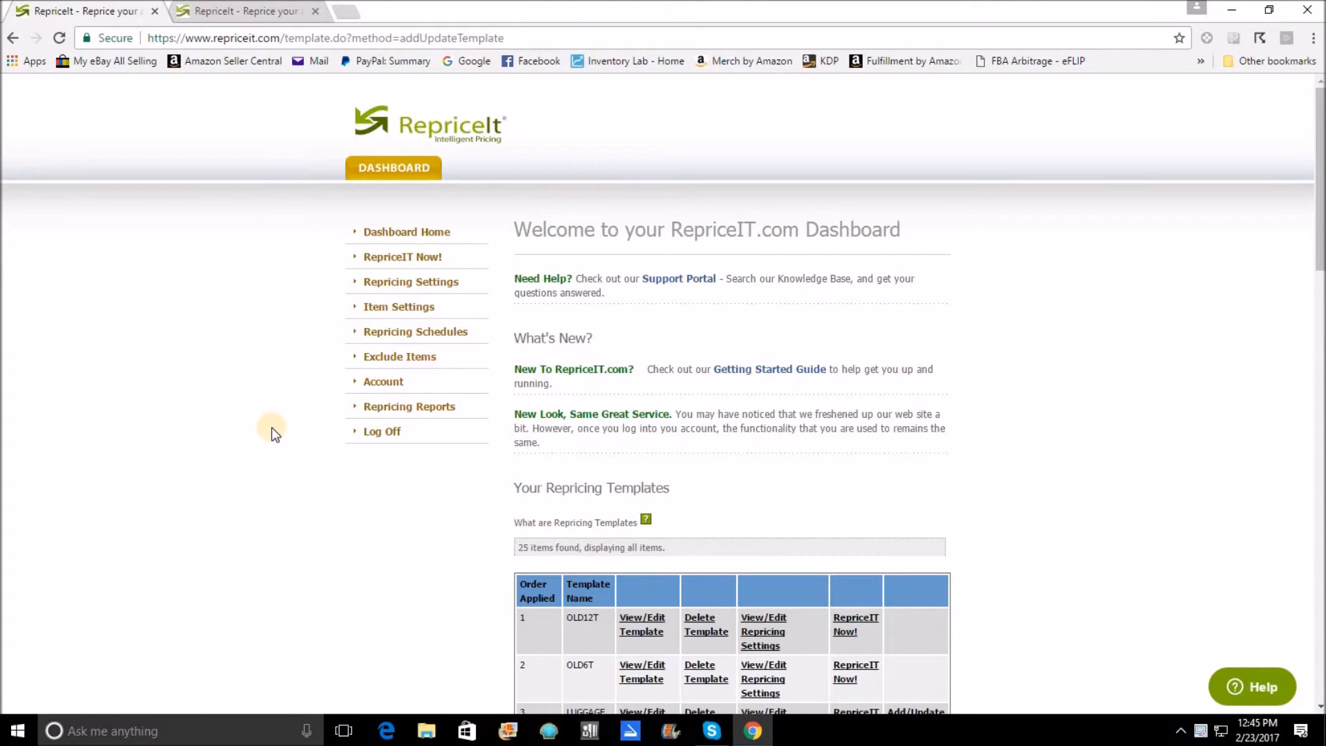
pyautogui.moveTo(738, 506)
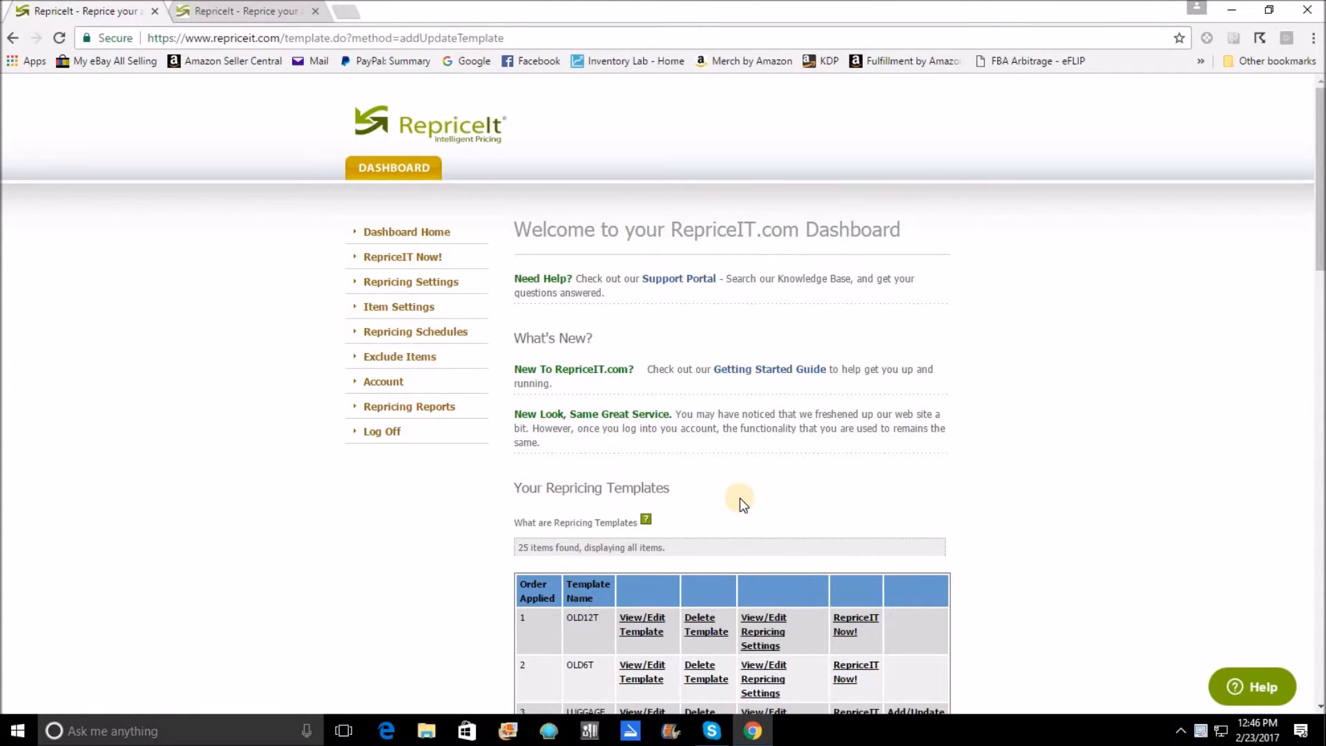
pyautogui.moveTo(812, 493)
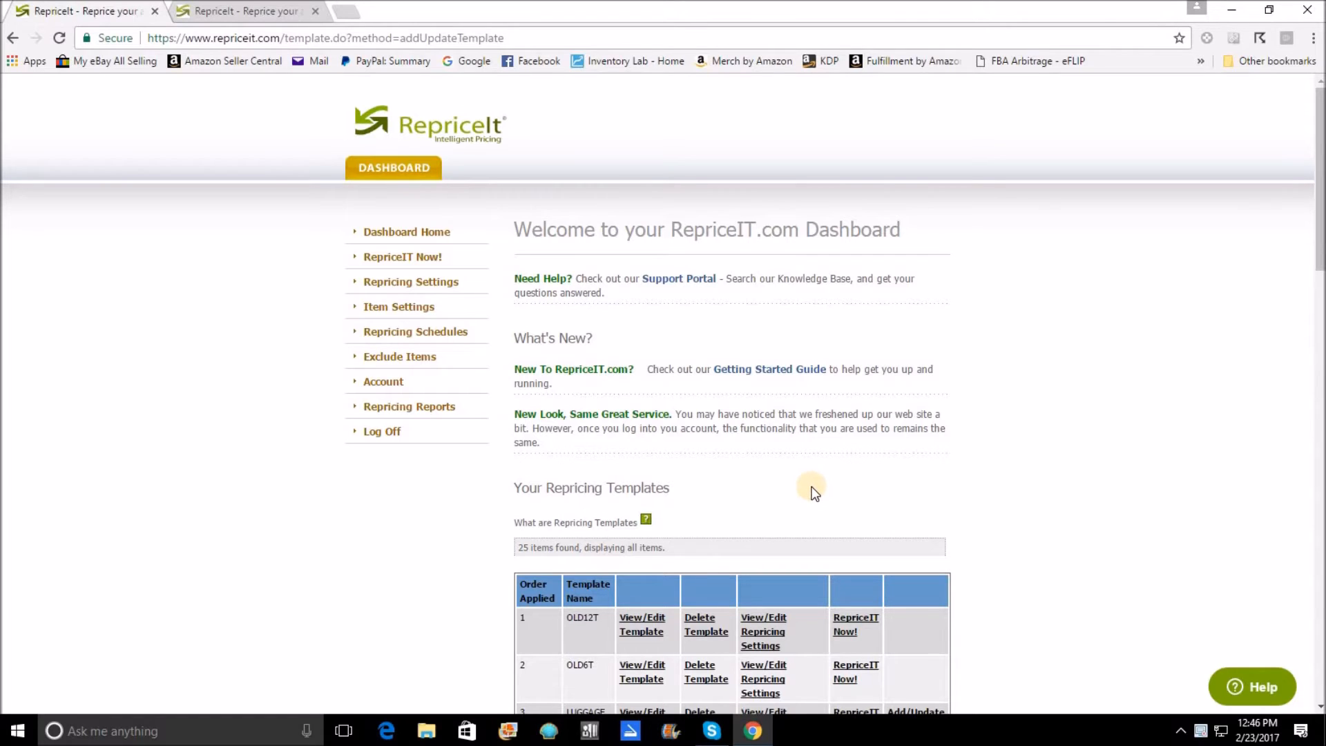
pyautogui.moveTo(971, 545)
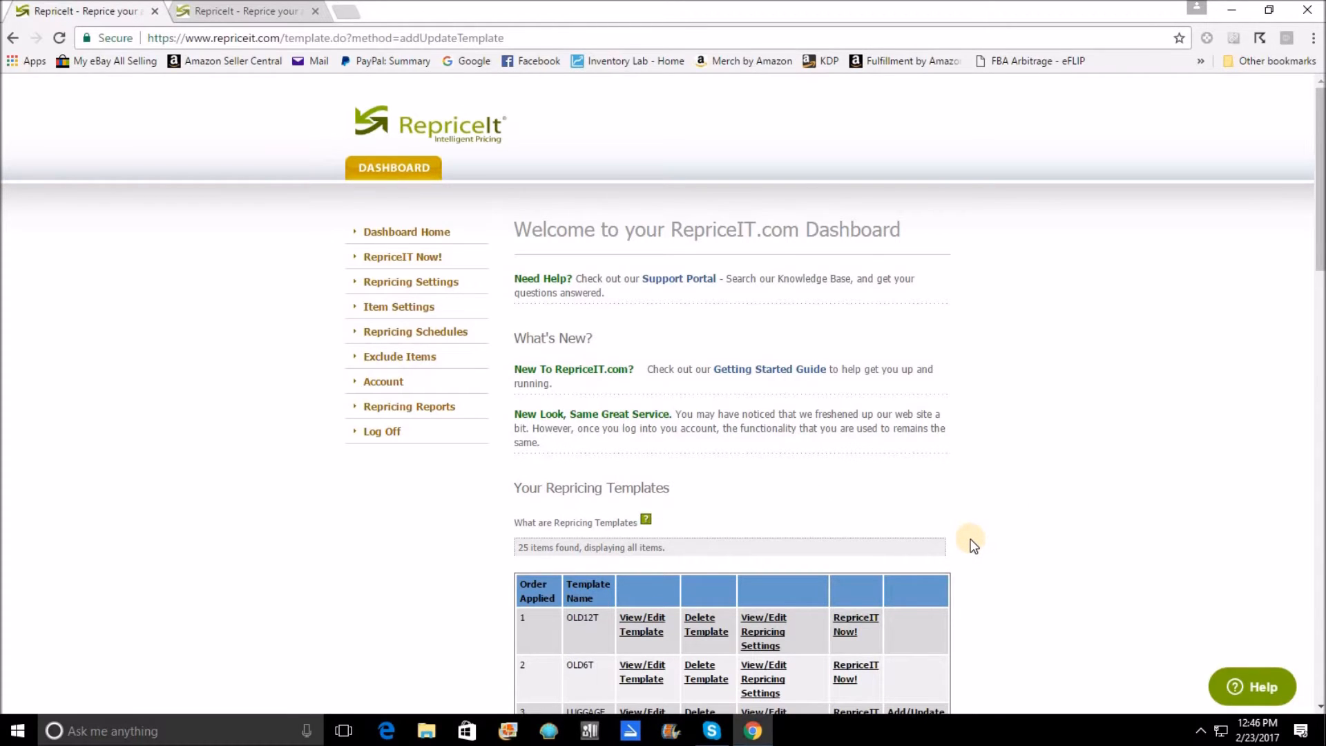
# Scroll the Dashboard down to show templates 10, 11, 999T and random3 with their applied order
pyautogui.scroll(-3)
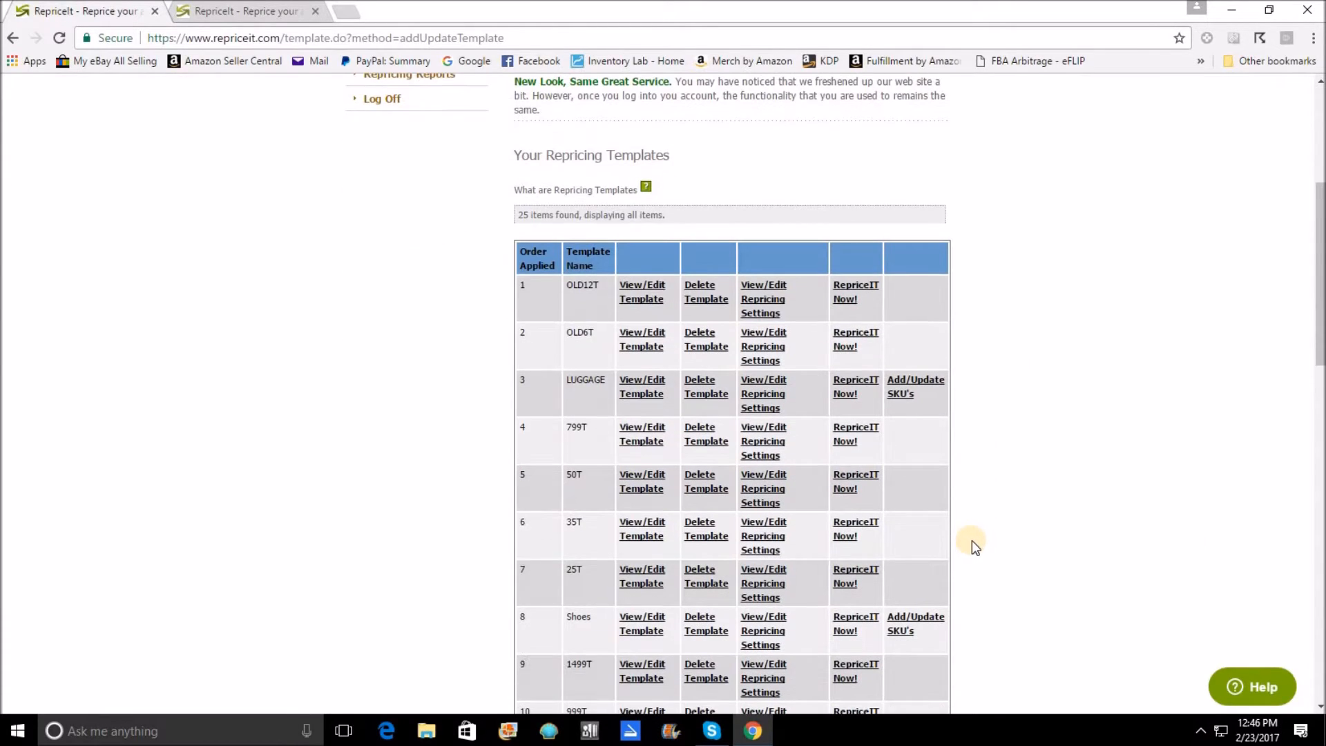
pyautogui.scroll(-3)
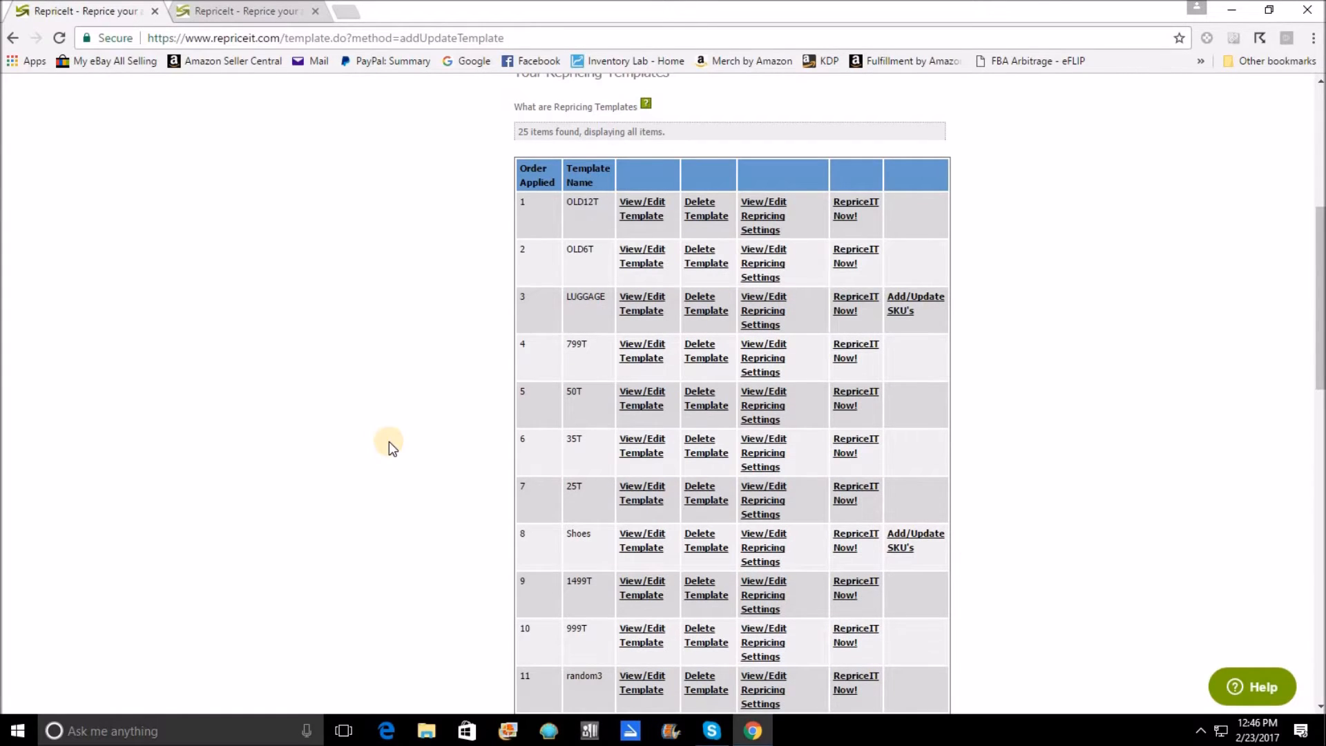
pyautogui.moveTo(459, 297)
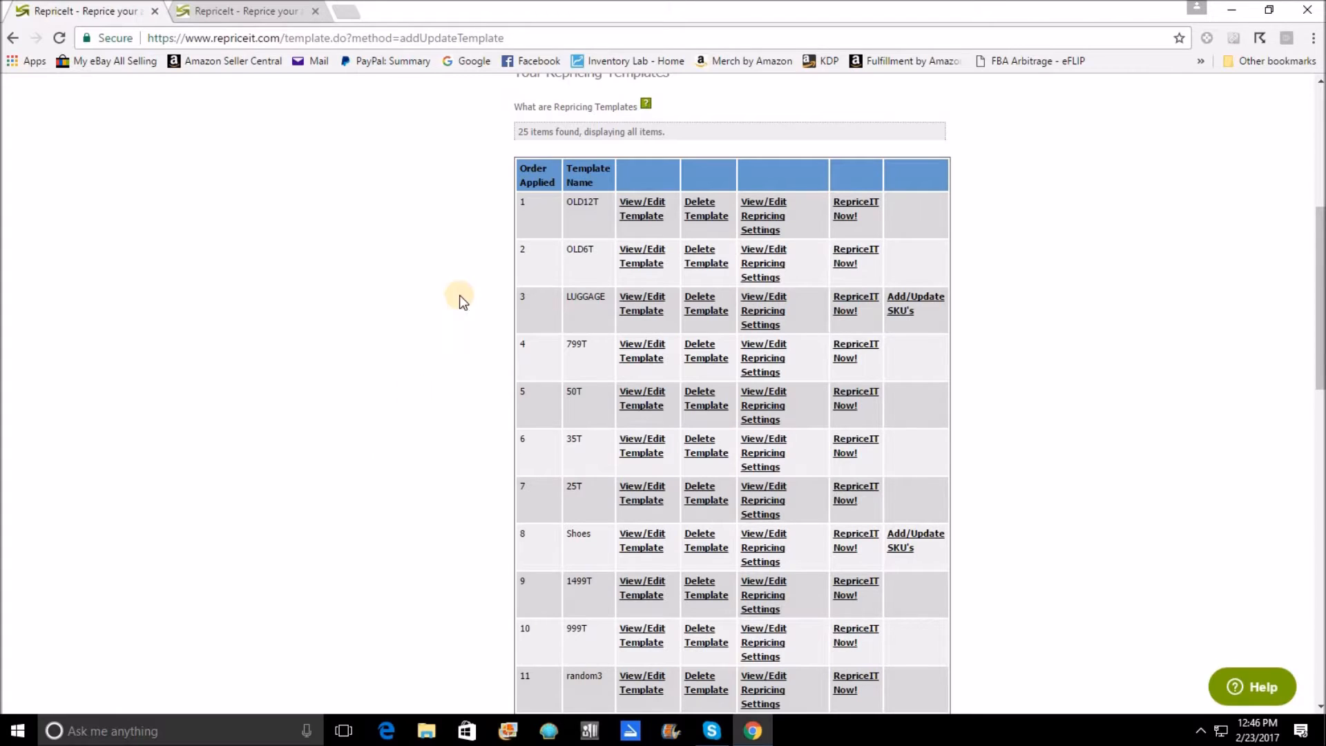
pyautogui.moveTo(558, 581)
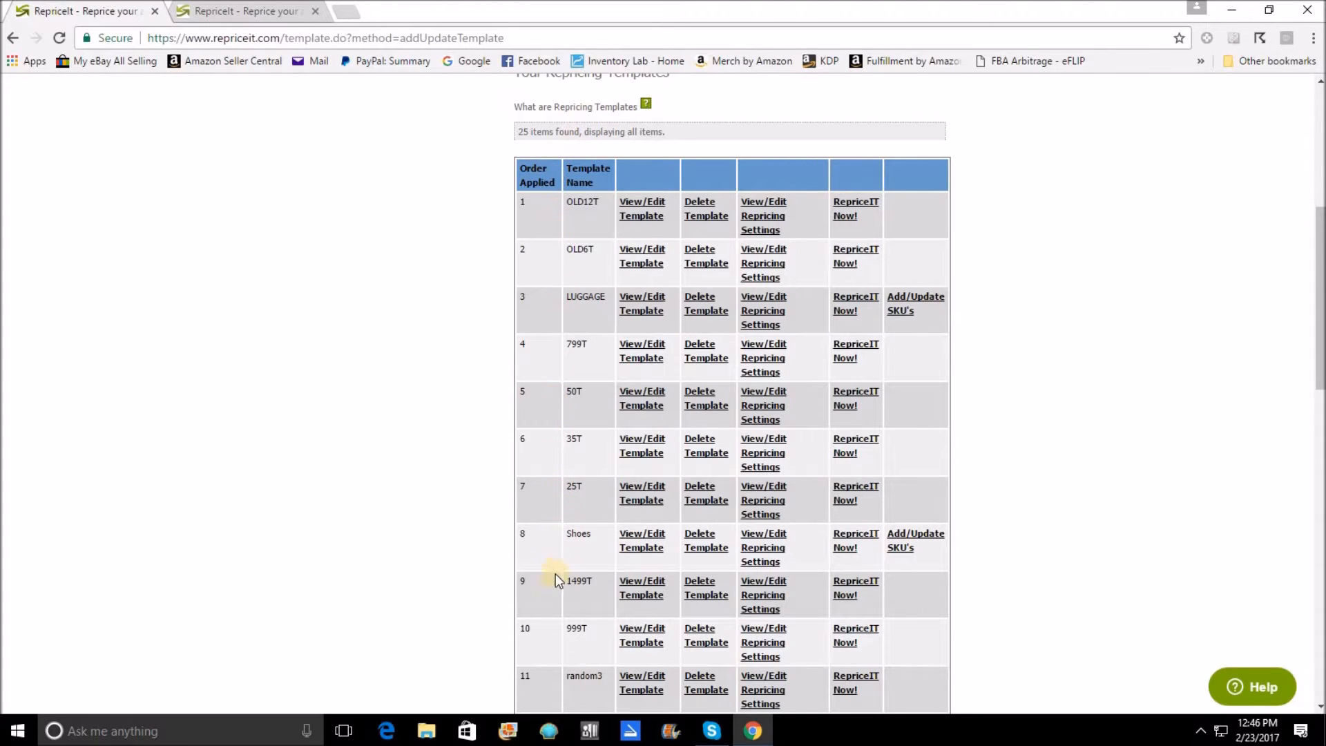
pyautogui.moveTo(565, 636)
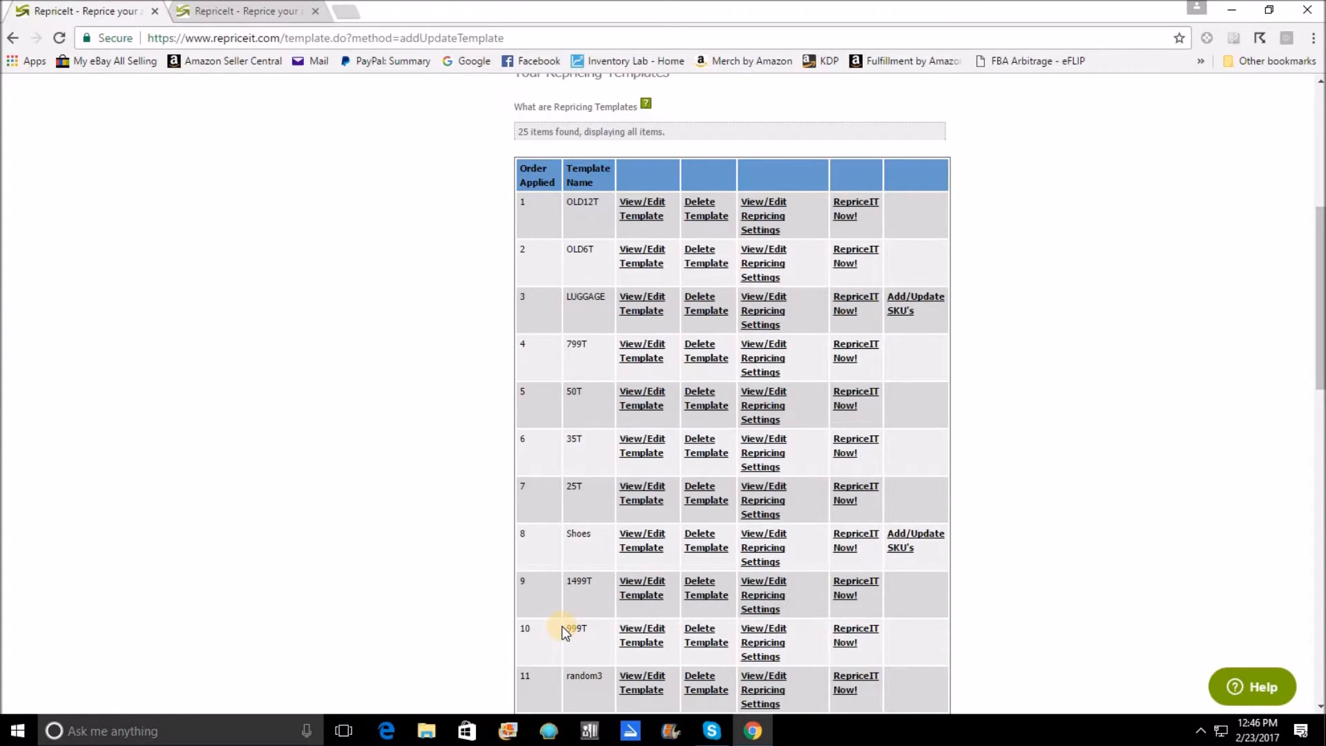
pyautogui.moveTo(653, 434)
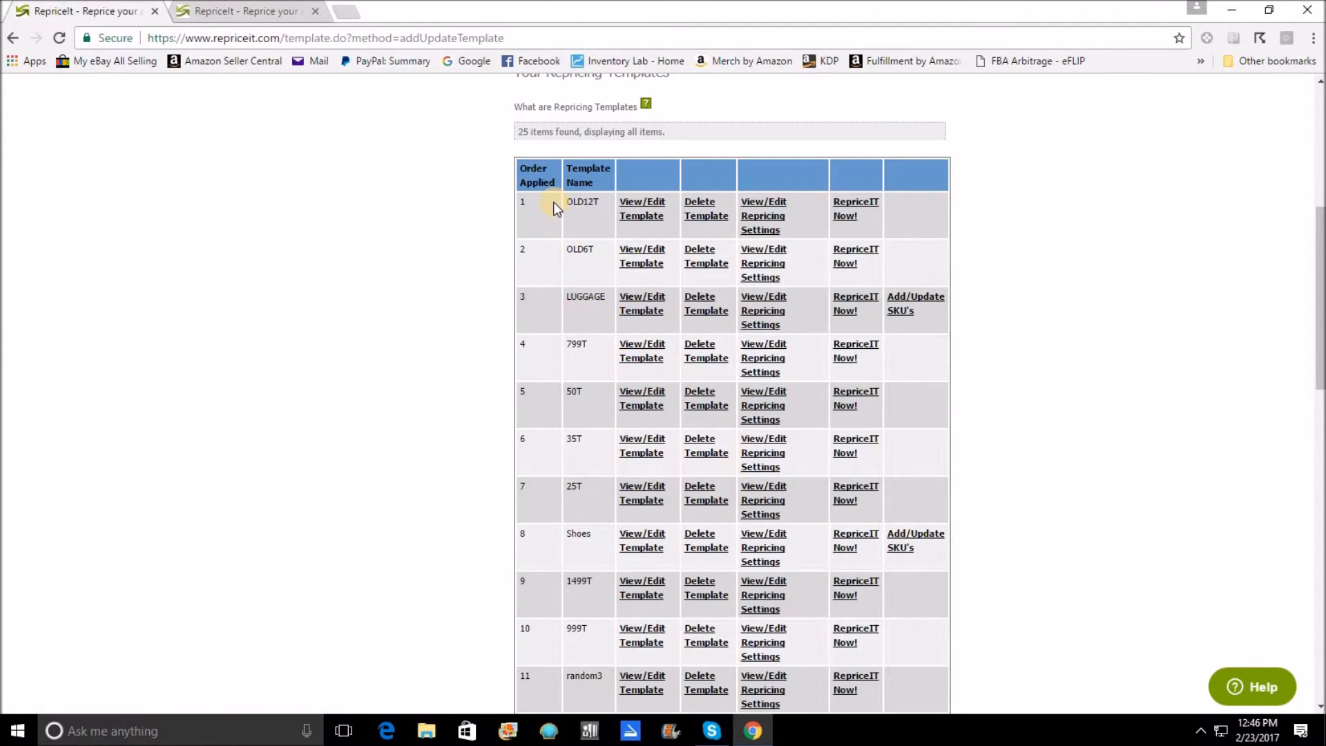
pyautogui.moveTo(555, 206)
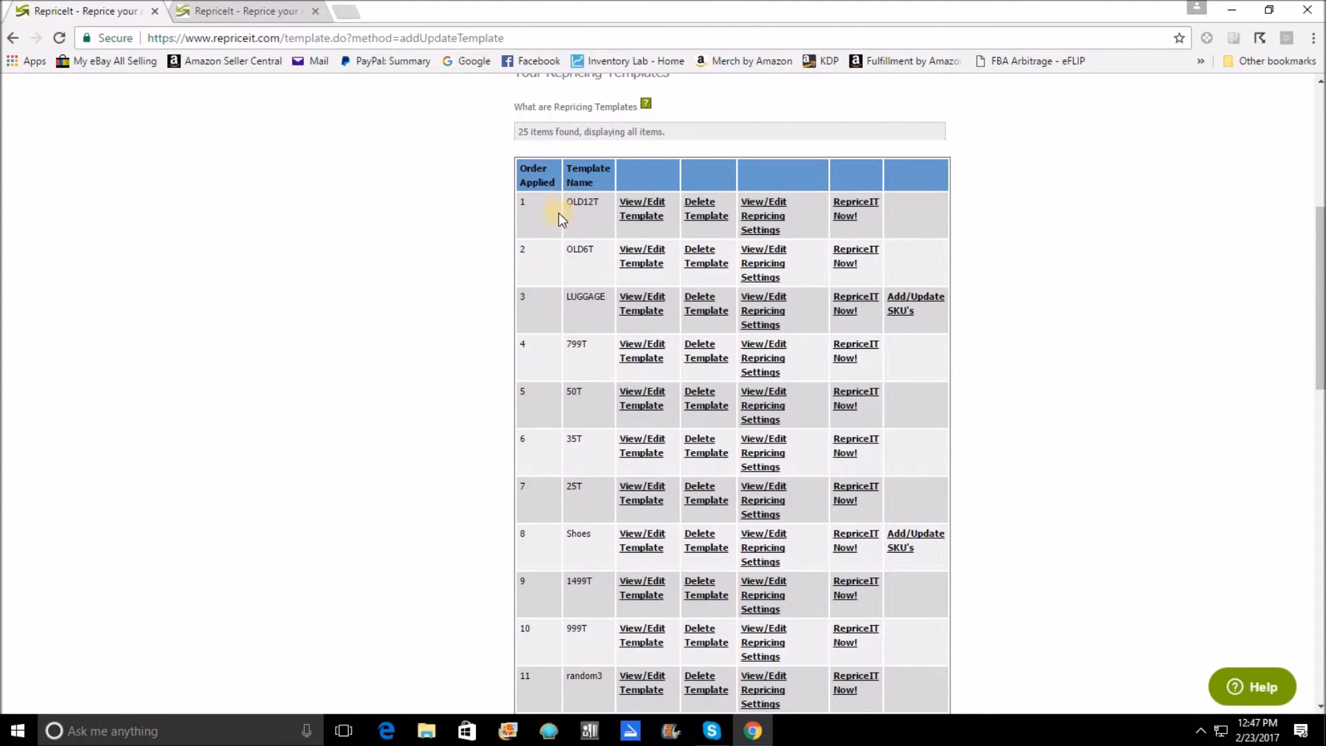
pyautogui.moveTo(565, 286)
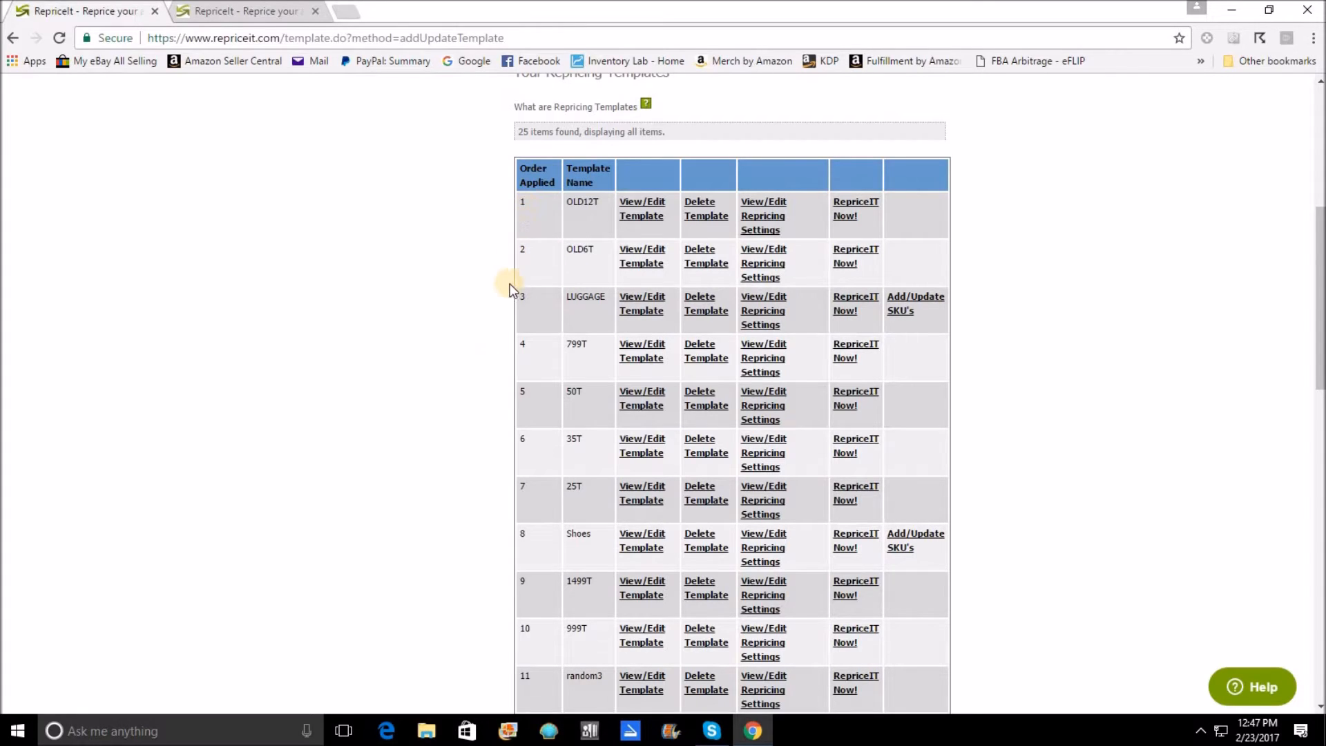
pyautogui.moveTo(520, 643)
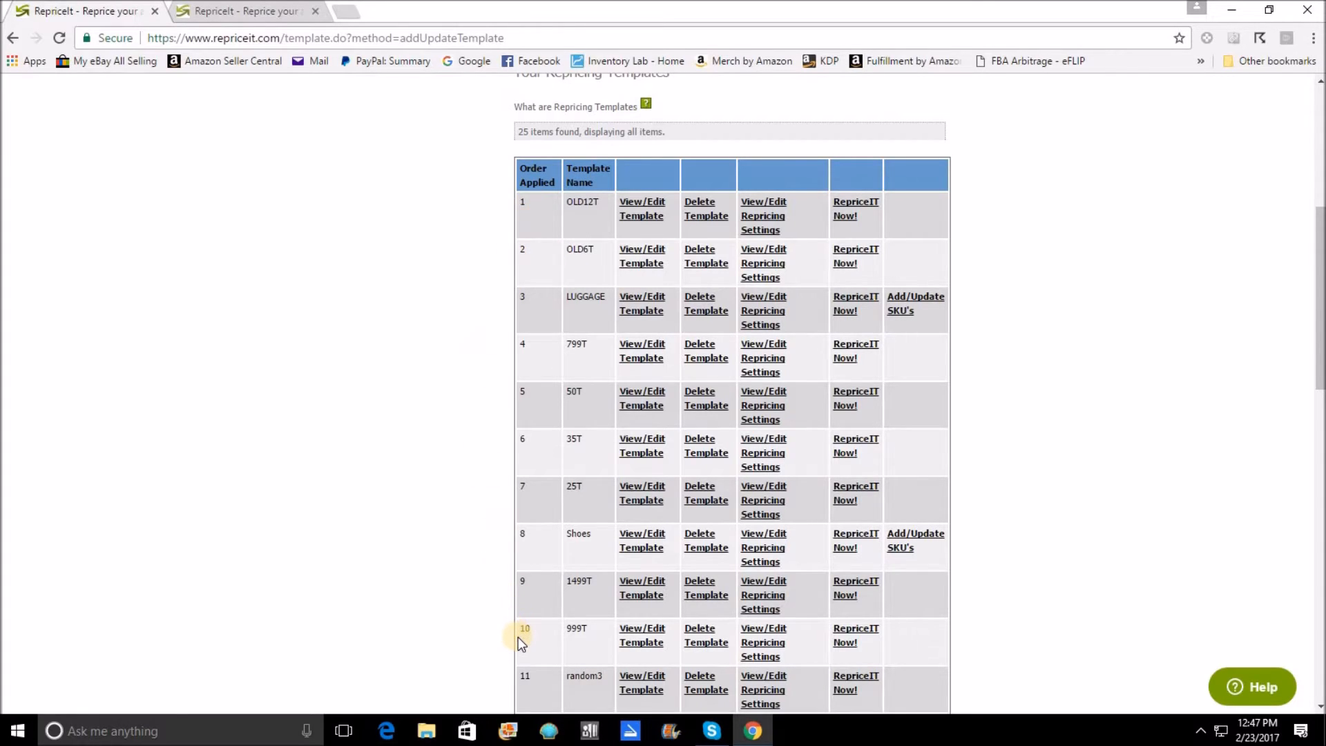
pyautogui.moveTo(528, 224)
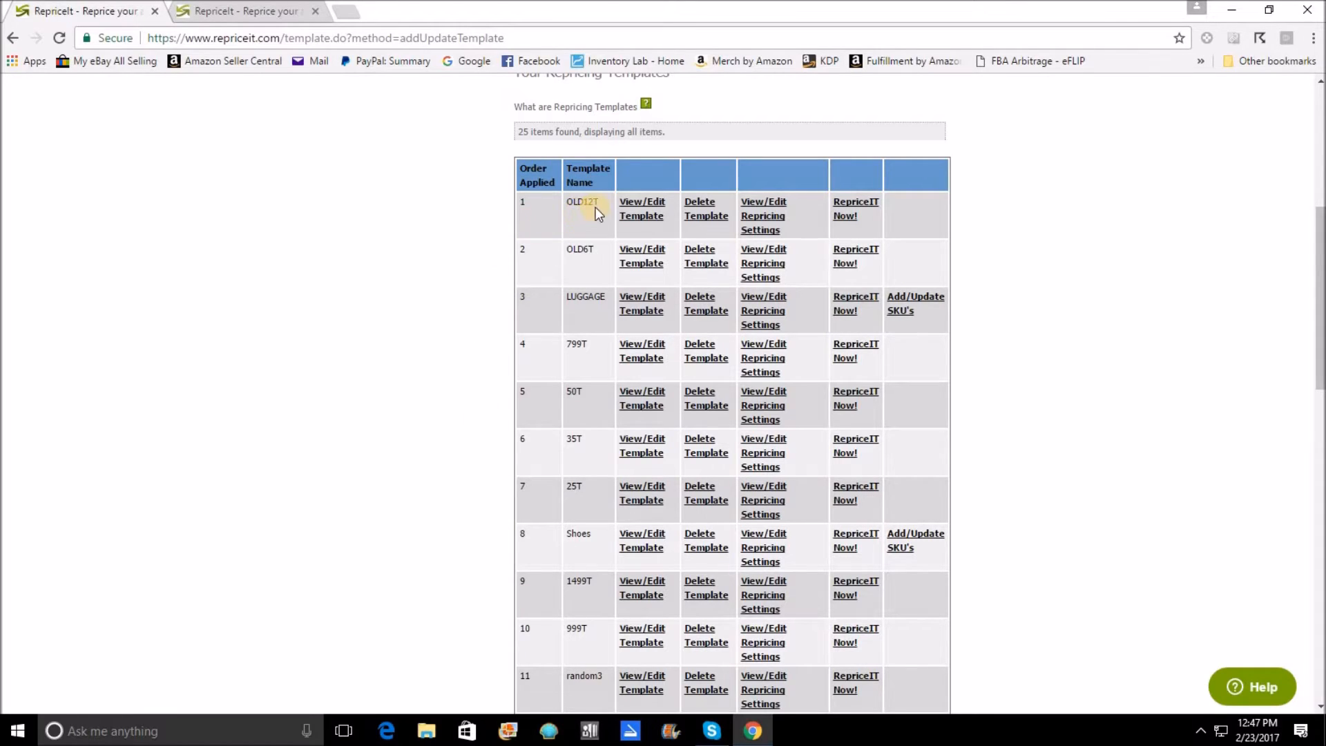
pyautogui.click(641, 208)
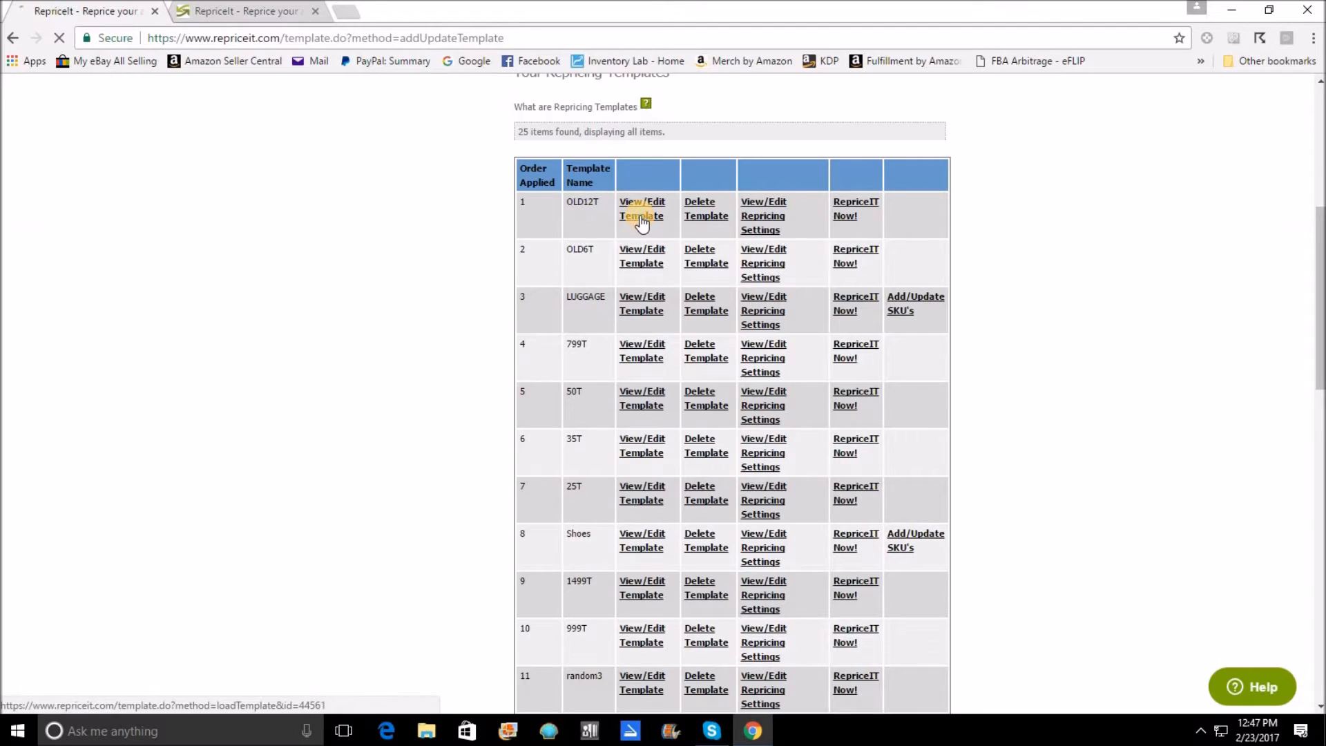
pyautogui.click(641, 208)
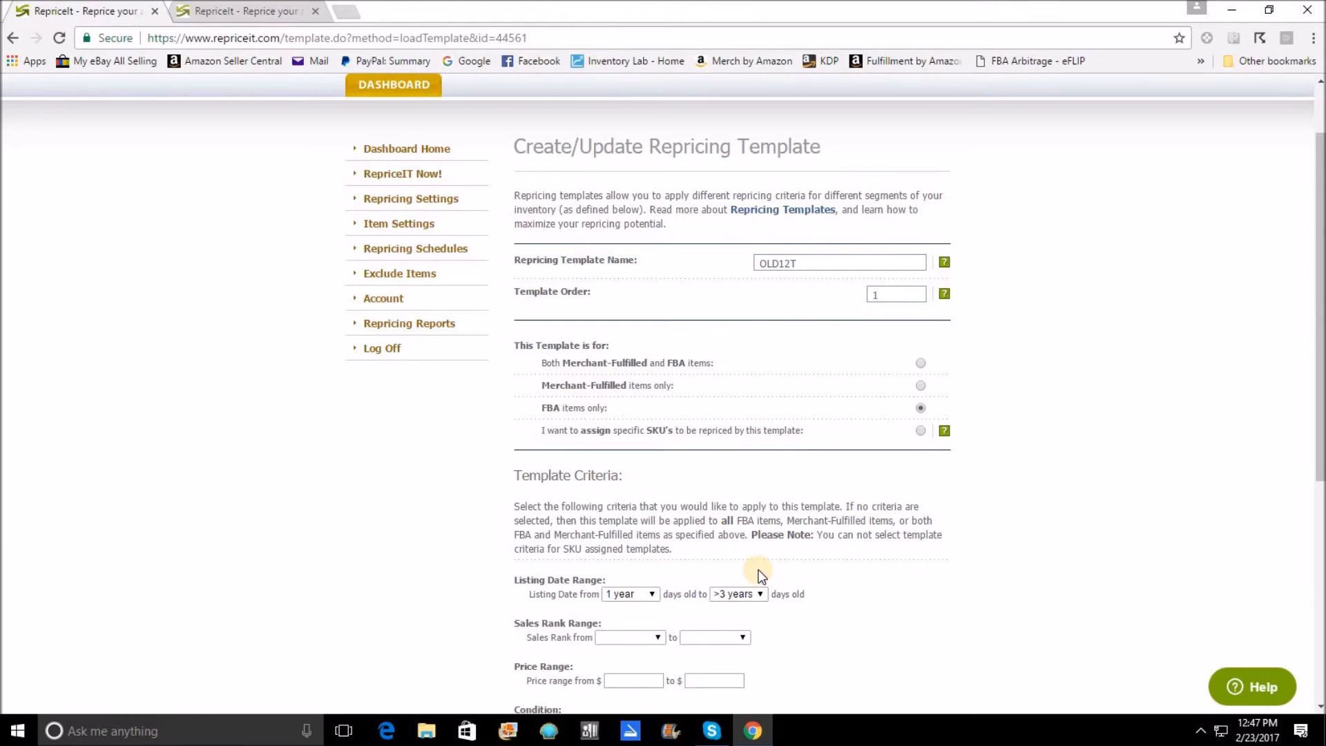
pyautogui.moveTo(393, 83)
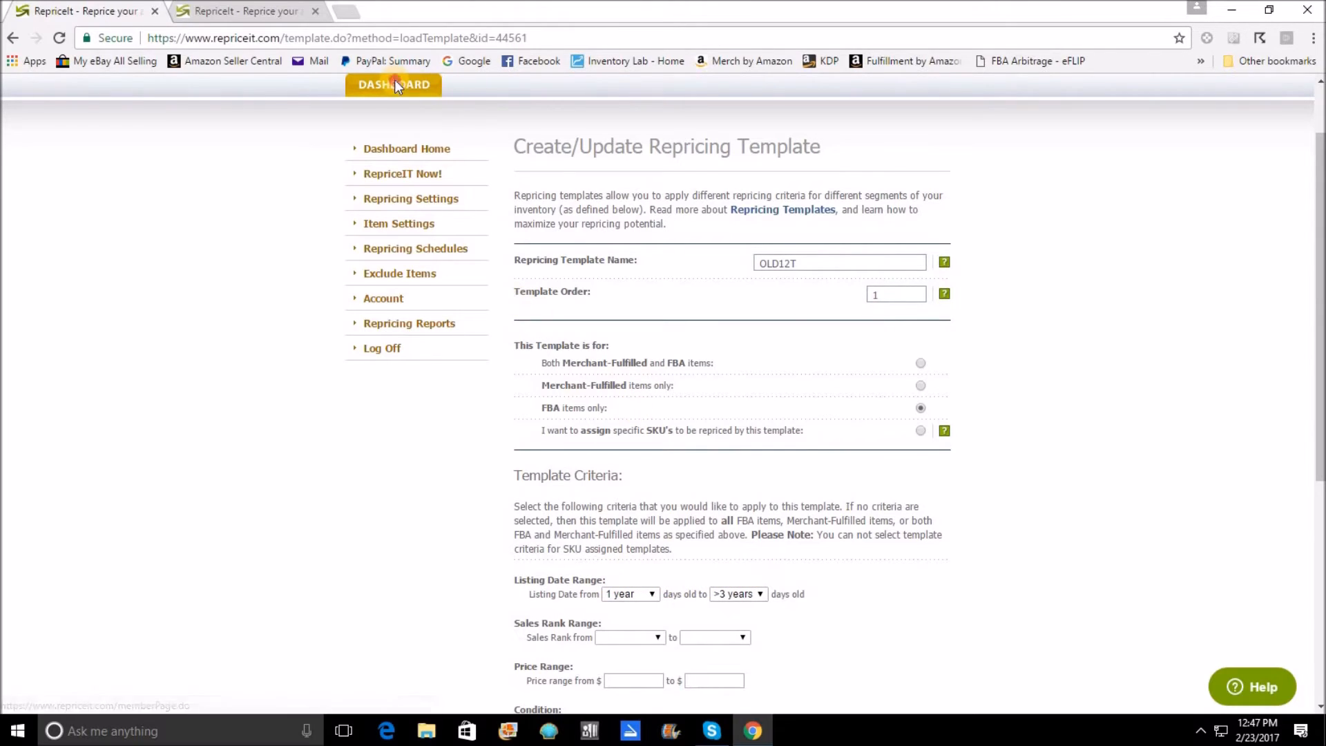
pyautogui.click(393, 84)
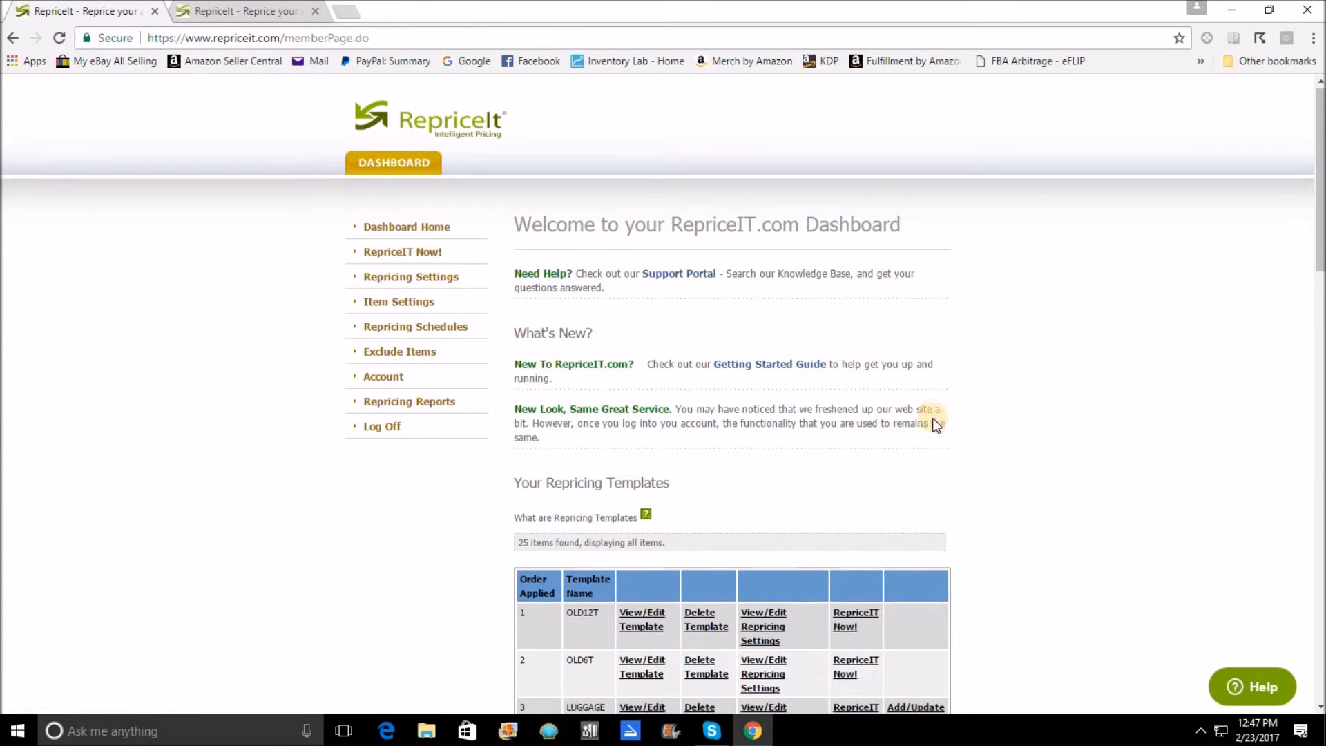
pyautogui.scroll(-3)
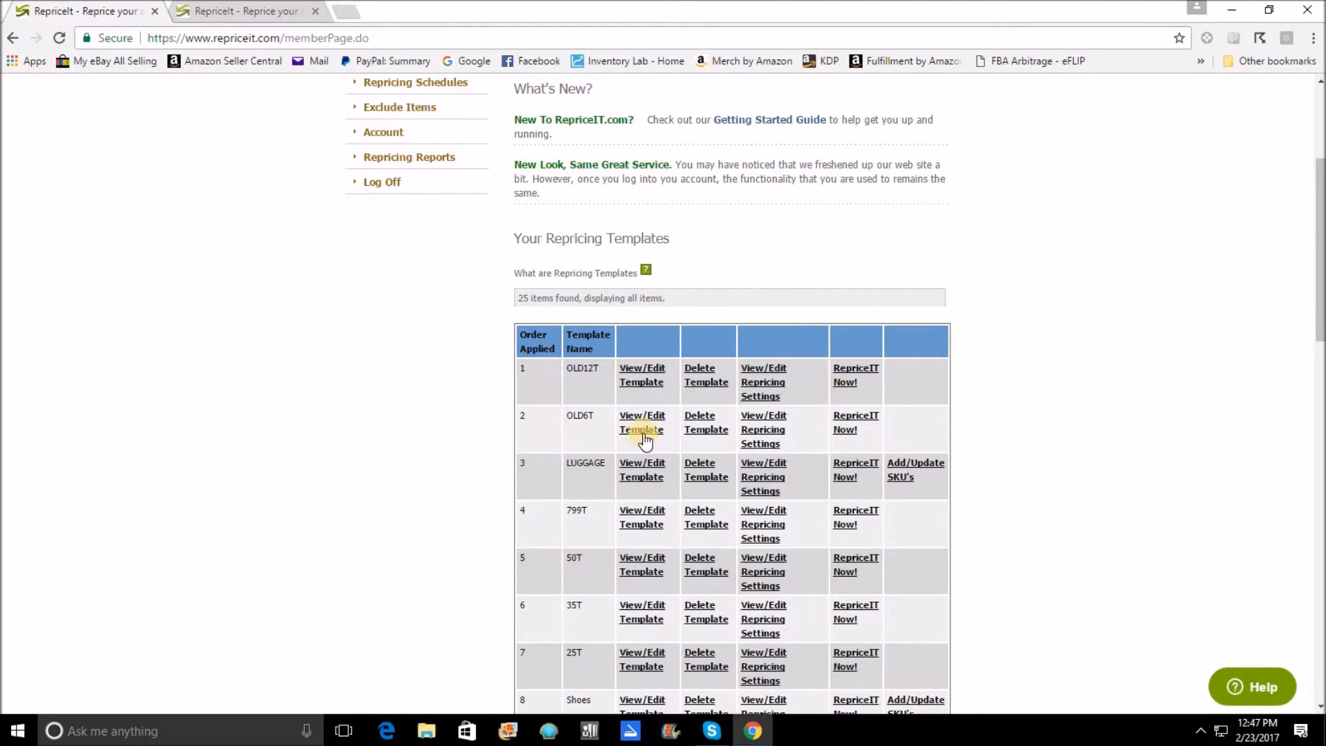
pyautogui.click(641, 422)
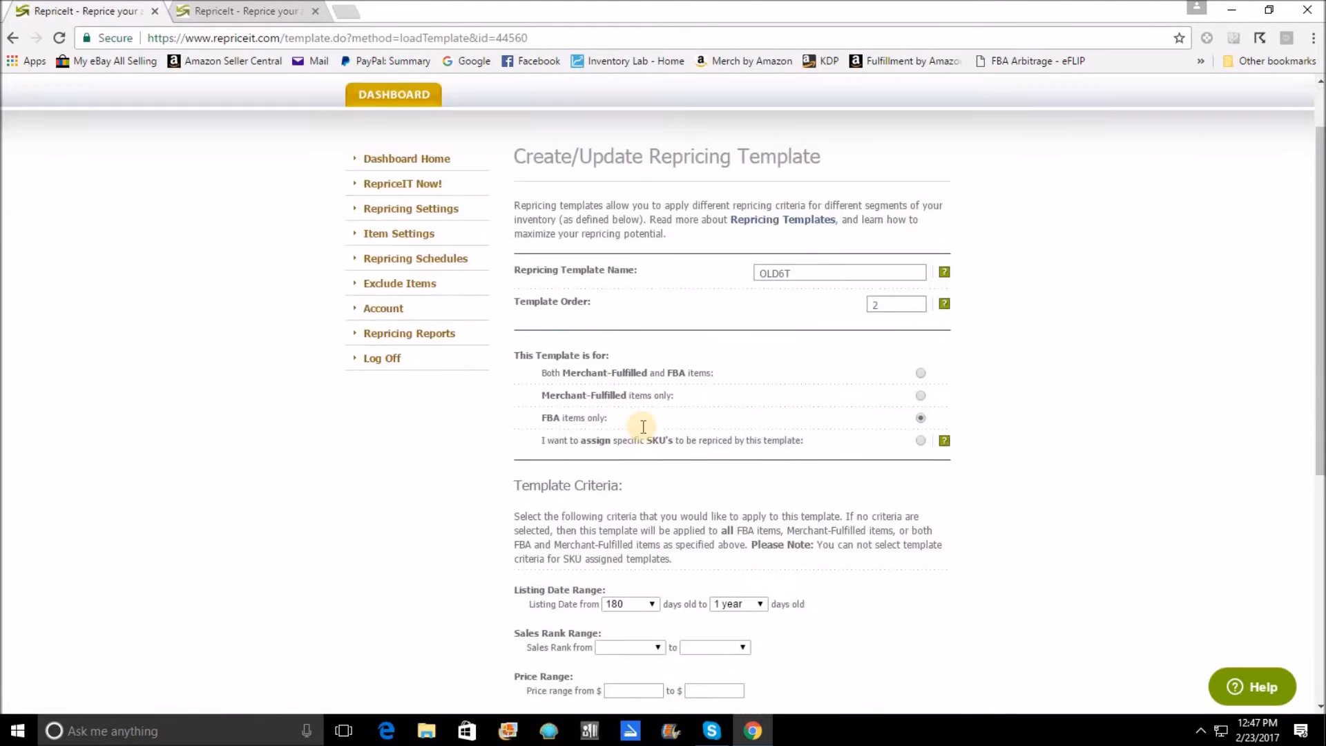
pyautogui.scroll(-3)
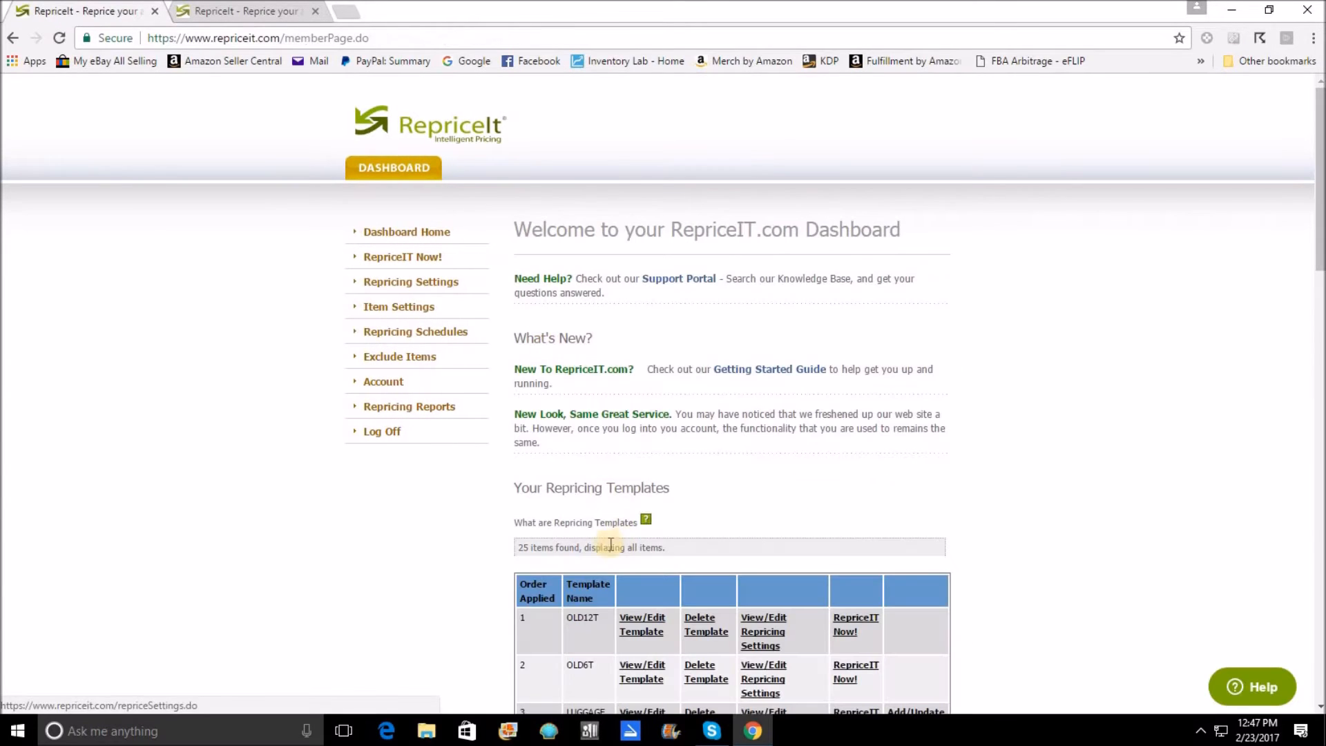
pyautogui.moveTo(600, 610)
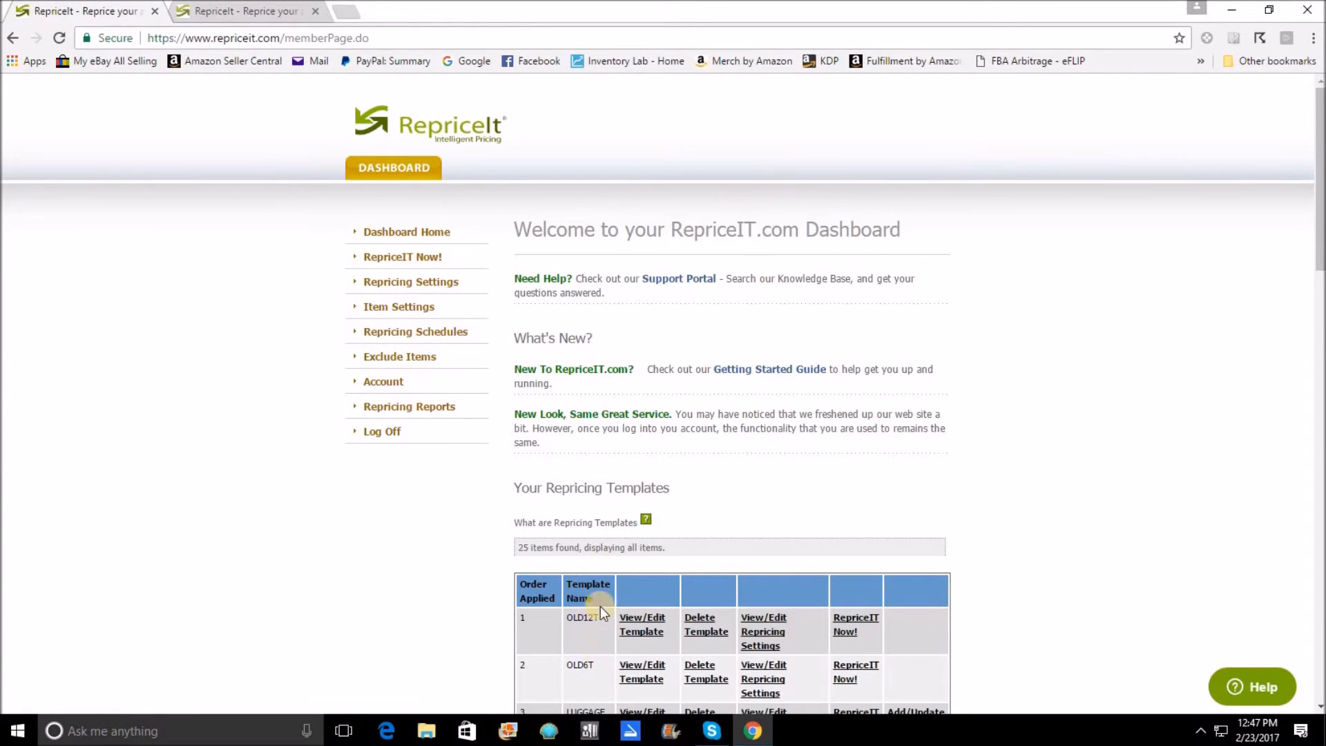
pyautogui.scroll(-3)
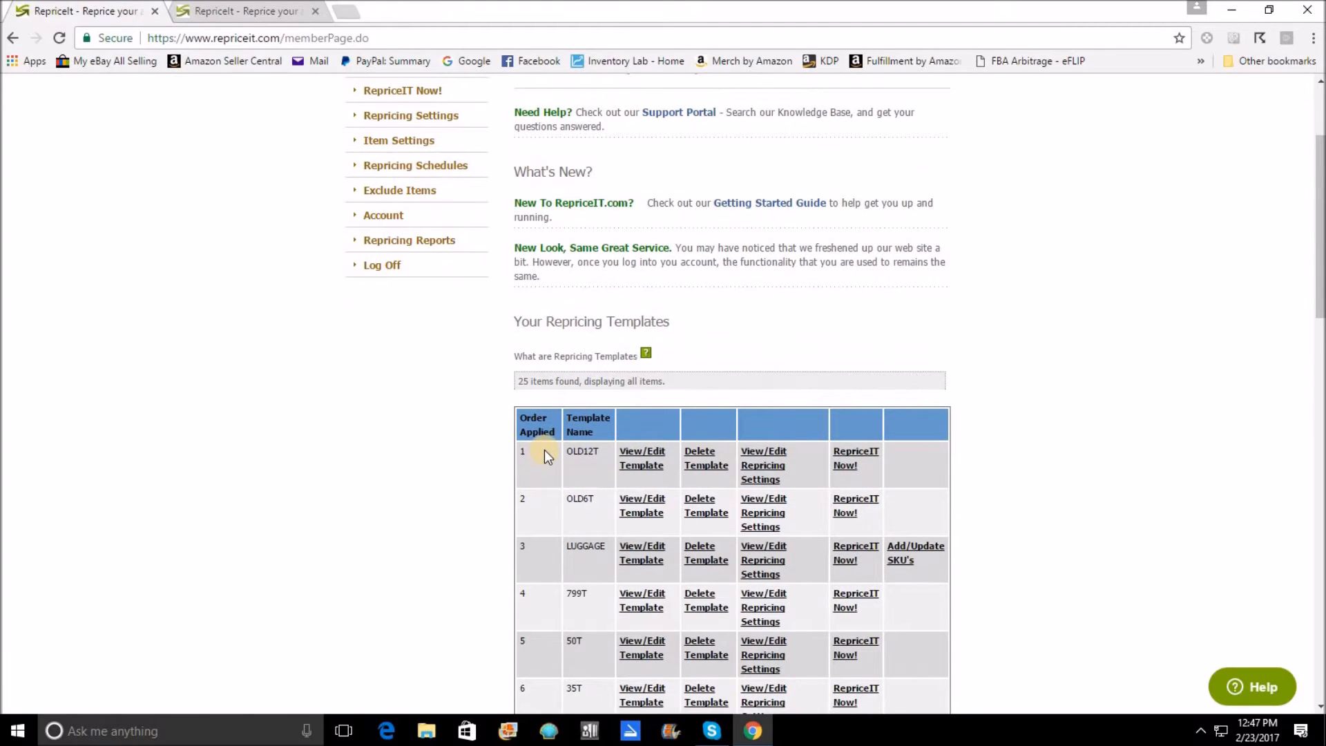
pyautogui.moveTo(549, 516)
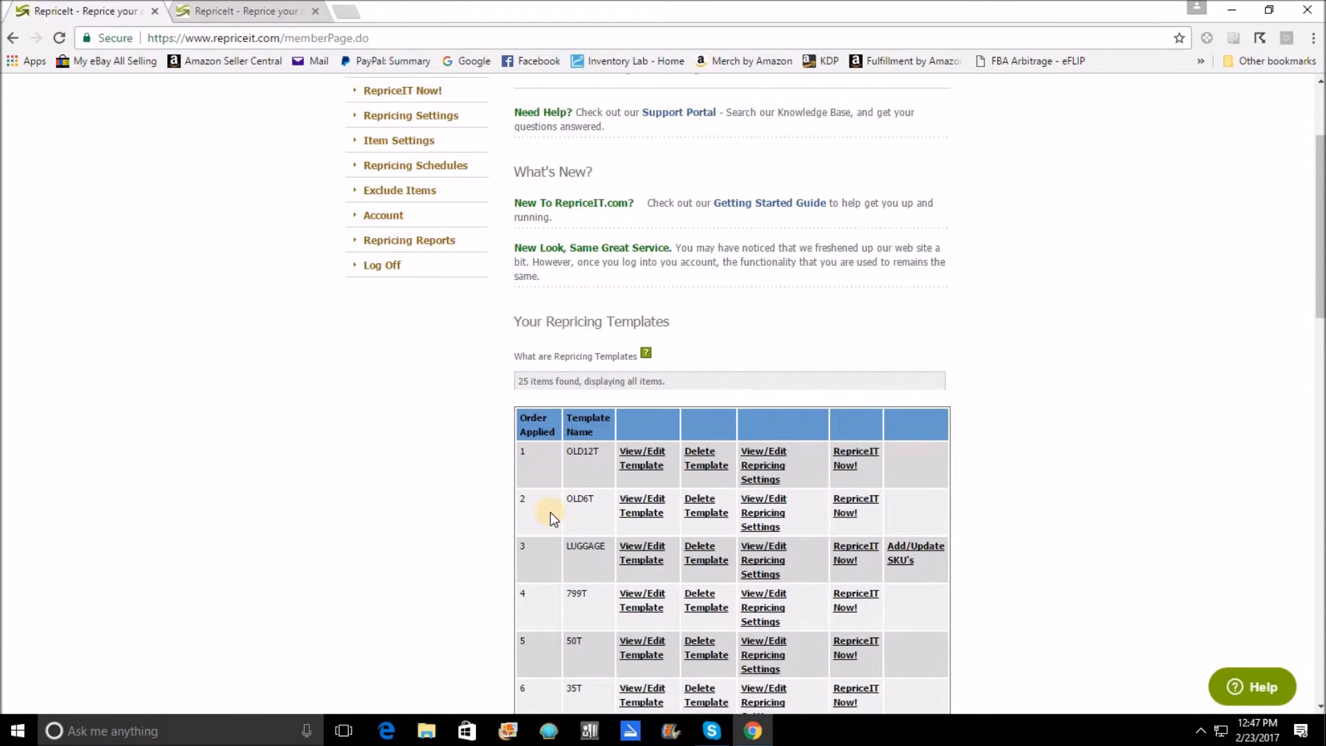
pyautogui.moveTo(535, 494)
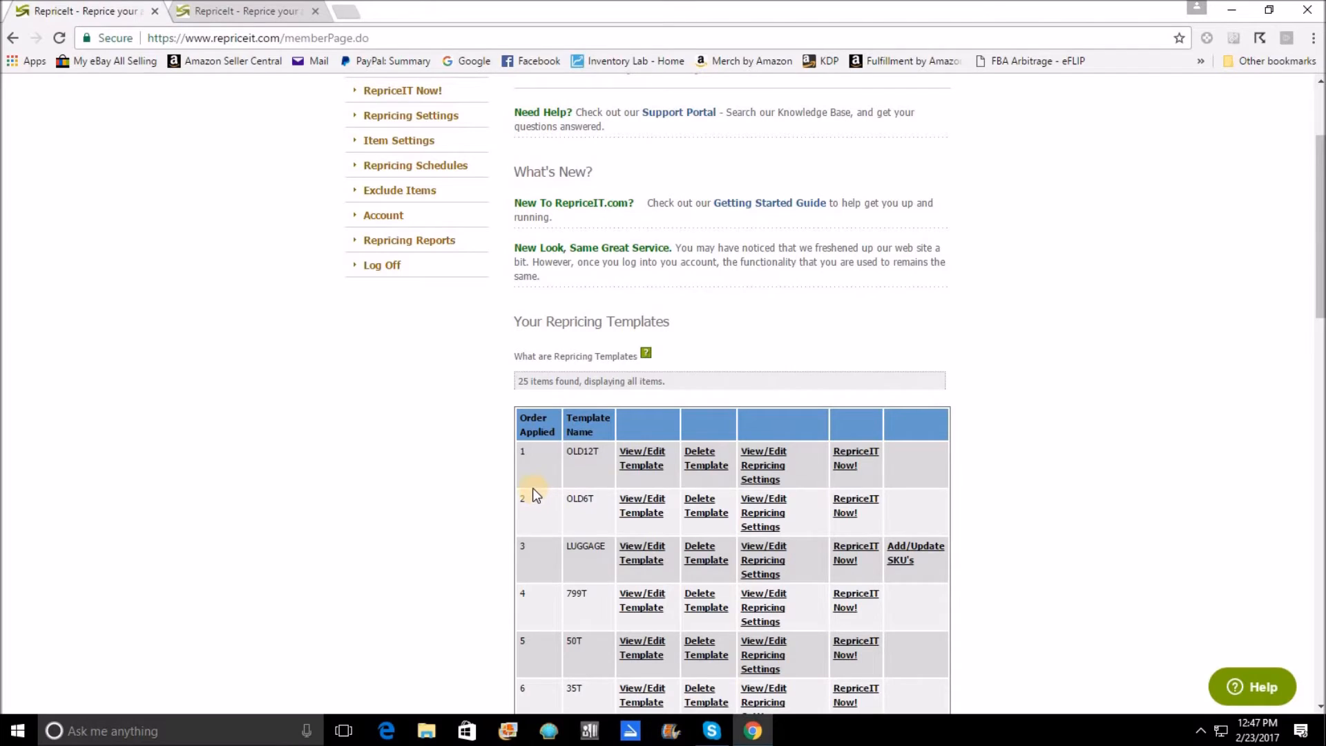
pyautogui.moveTo(564, 470)
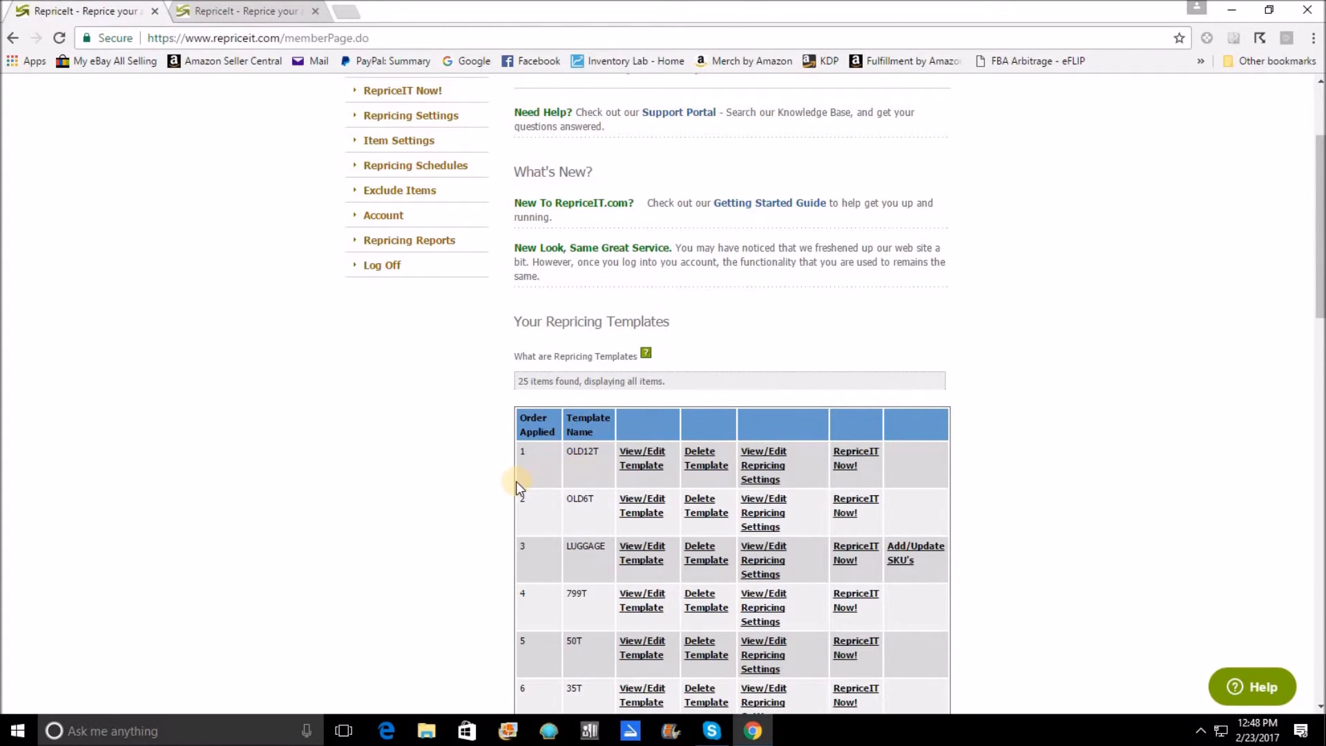
pyautogui.moveTo(533, 525)
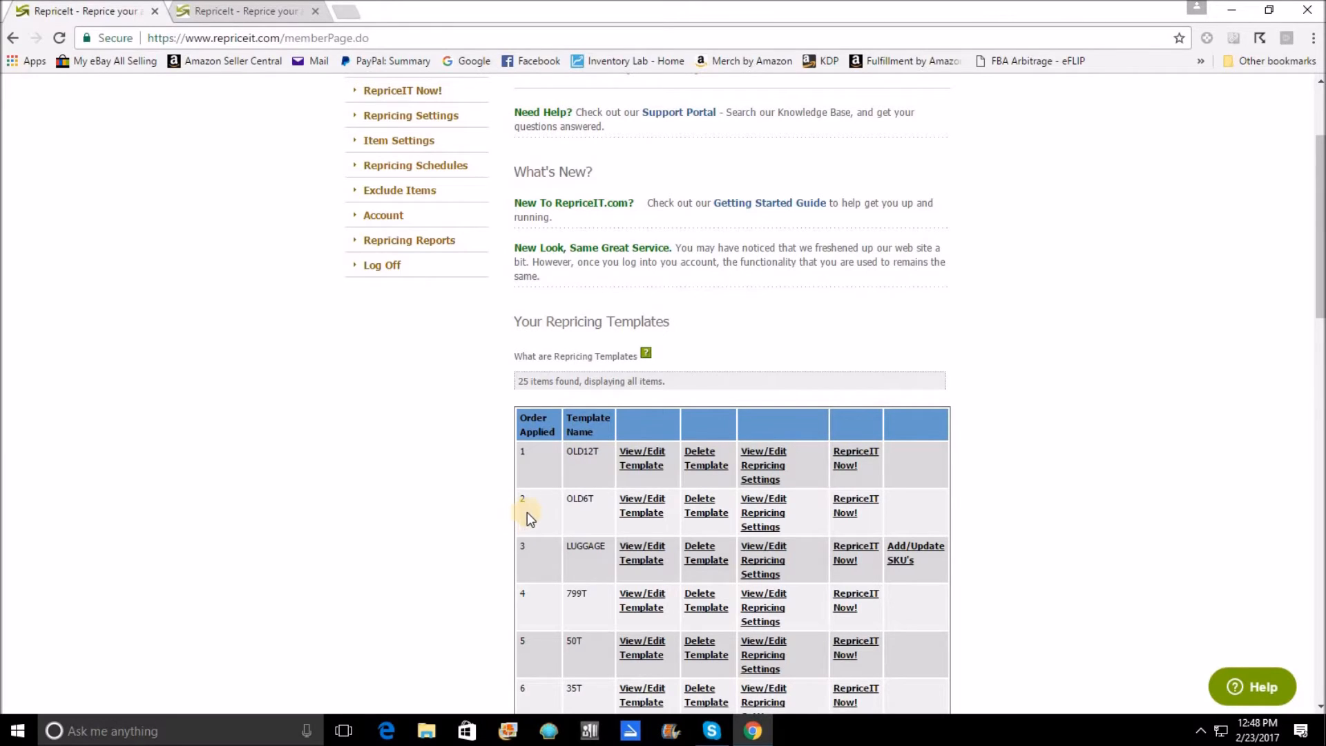
pyautogui.moveTo(540, 522)
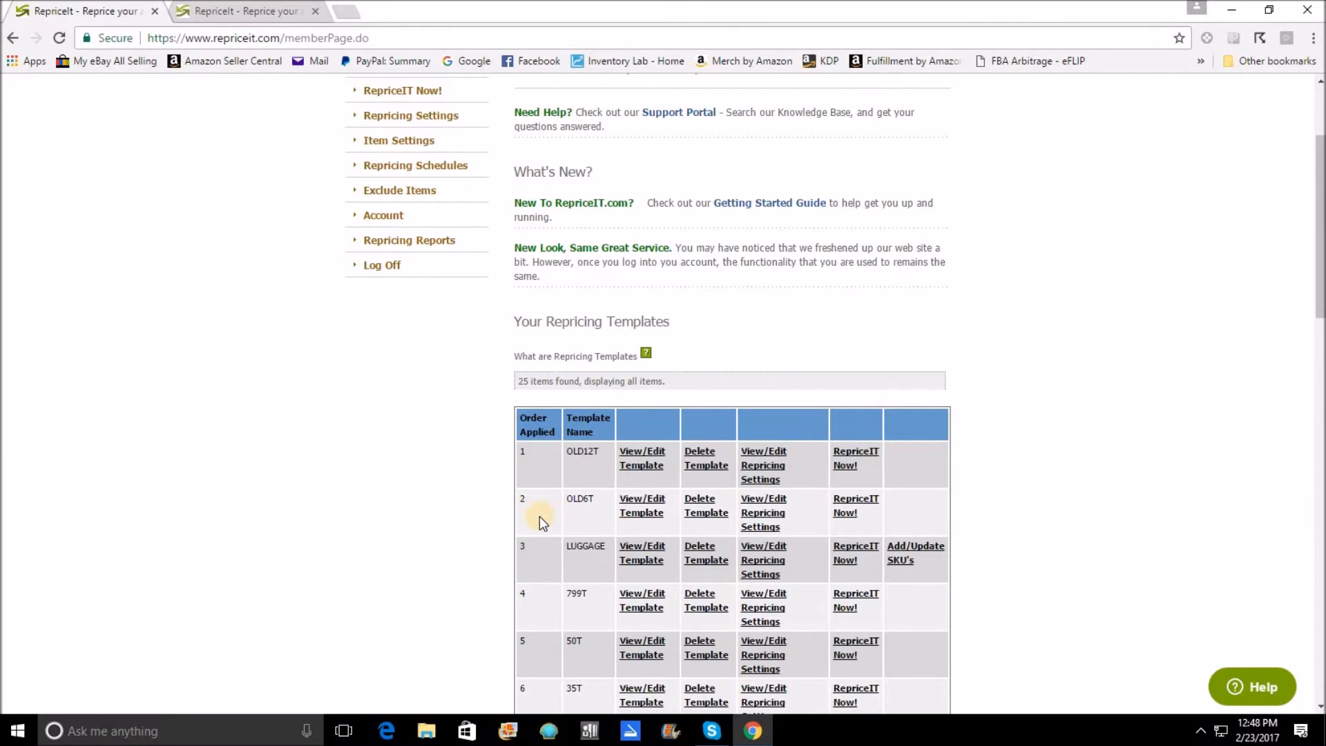
pyautogui.moveTo(551, 526)
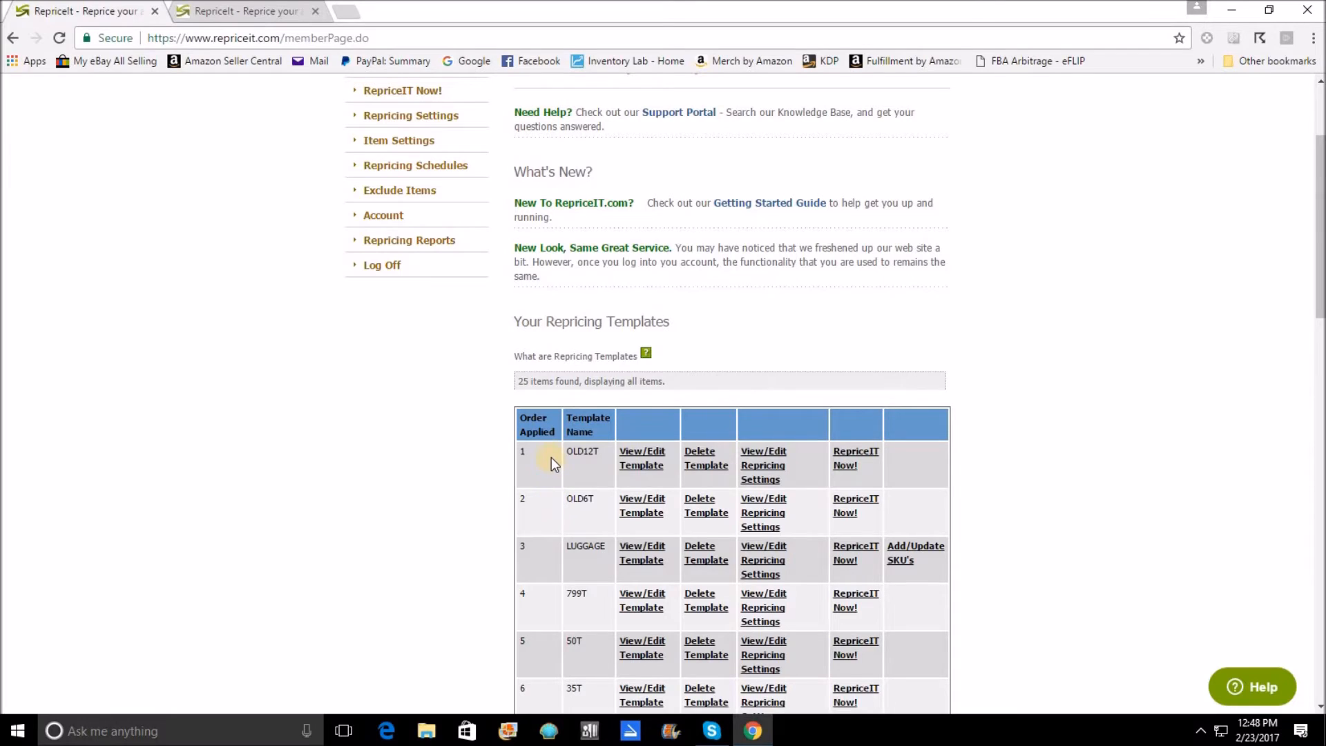
pyautogui.moveTo(550, 516)
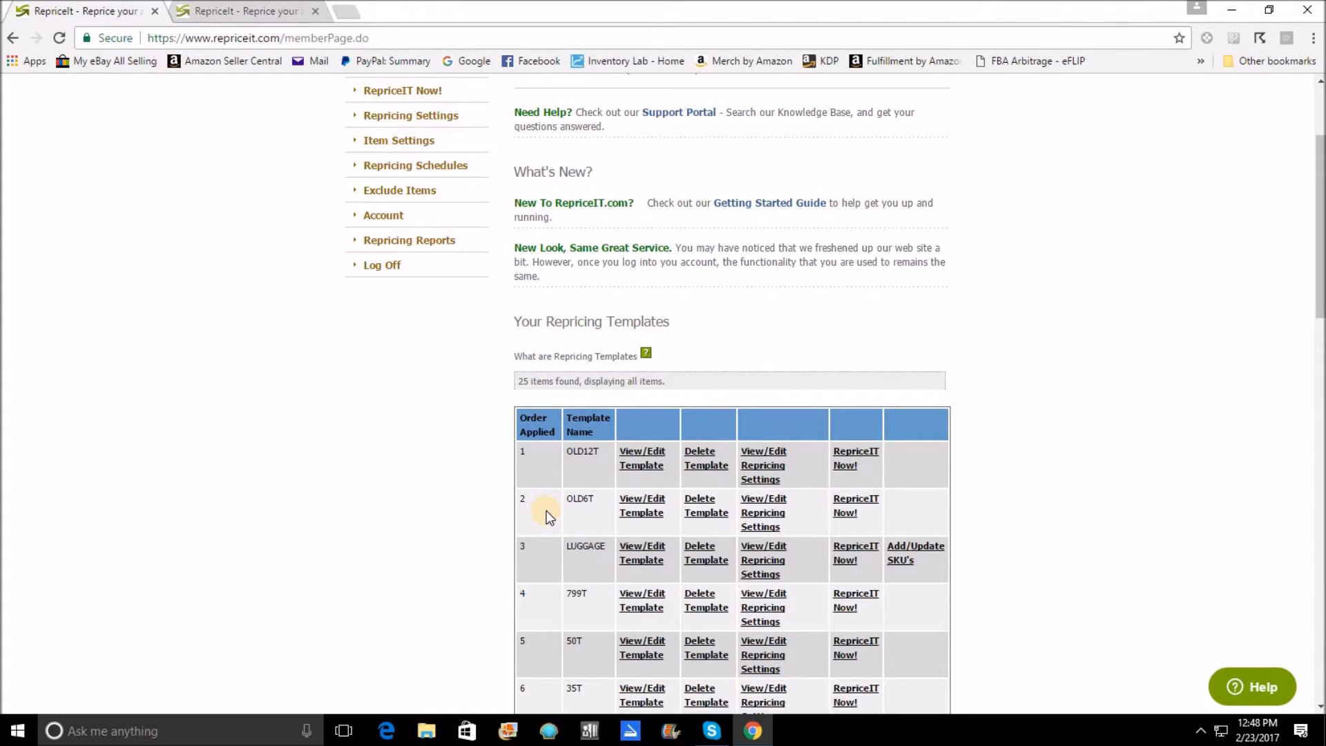
pyautogui.moveTo(583, 516)
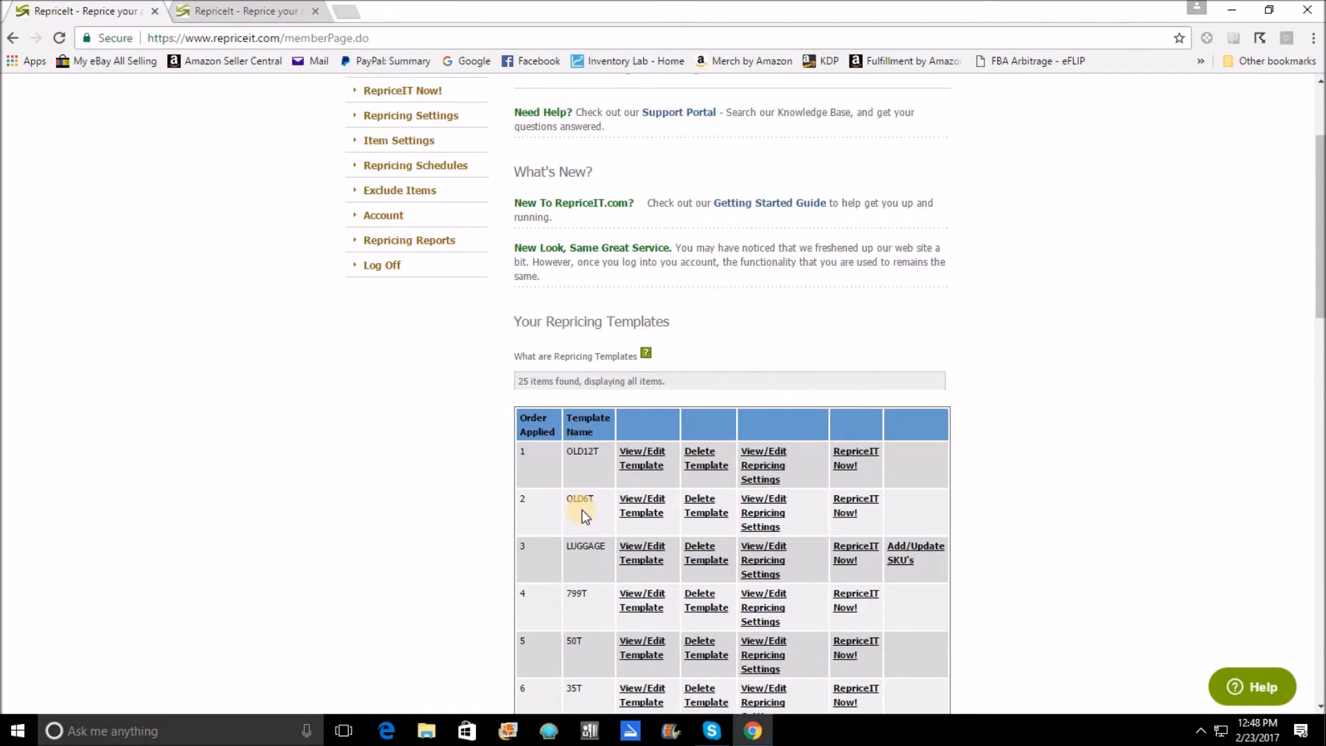
pyautogui.moveTo(504, 487)
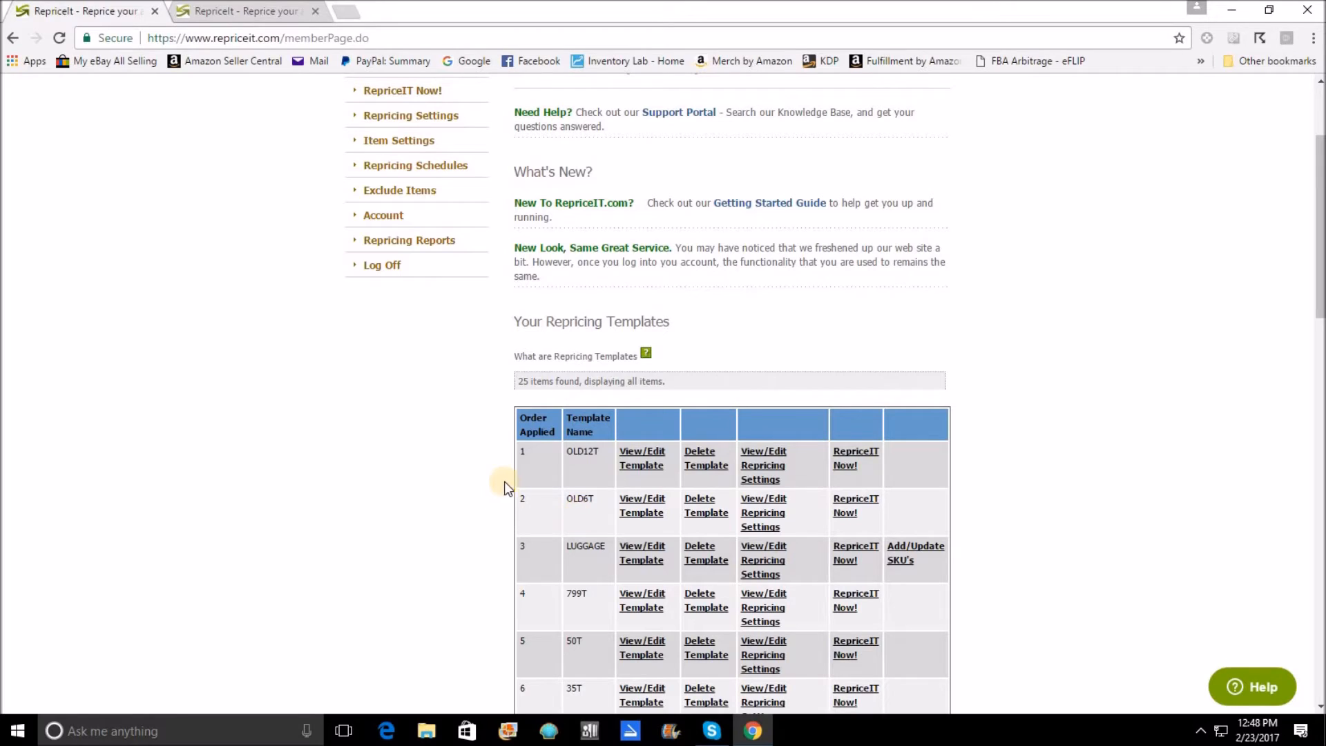
pyautogui.moveTo(584, 477)
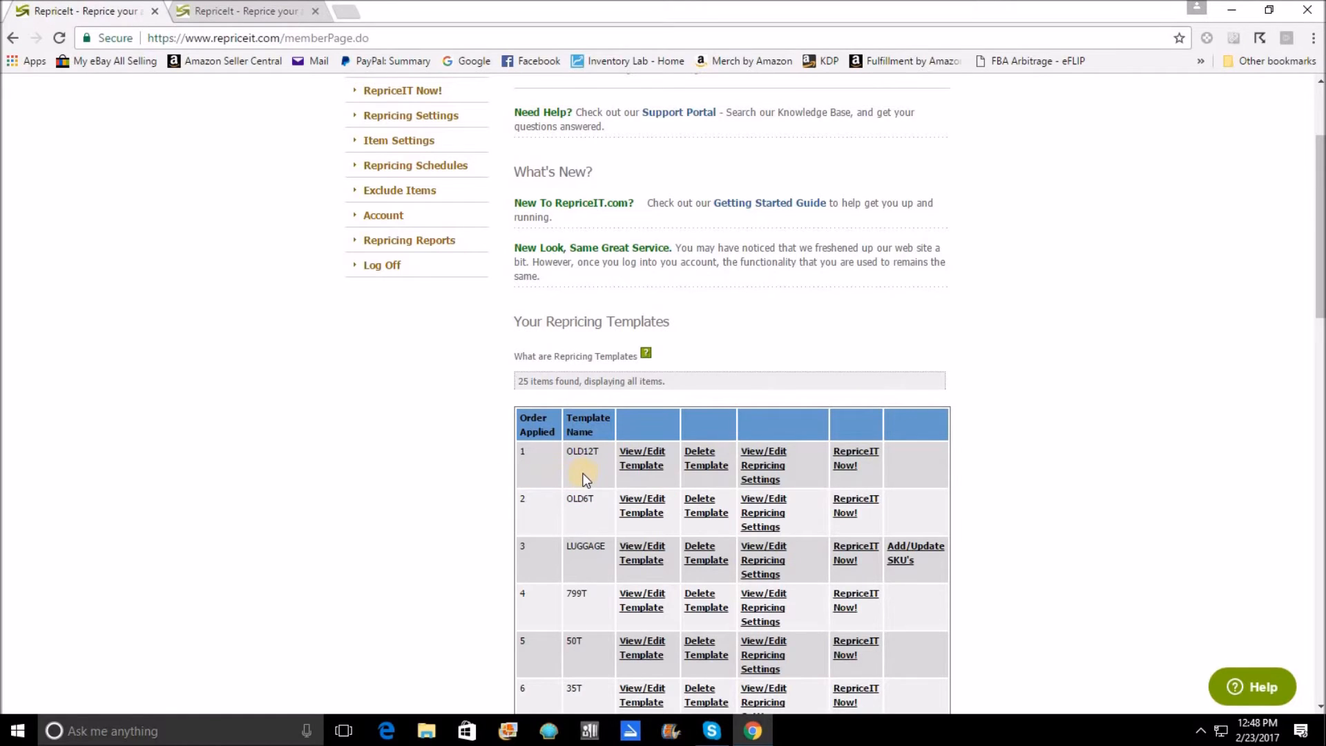
pyautogui.moveTo(592, 508)
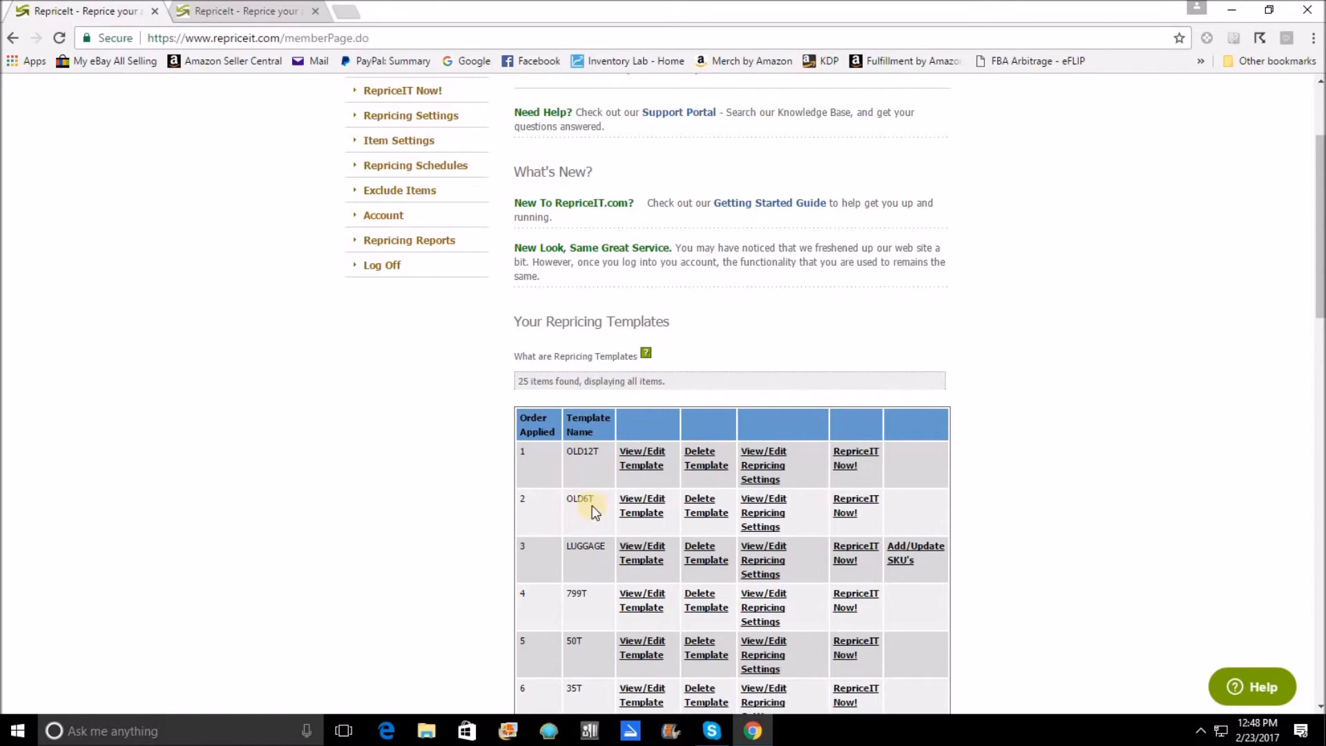
pyautogui.moveTo(550, 508)
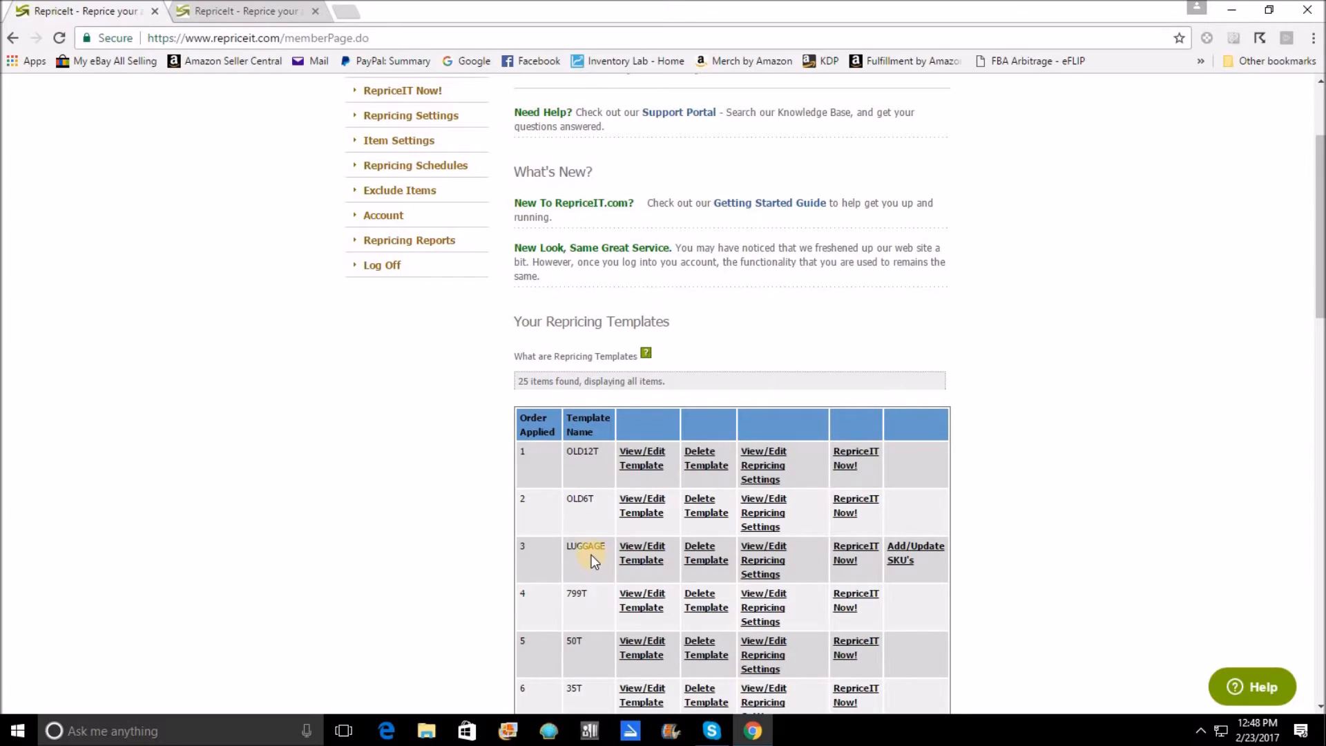
pyautogui.moveTo(531, 481)
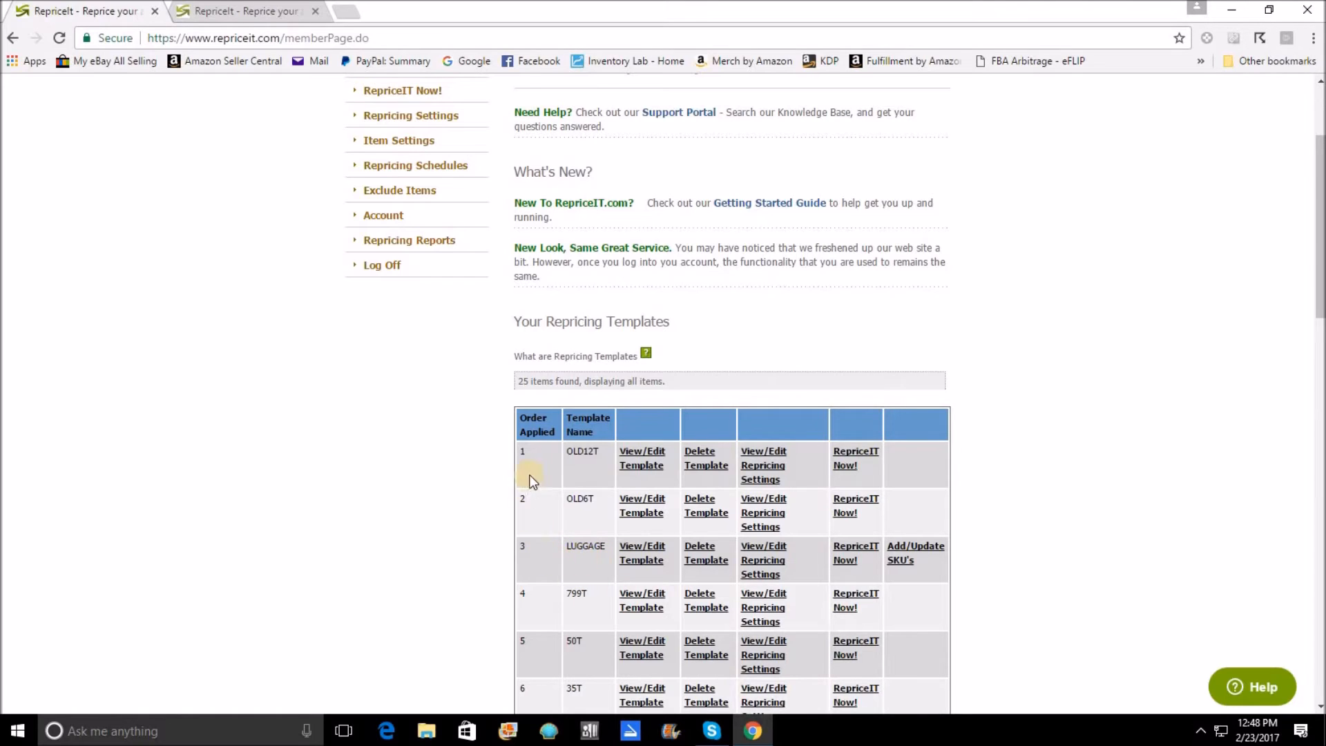
pyautogui.moveTo(565, 583)
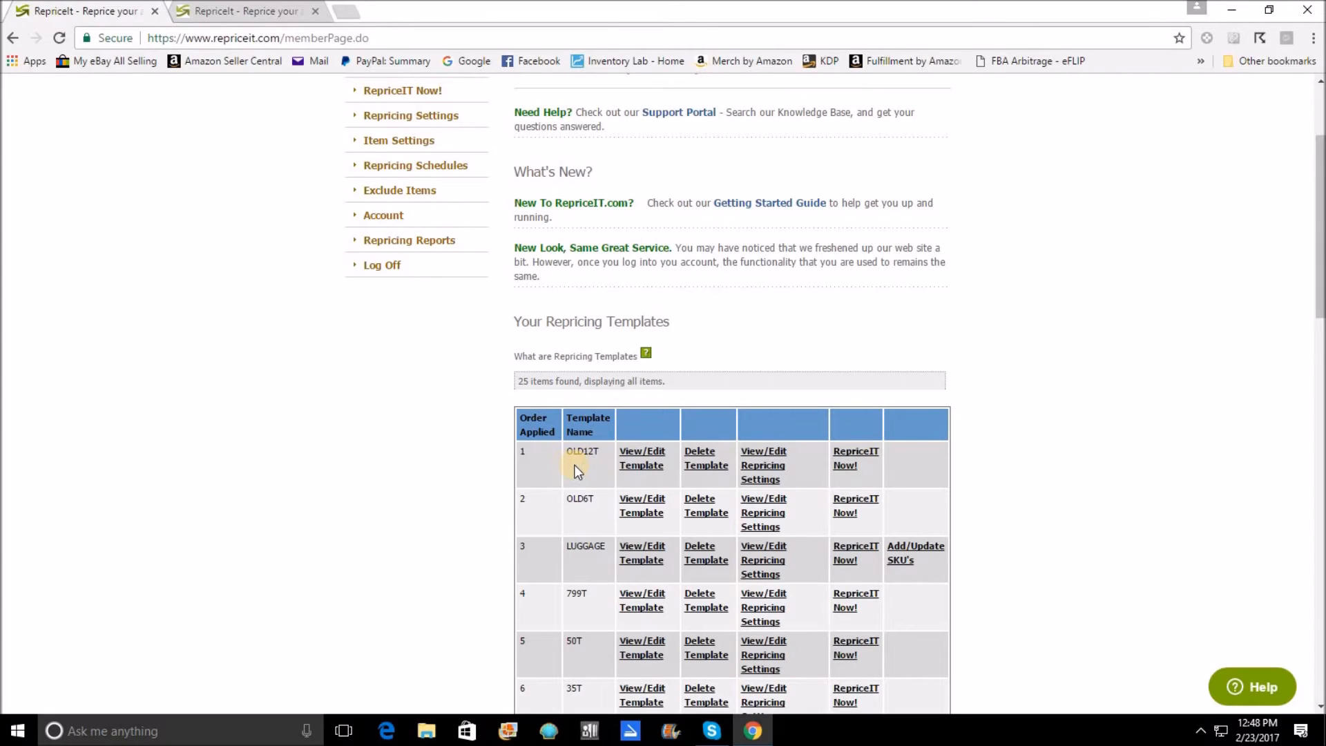
pyautogui.moveTo(261, 585)
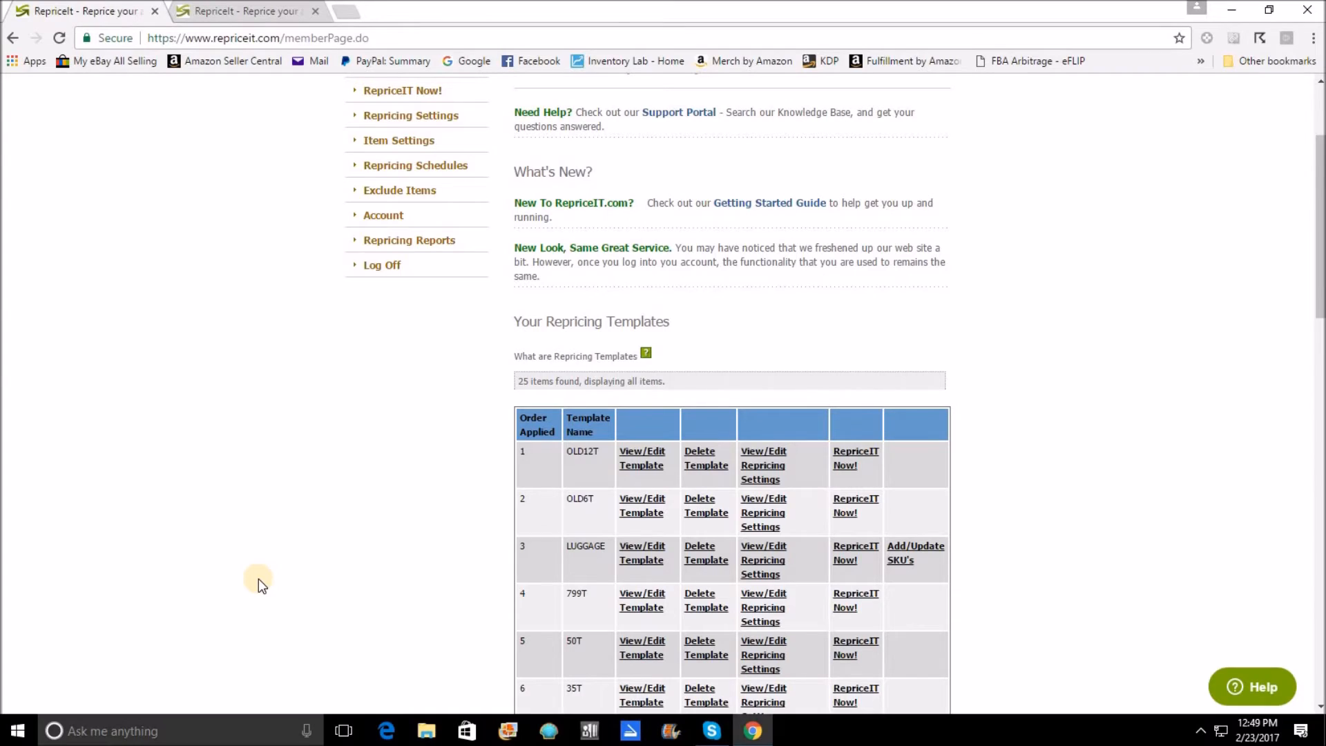
pyautogui.moveTo(263, 578)
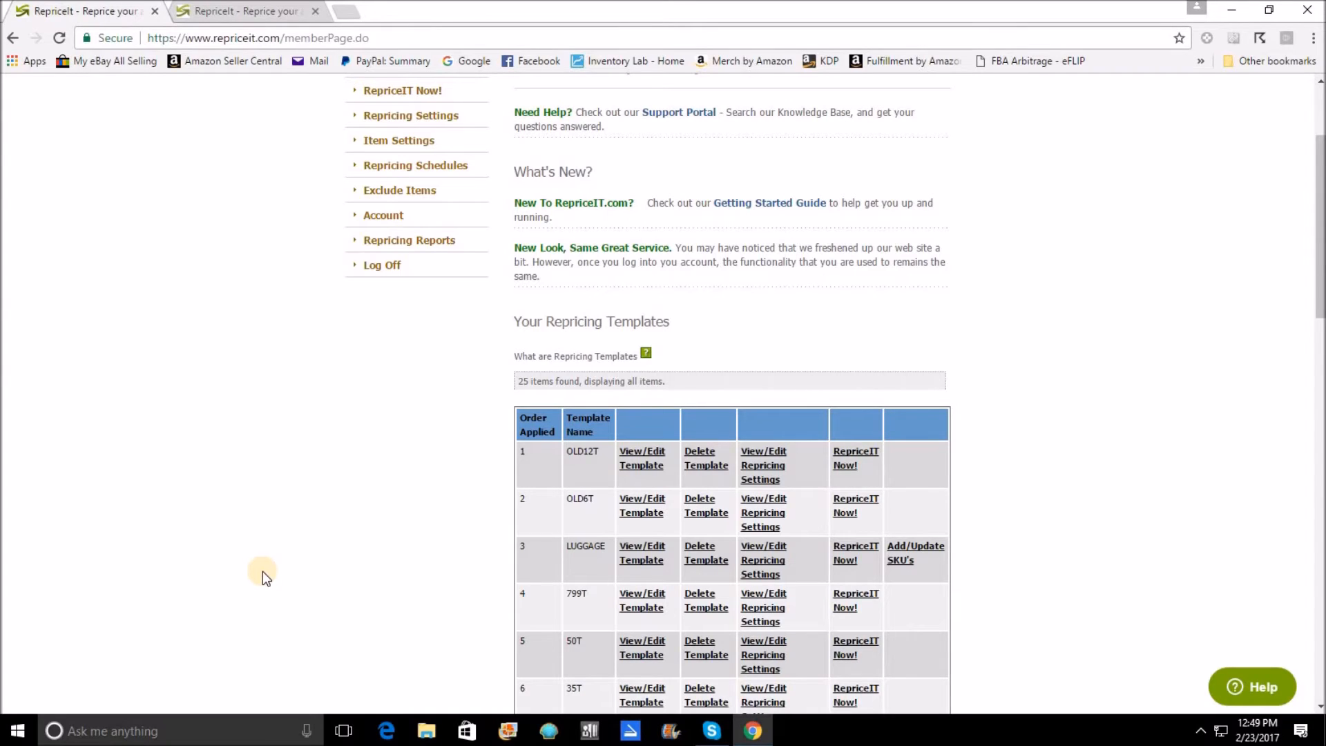
pyautogui.moveTo(553, 498)
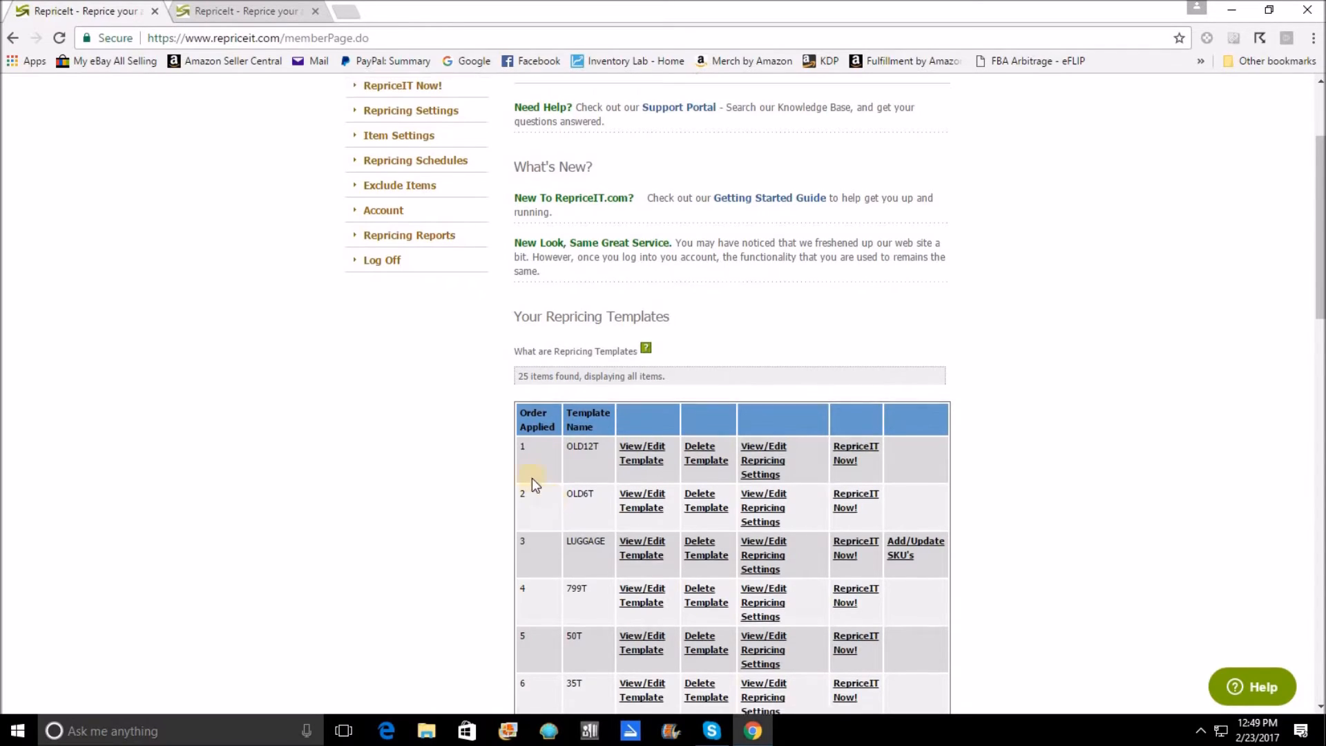
pyautogui.scroll(-3)
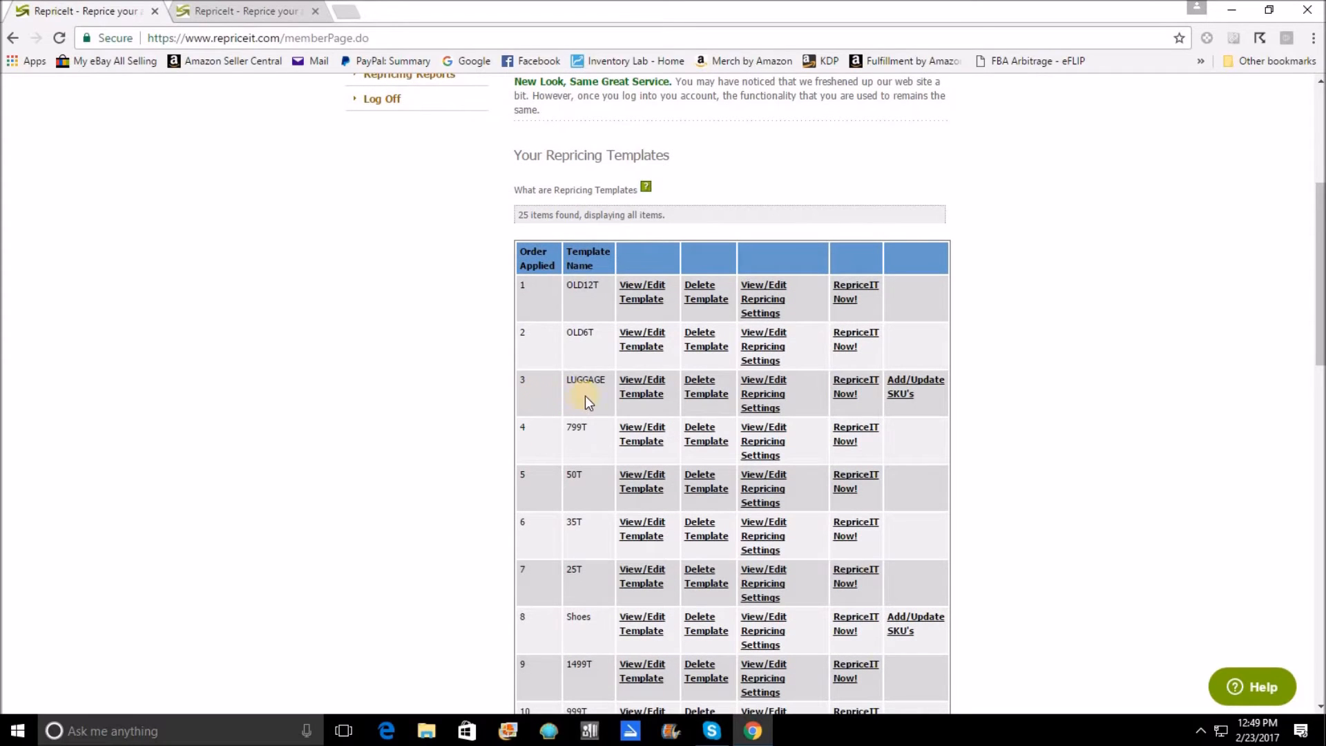
pyautogui.moveTo(595, 403)
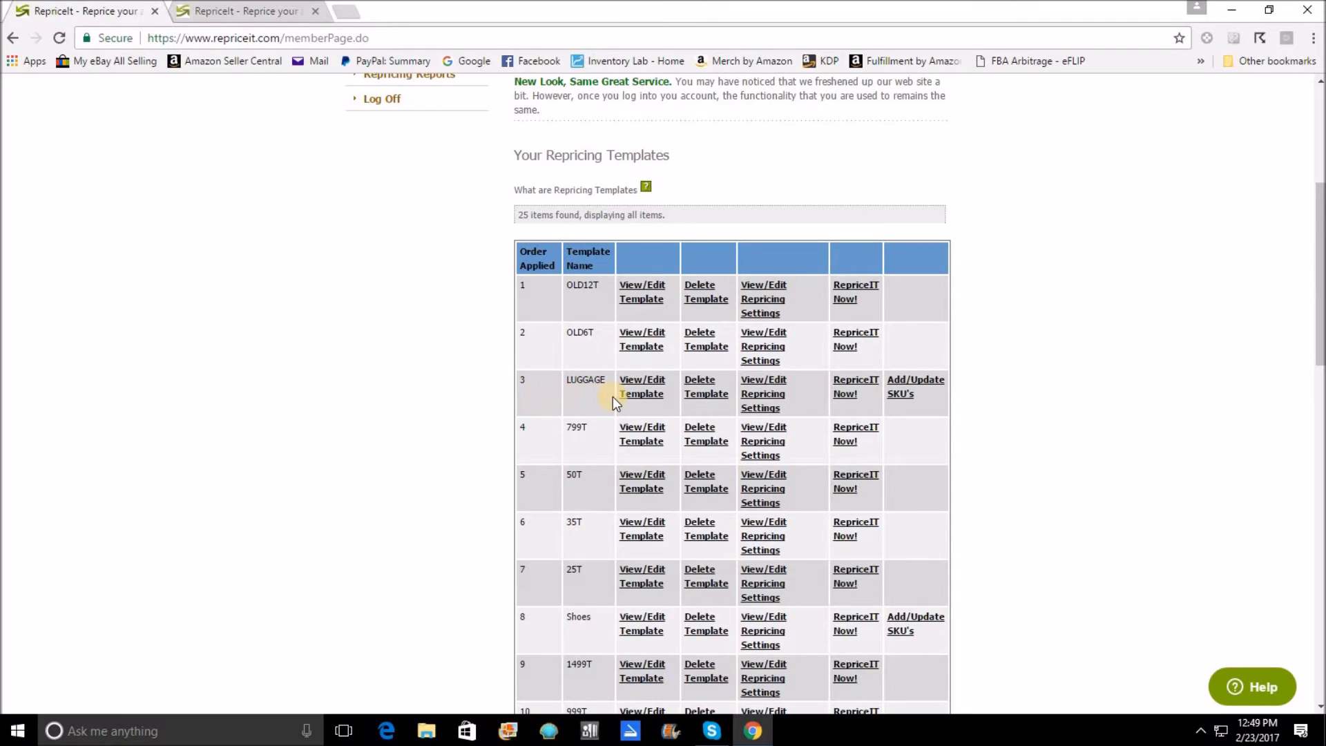
pyautogui.moveTo(581, 400)
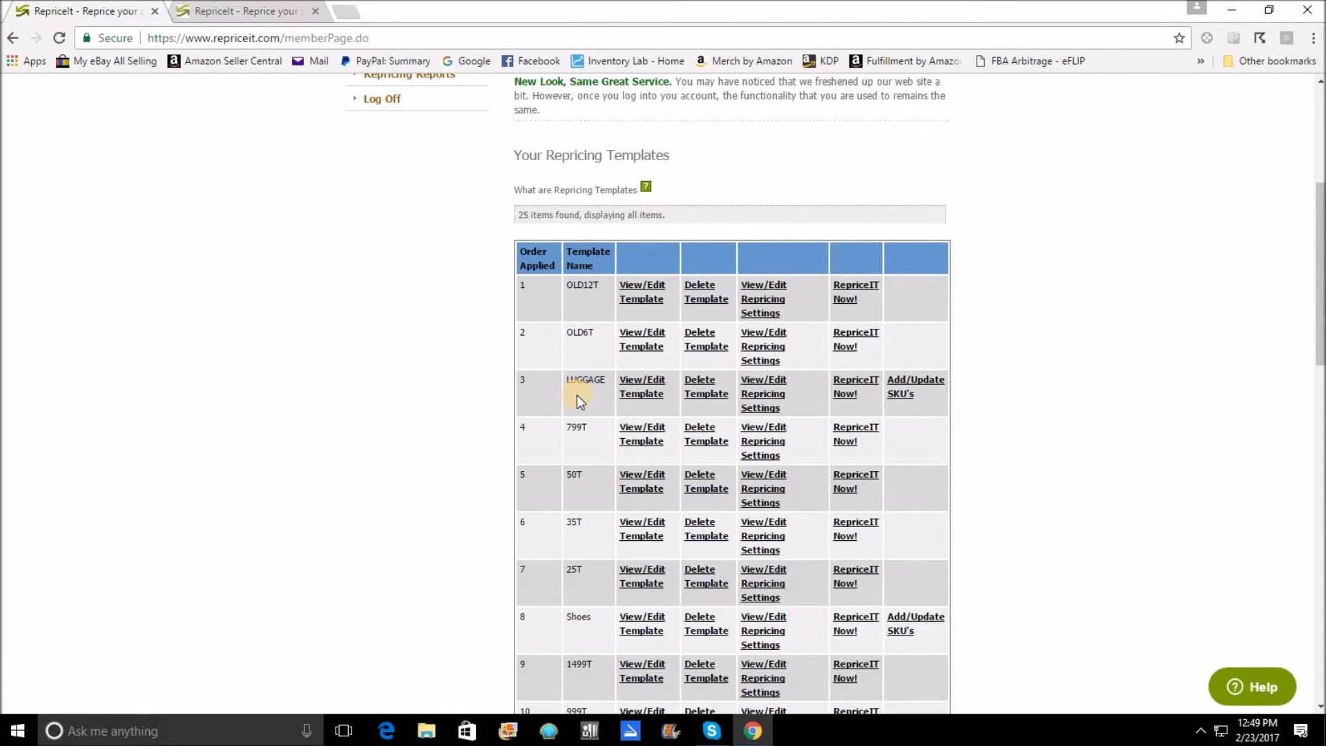
pyautogui.moveTo(533, 390)
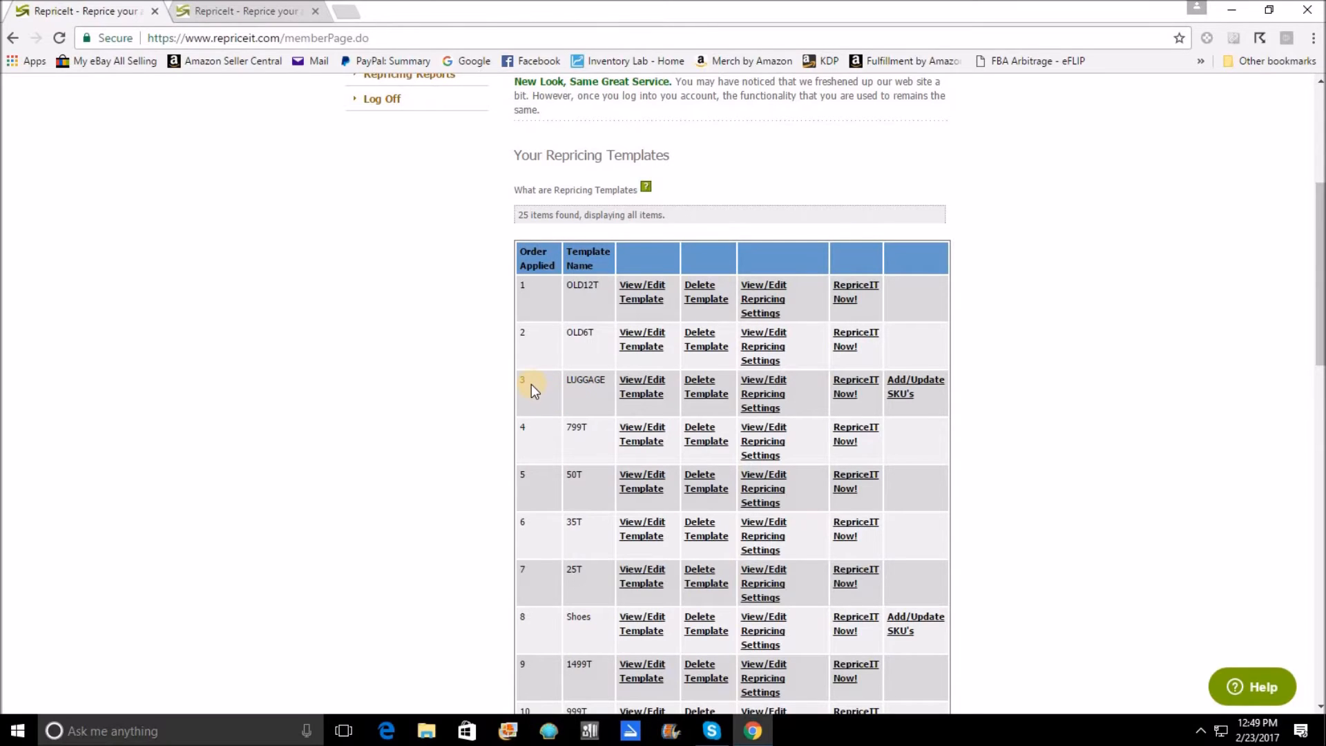
pyautogui.moveTo(541, 351)
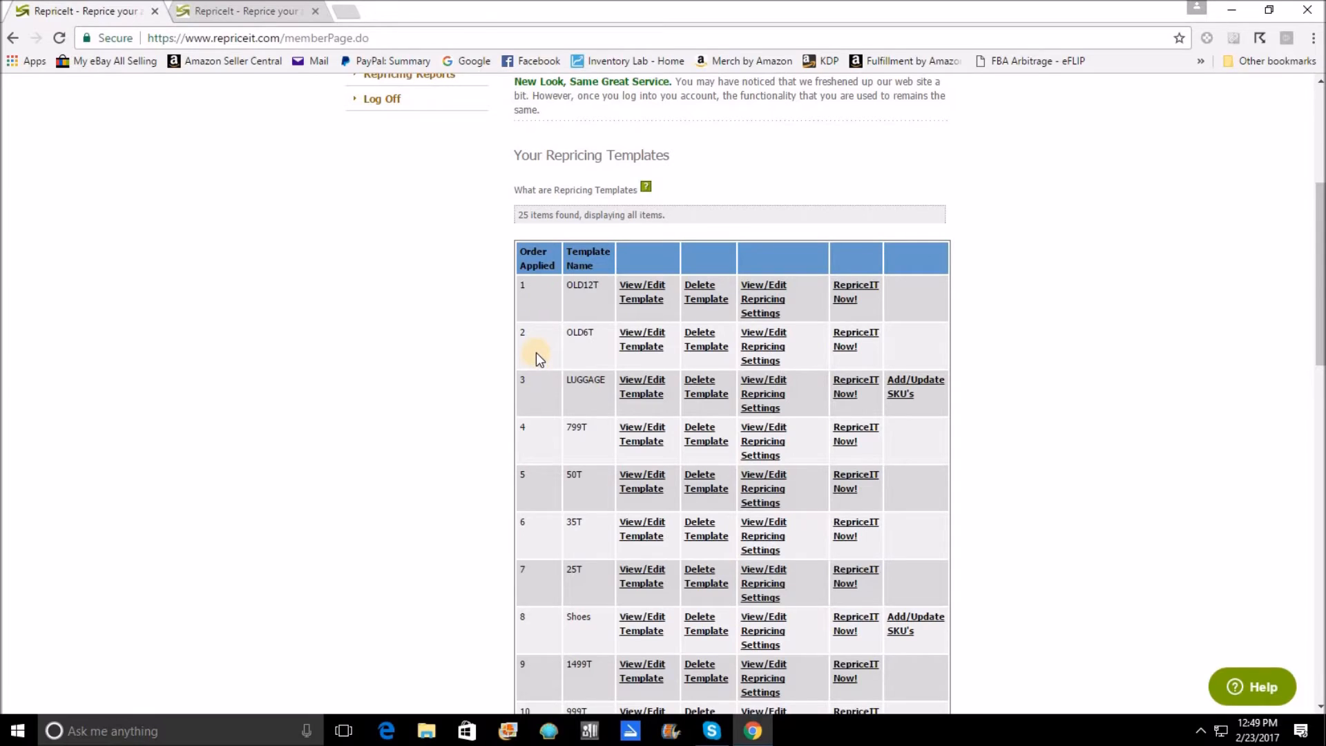
pyautogui.moveTo(514, 387)
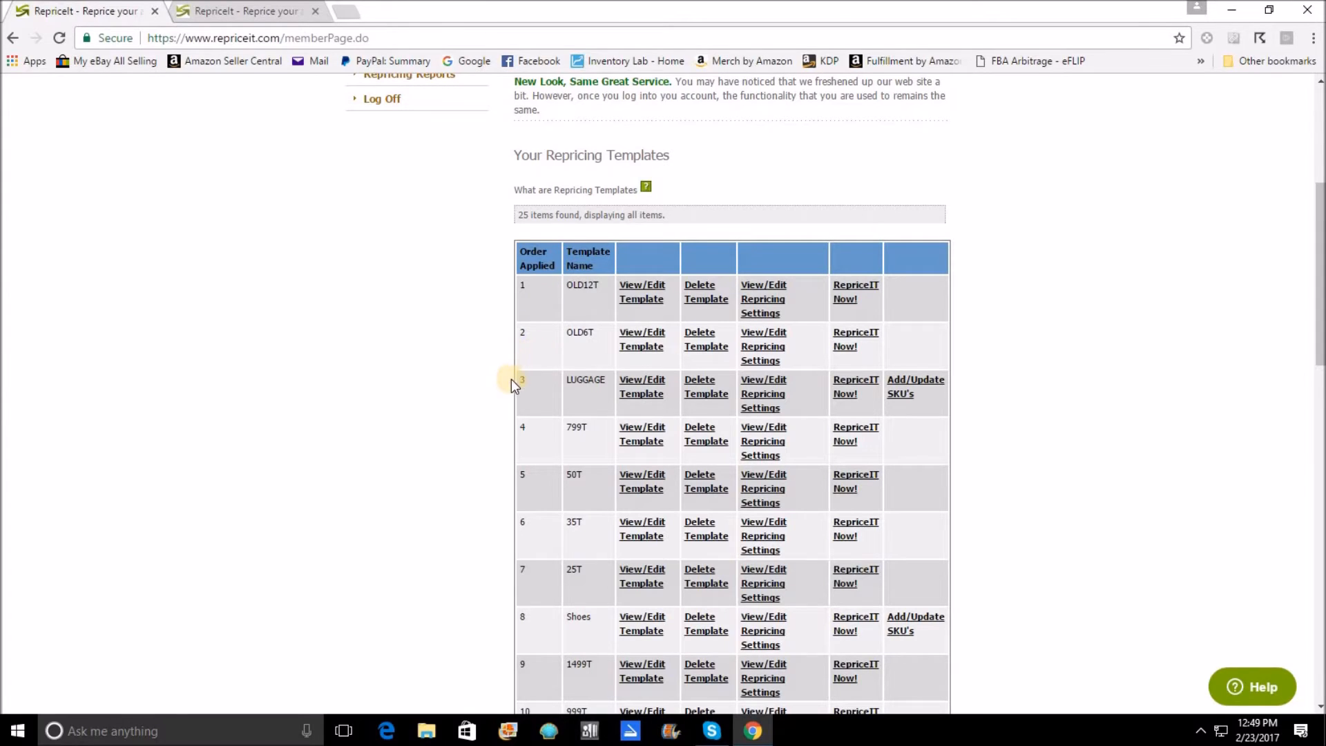
pyautogui.moveTo(762, 400)
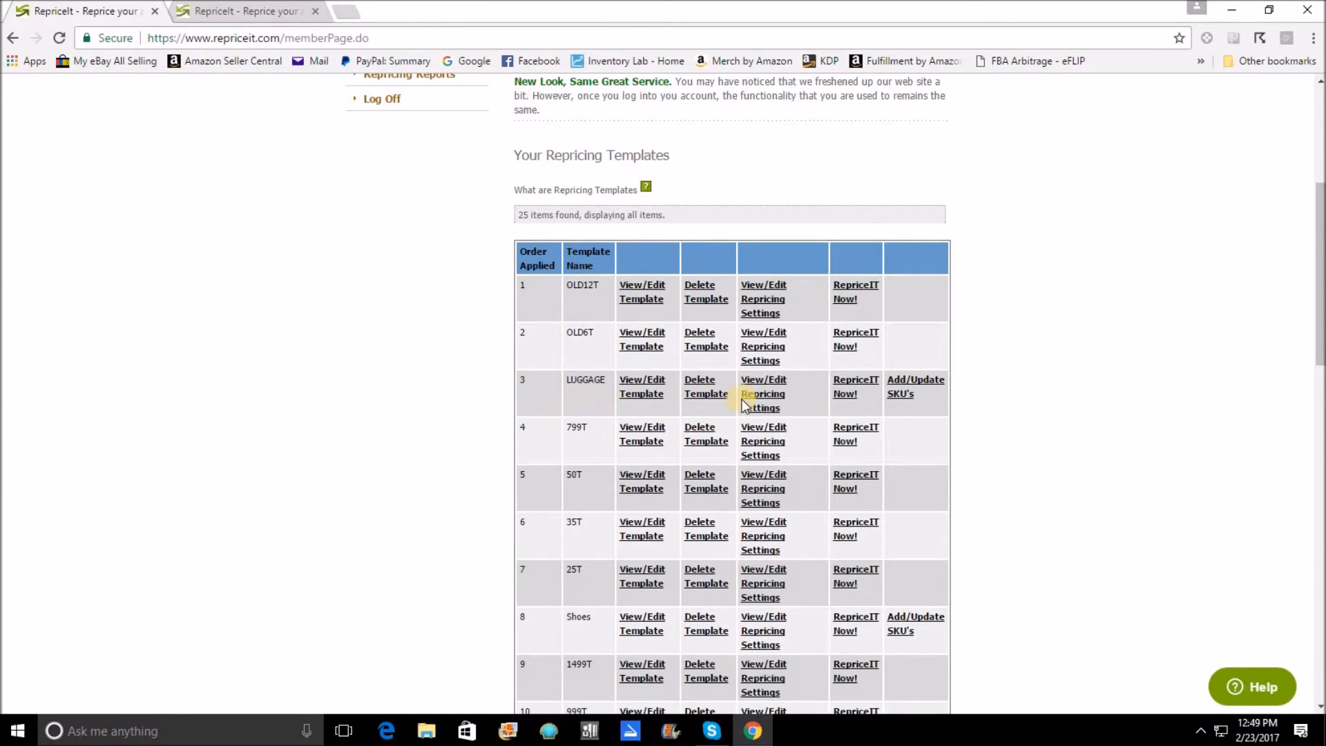
pyautogui.moveTo(560, 398)
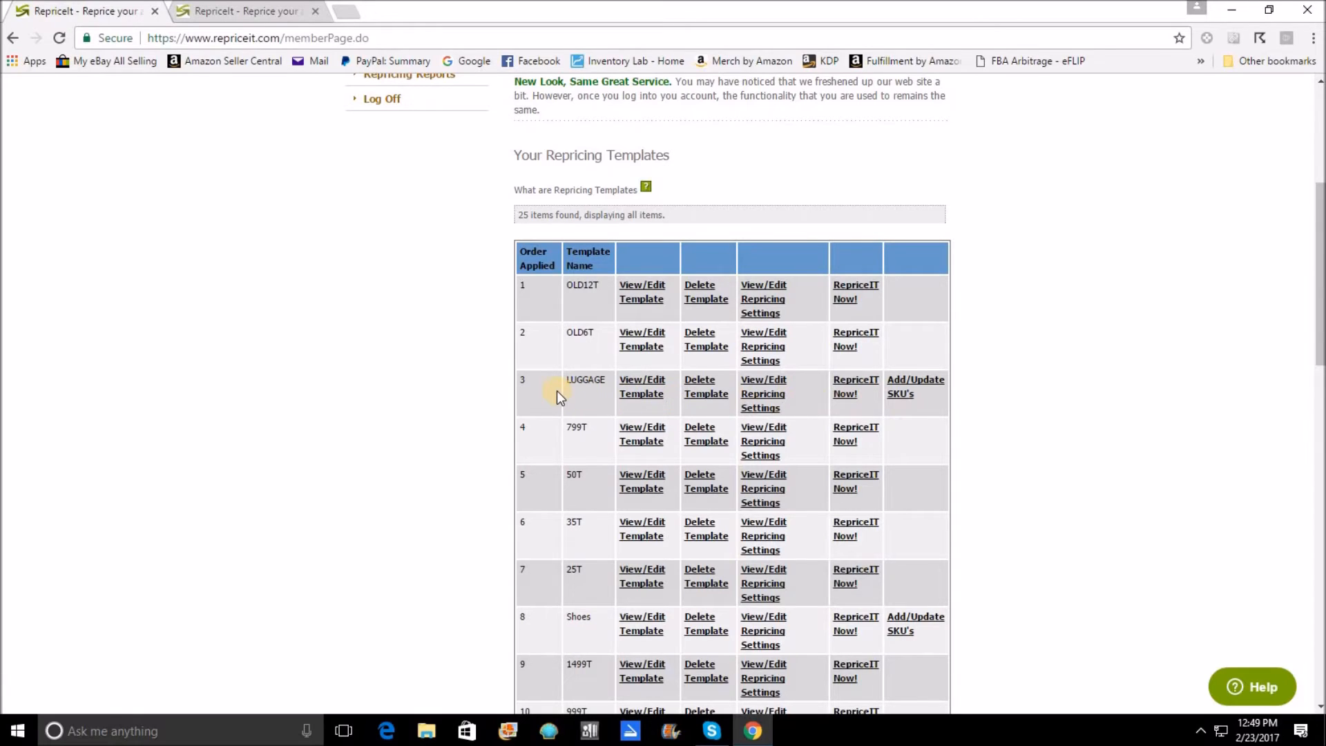
pyautogui.moveTo(565, 403)
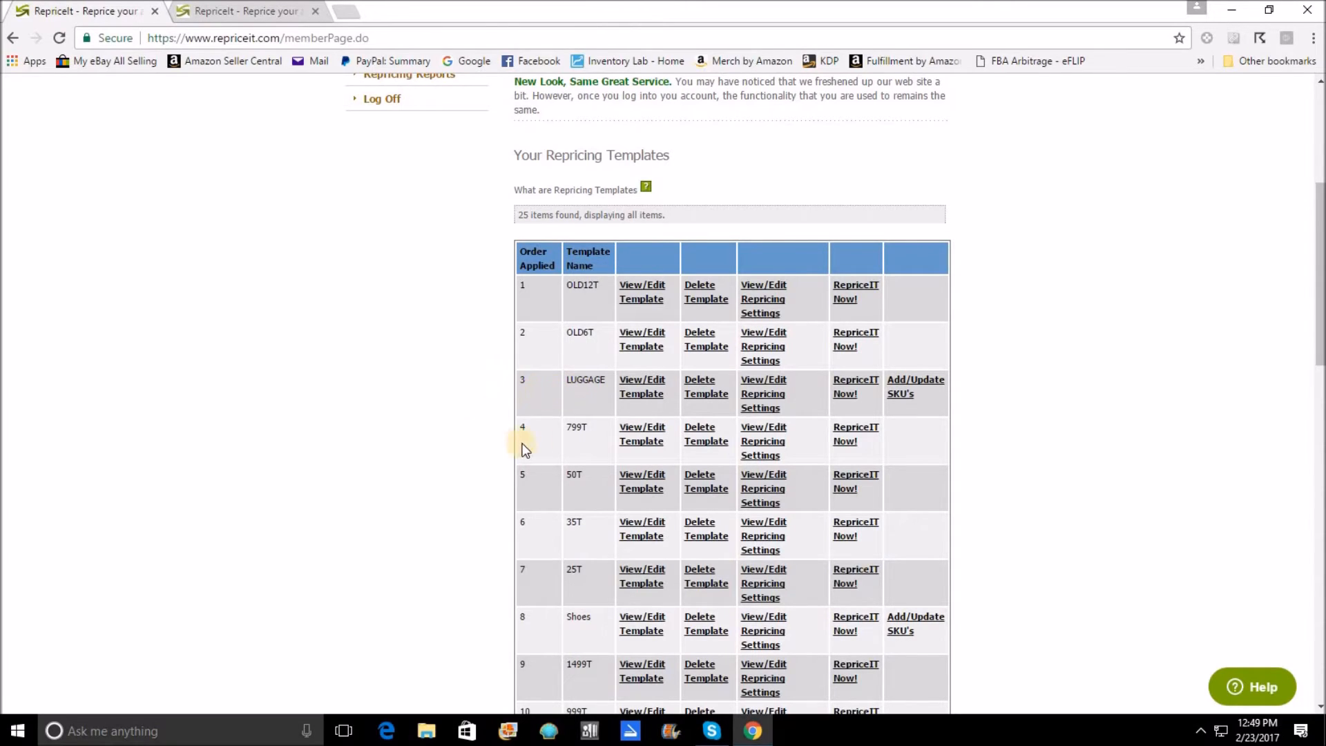
pyautogui.moveTo(544, 487)
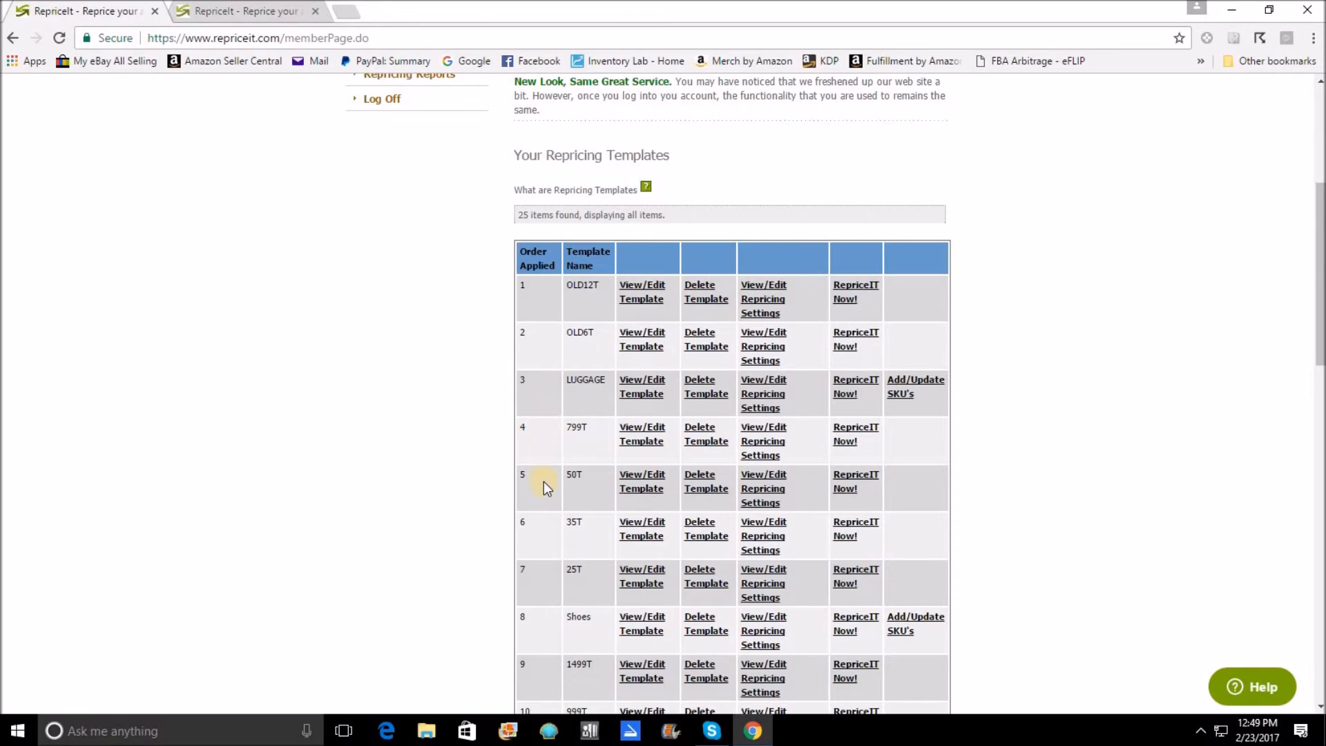
pyautogui.moveTo(547, 449)
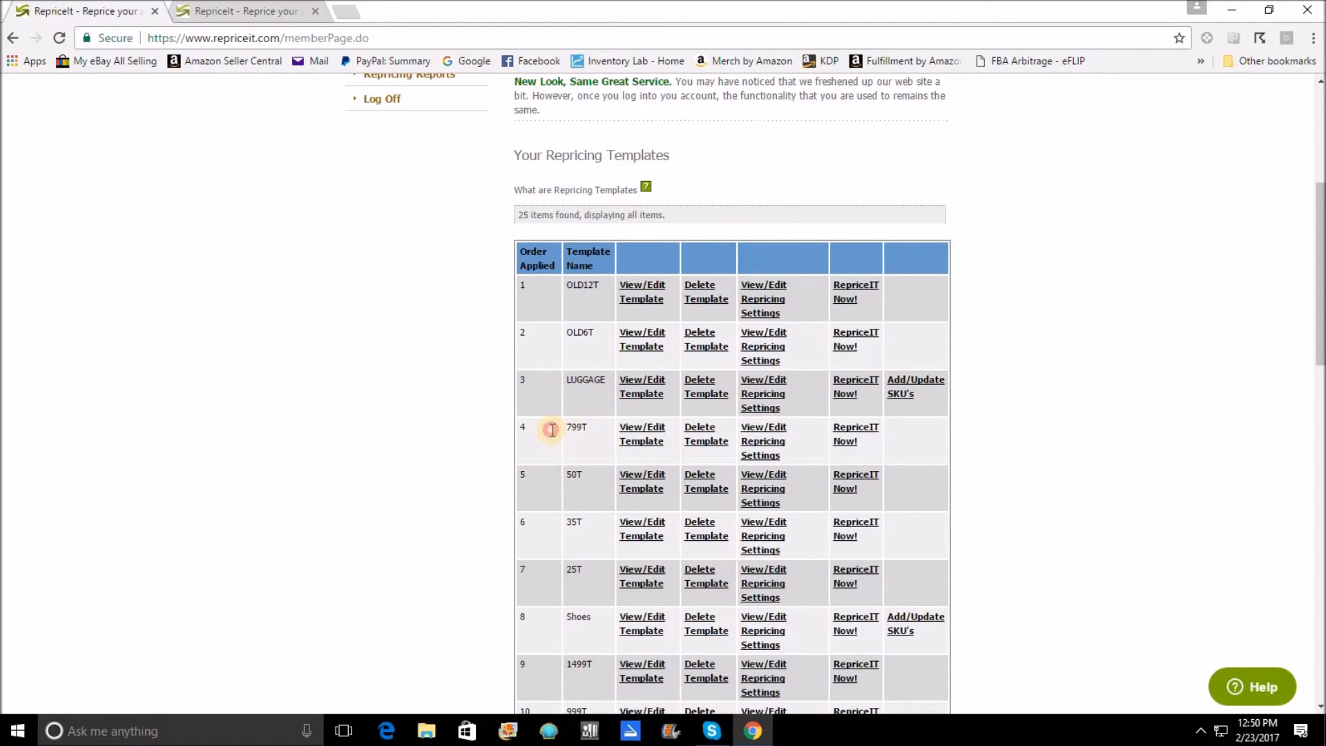
pyautogui.moveTo(573, 454)
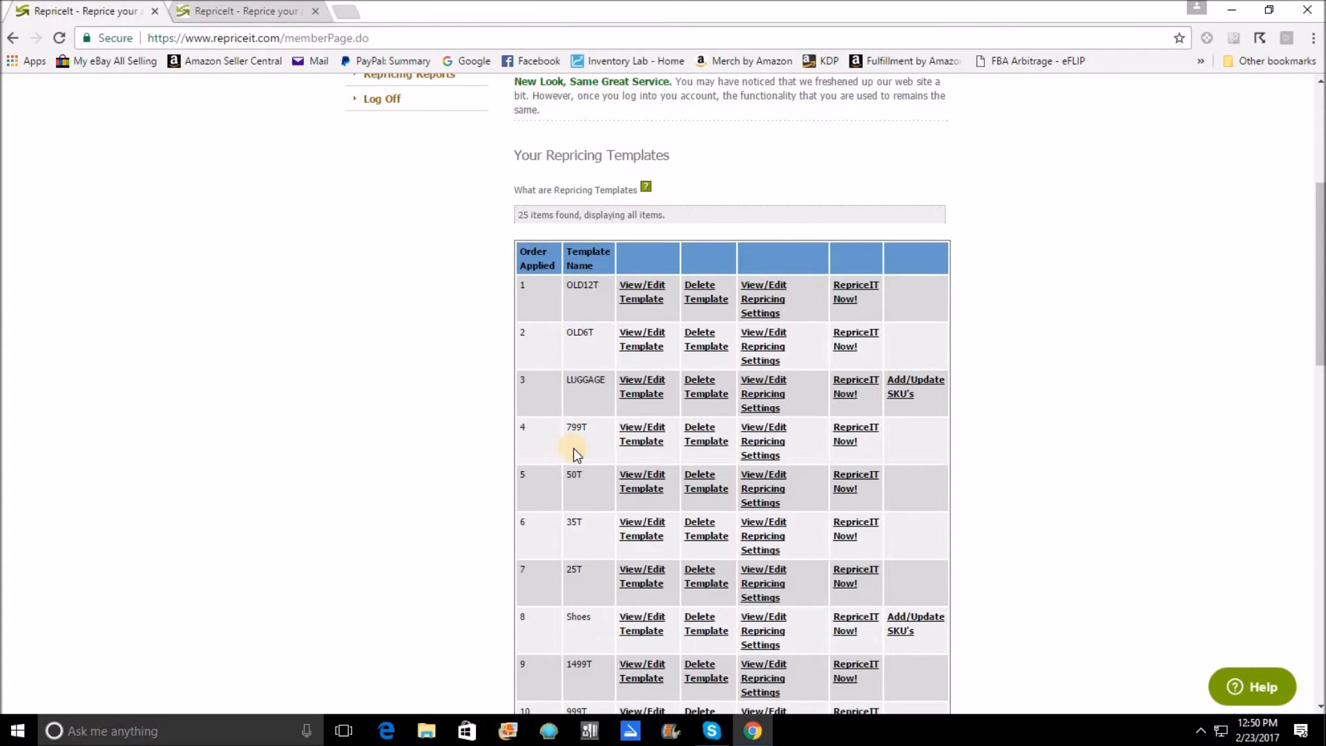
pyautogui.moveTo(566, 452)
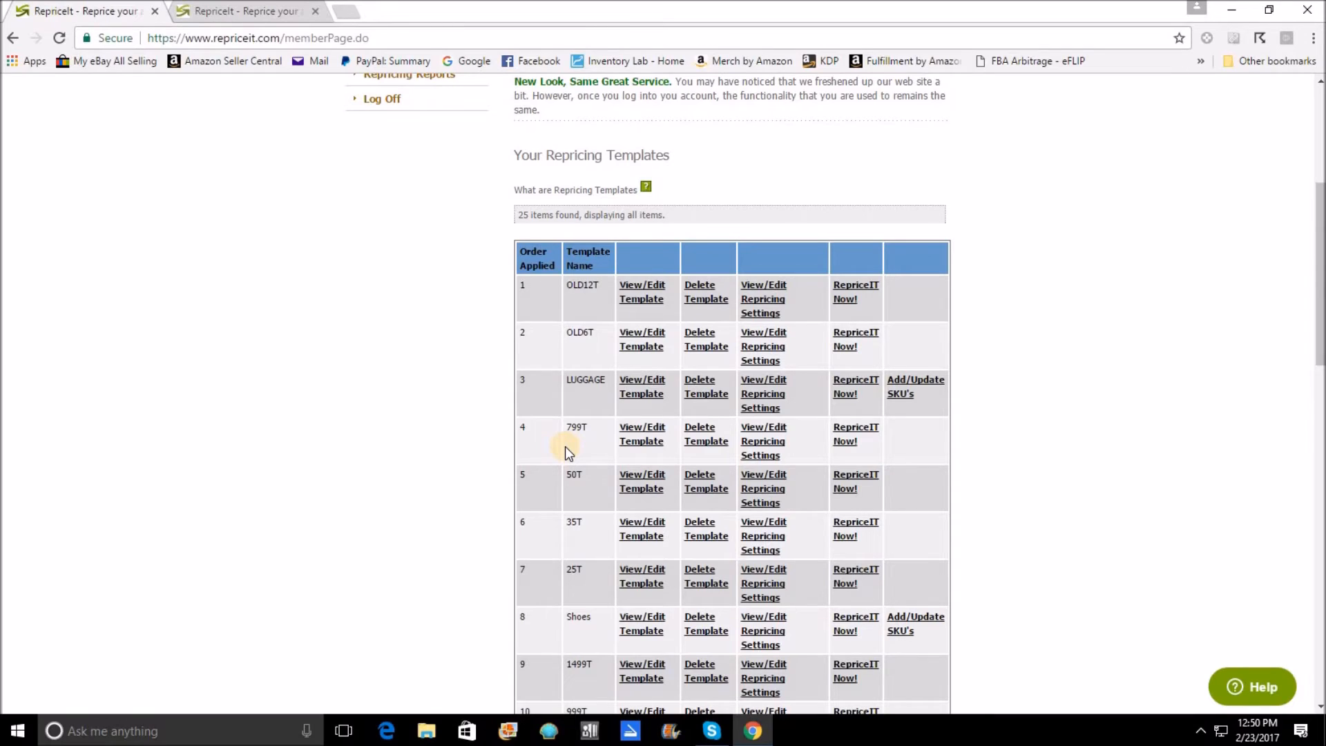
pyautogui.moveTo(574, 401)
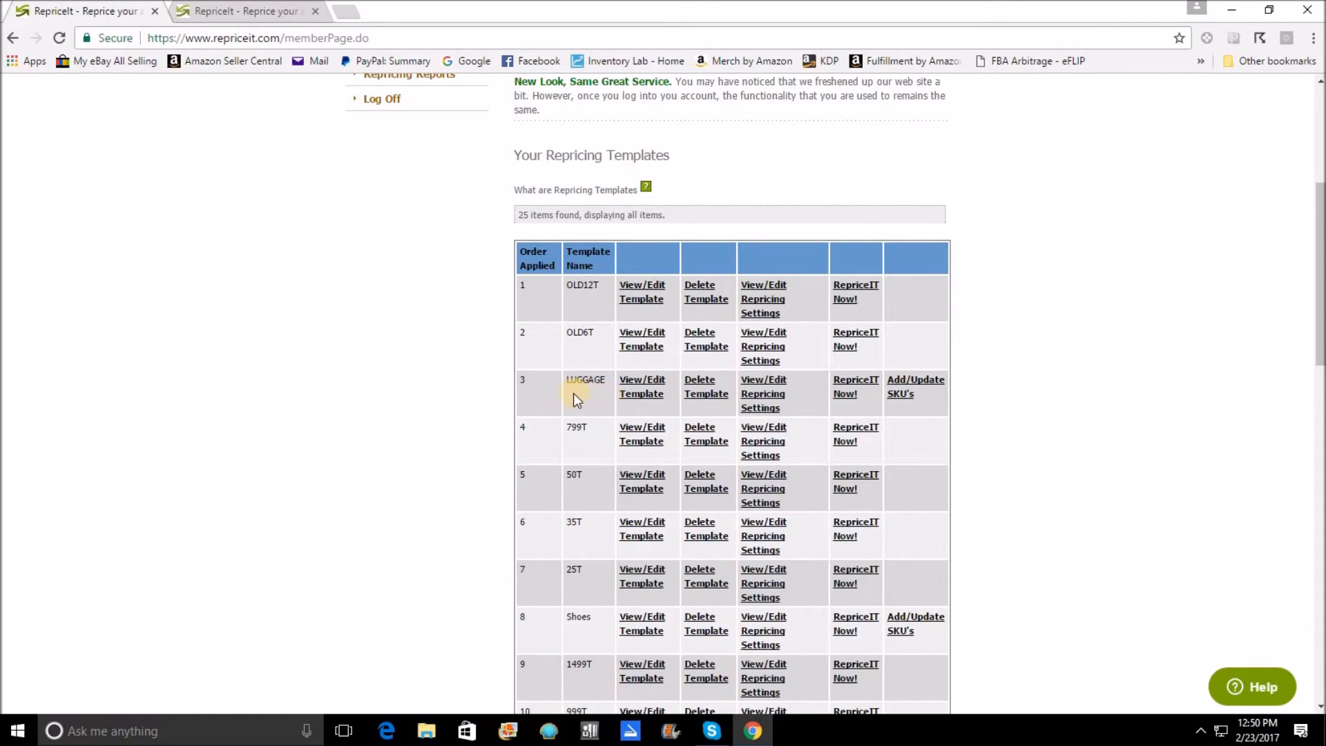
pyautogui.moveTo(566, 398)
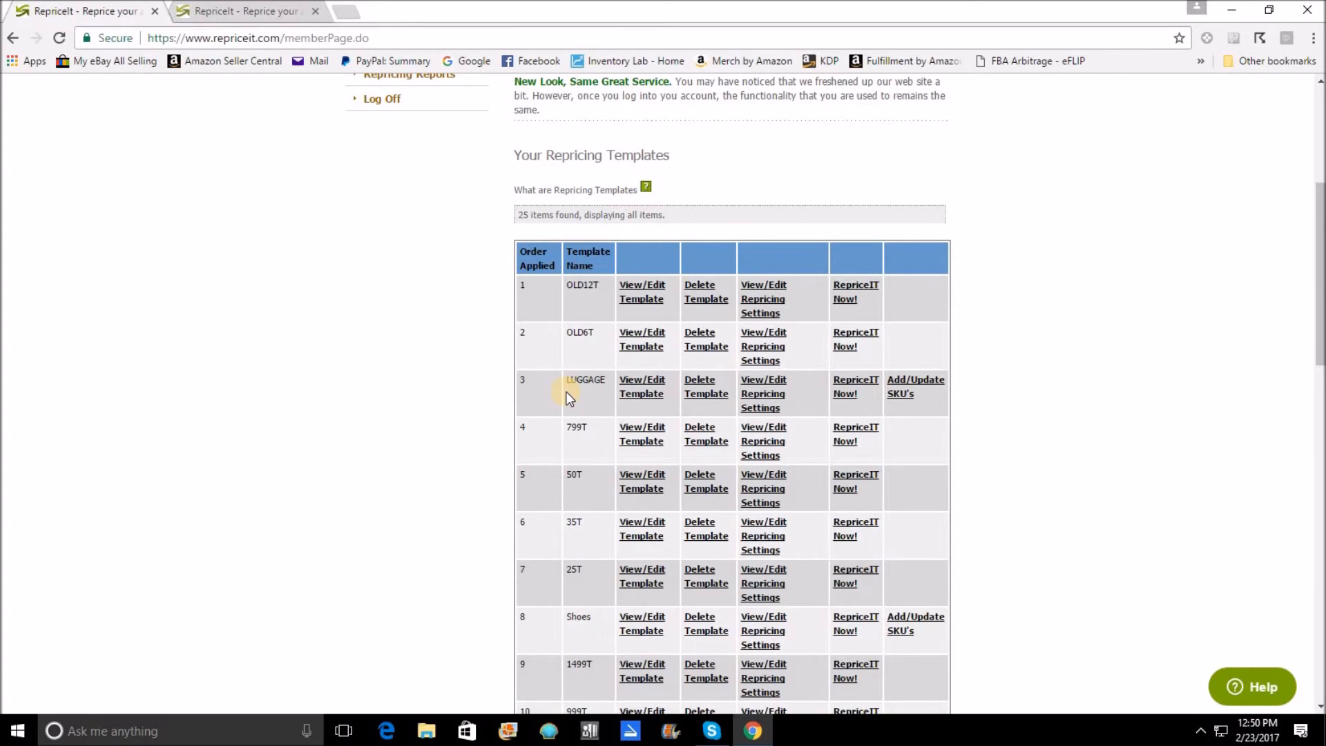
pyautogui.moveTo(556, 419)
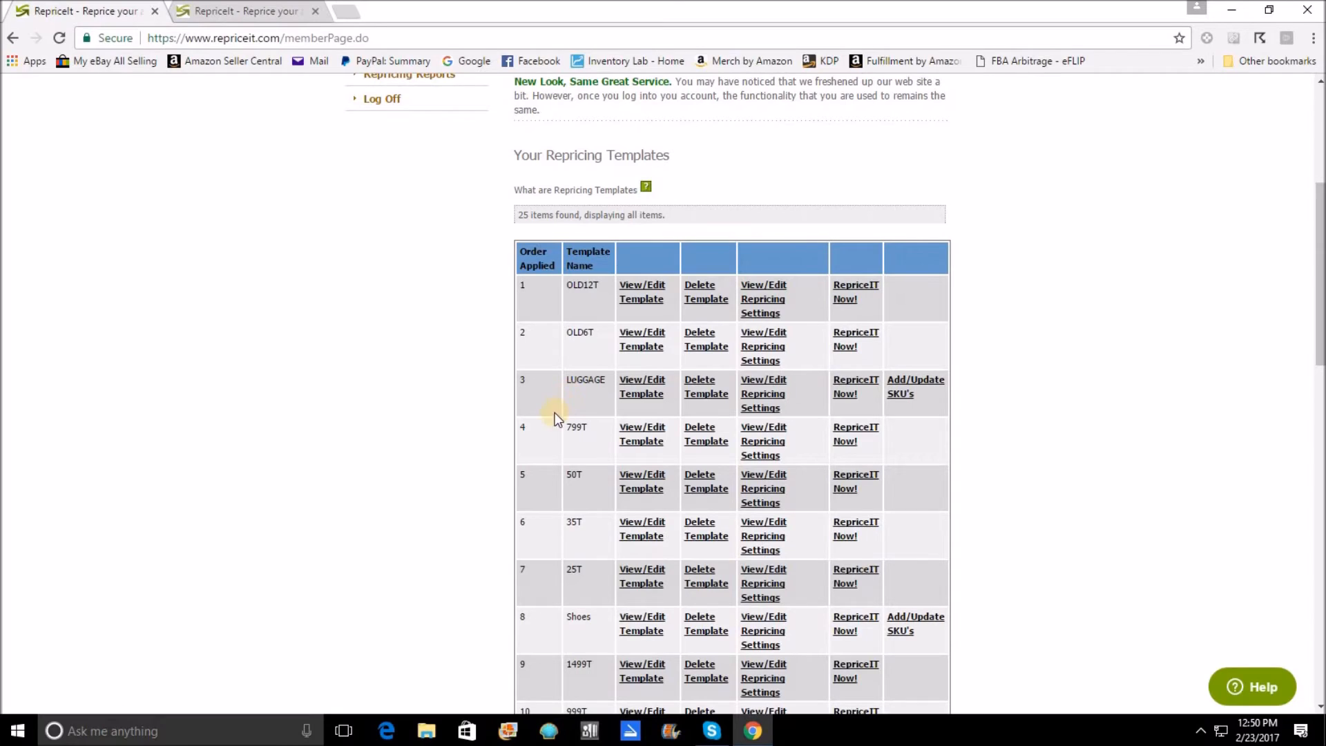
pyautogui.moveTo(545, 598)
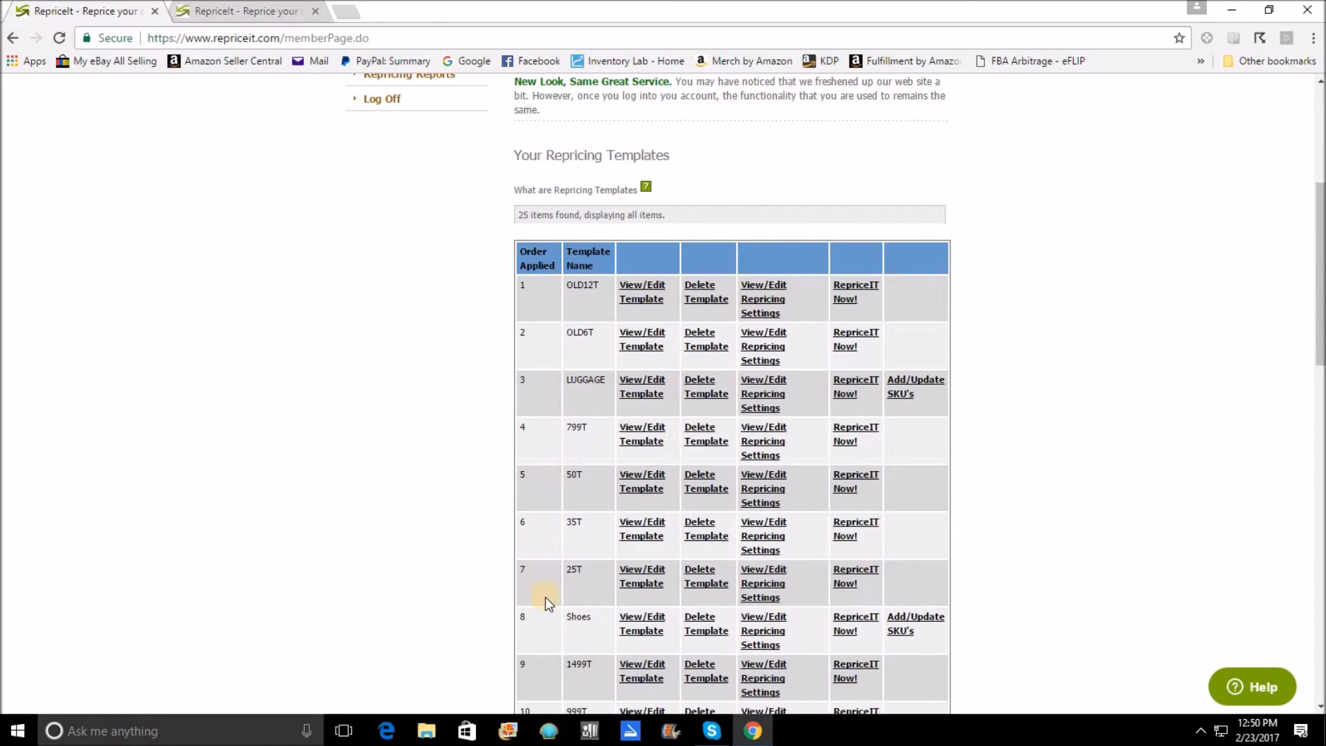
pyautogui.moveTo(550, 427)
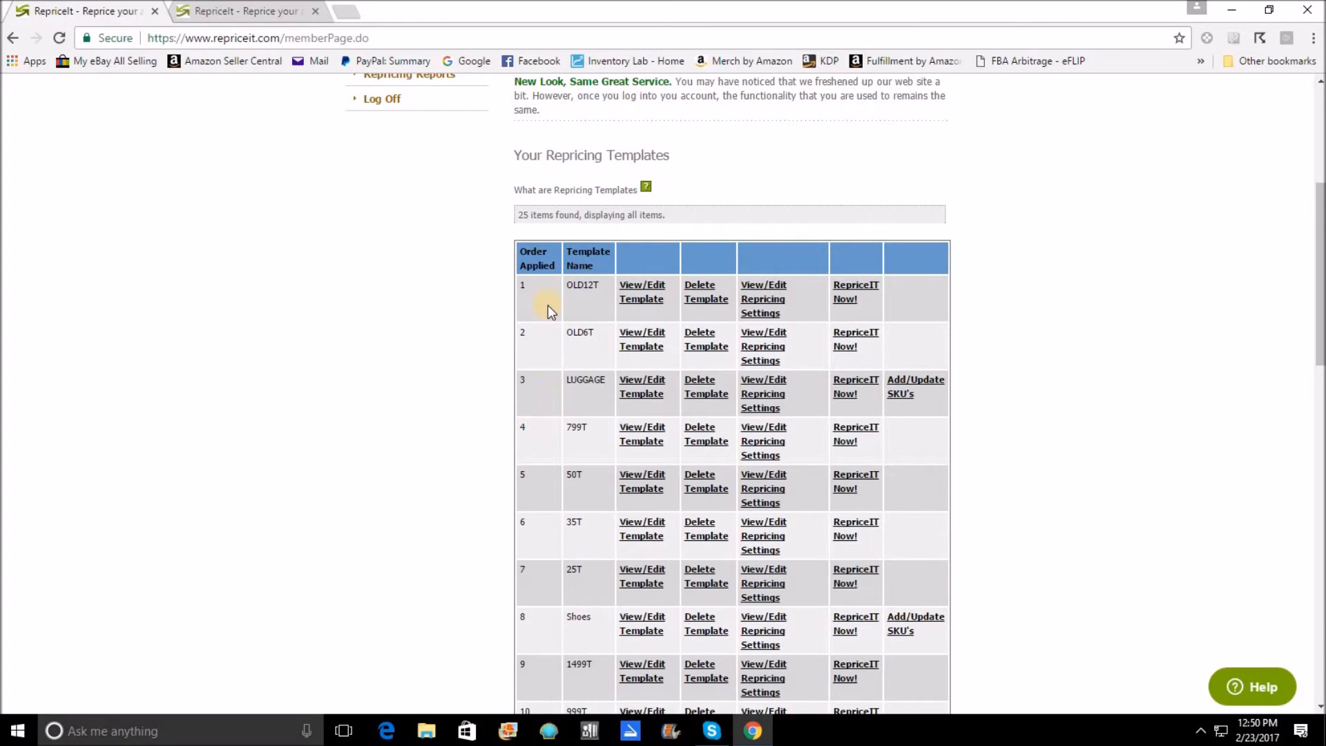
pyautogui.moveTo(557, 418)
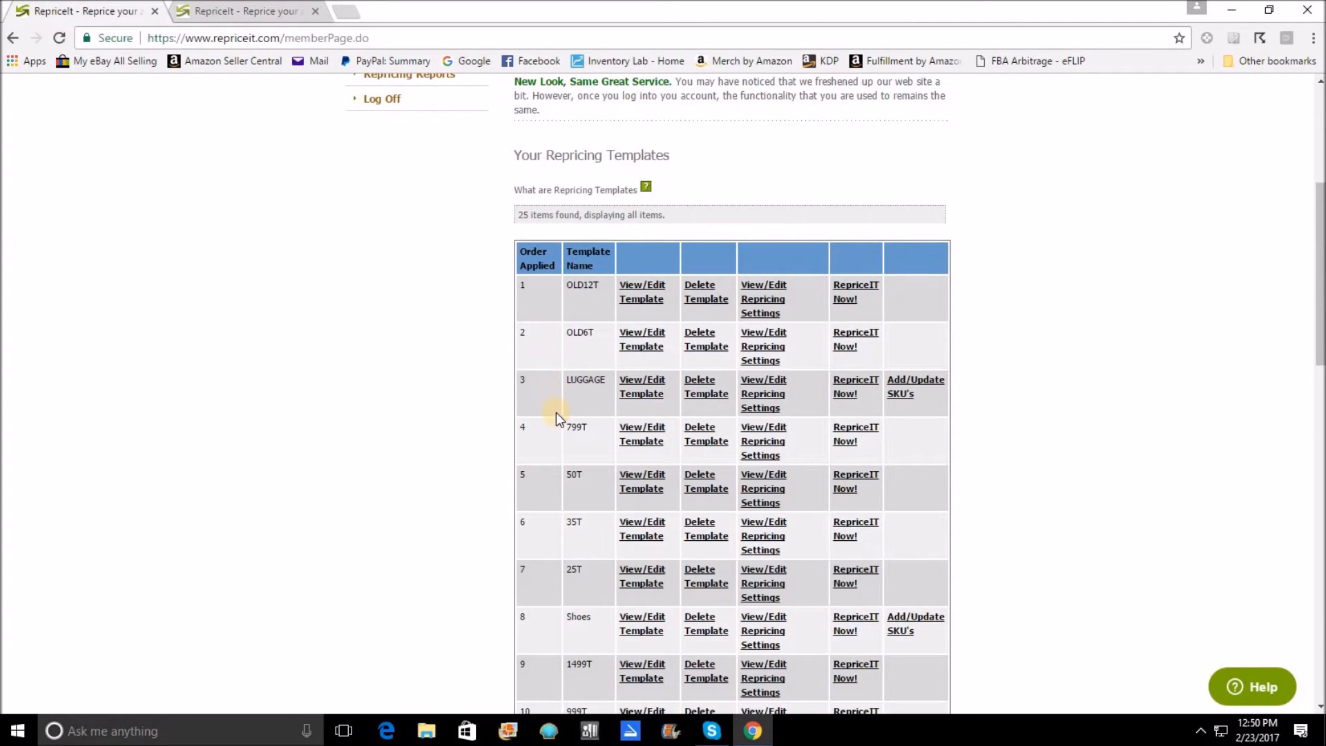
pyautogui.scroll(-3)
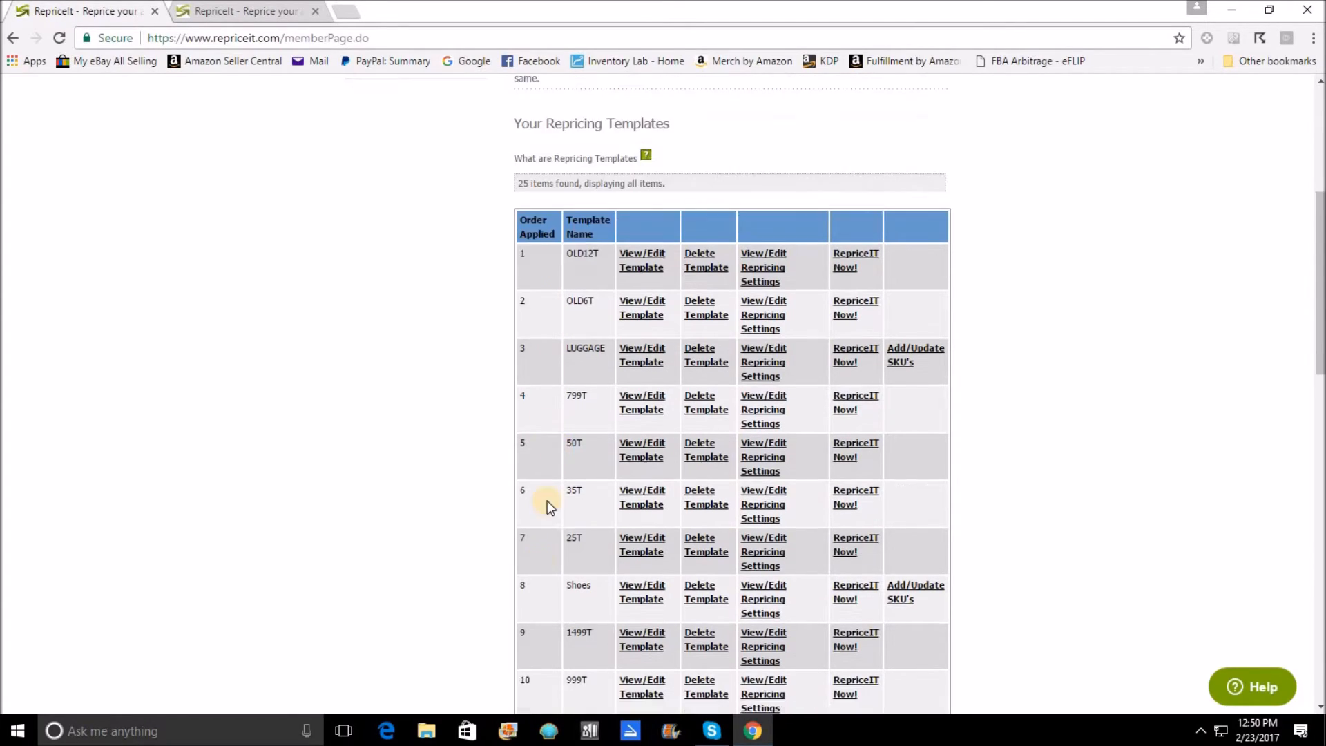
# Open the 799T template to see order 4, FBA-only and the $7.99–$9.98 price range
pyautogui.scroll(-3)
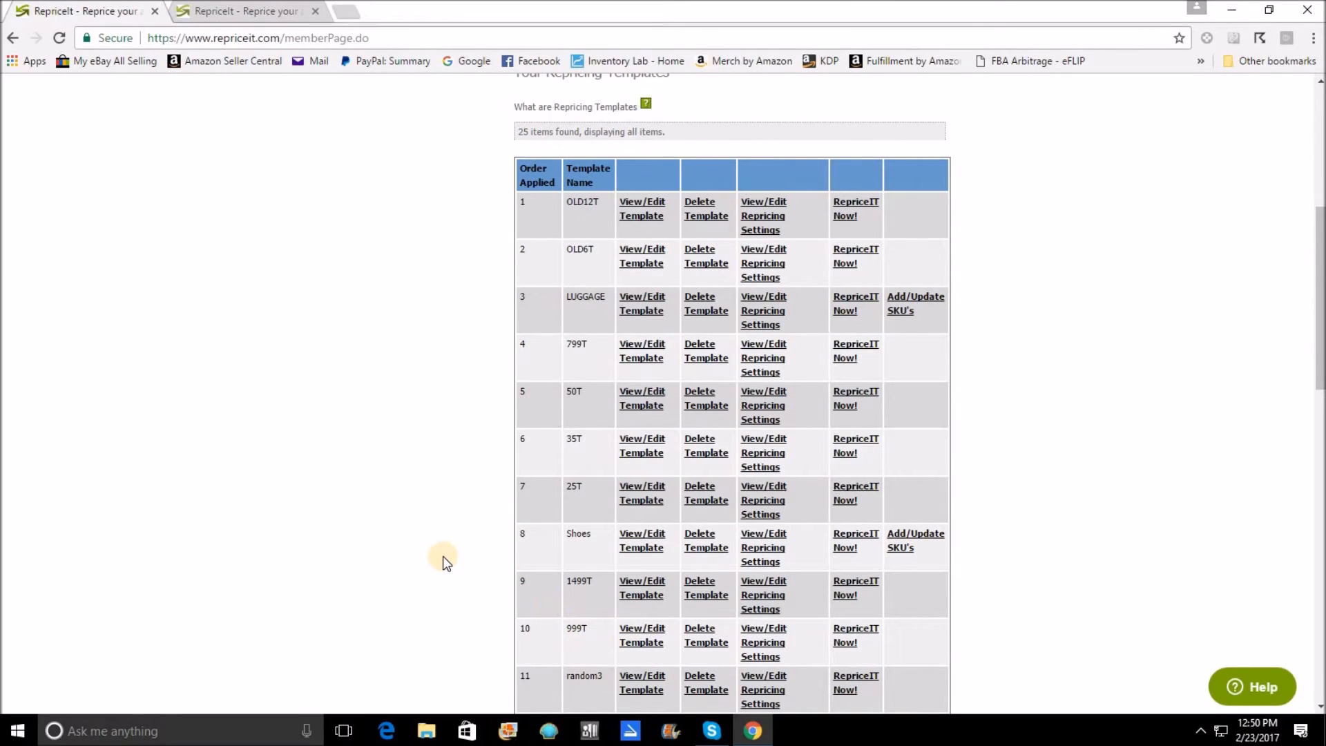
pyautogui.moveTo(528, 325)
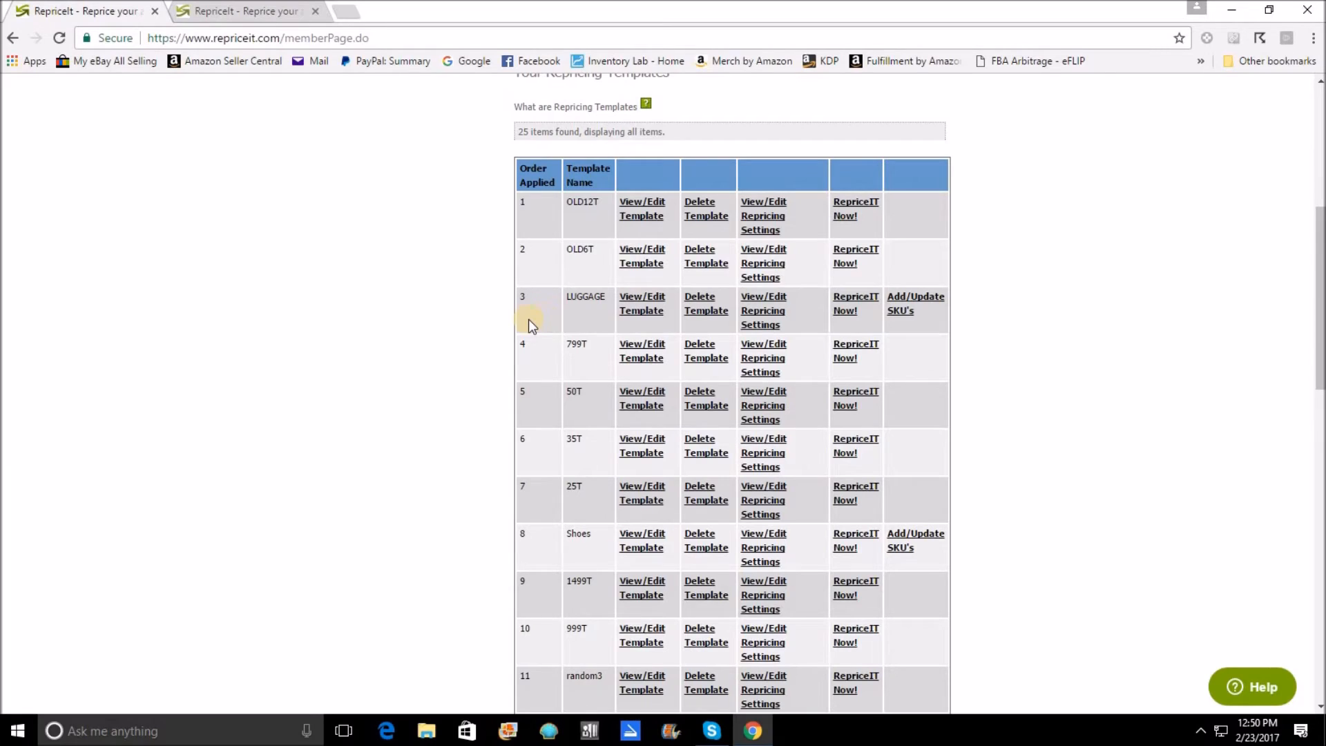
pyautogui.moveTo(587, 322)
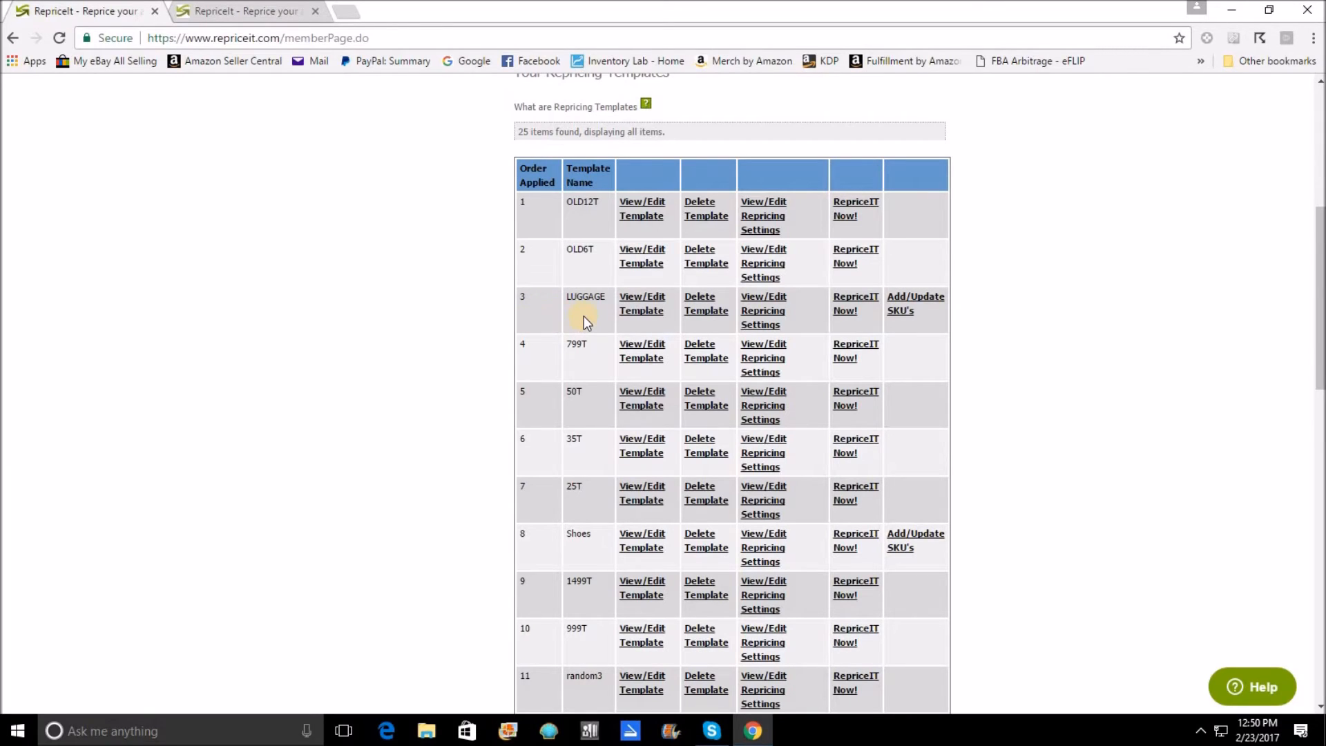
pyautogui.moveTo(501, 350)
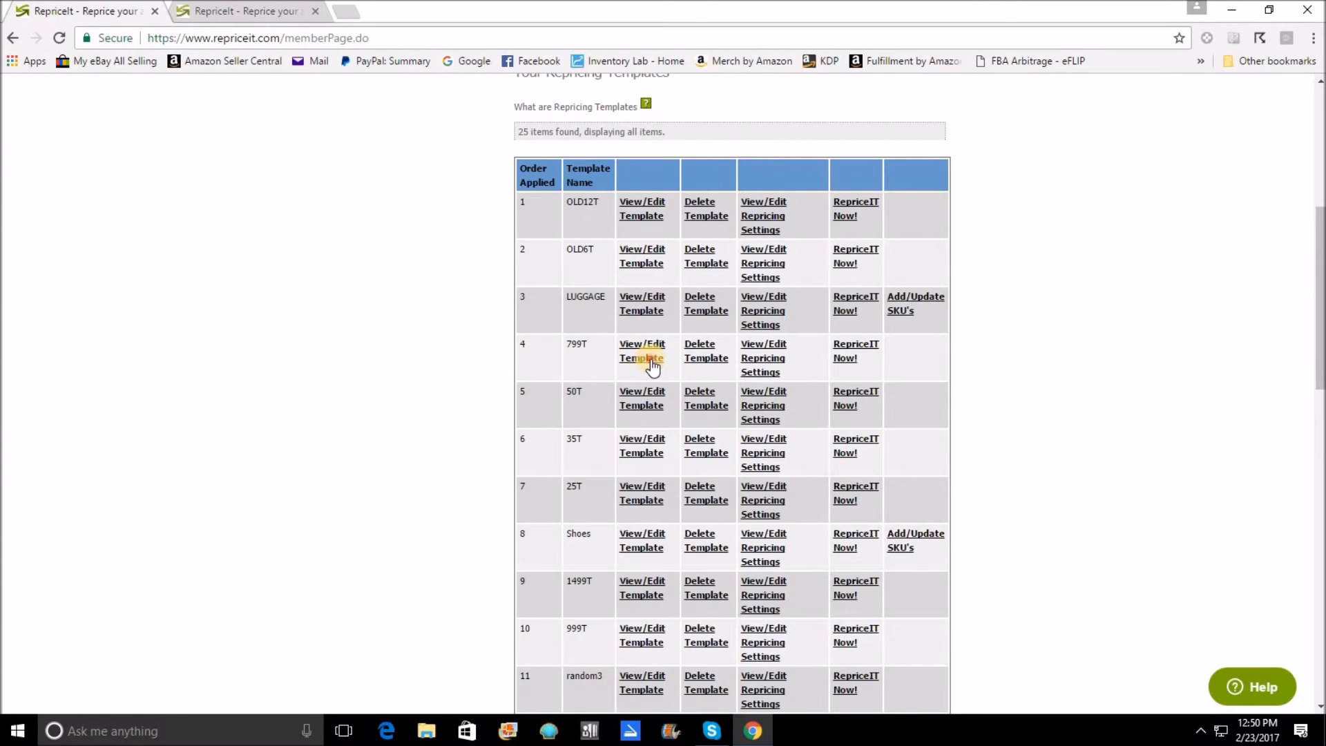
pyautogui.click(641, 350)
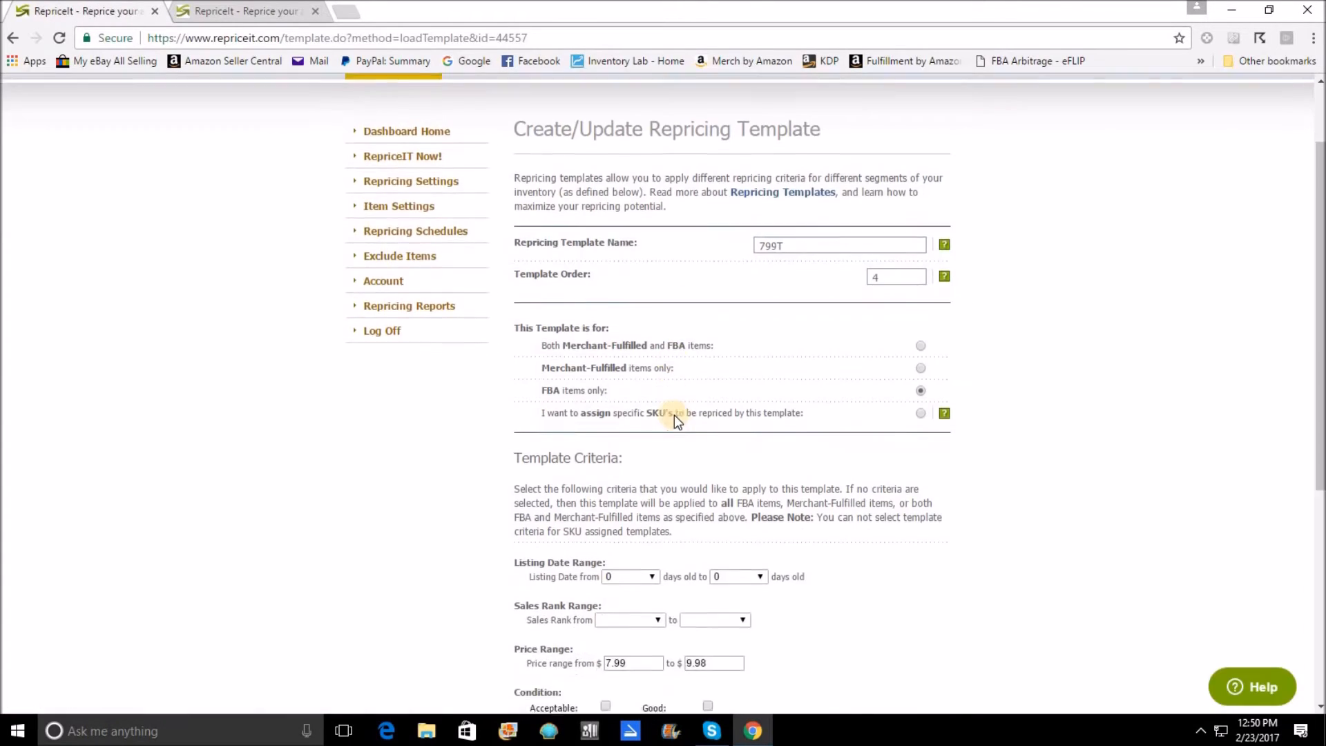
# Scroll the 799T template page to reveal its empty listing-date, sales-rank and condition criteria
pyautogui.scroll(-3)
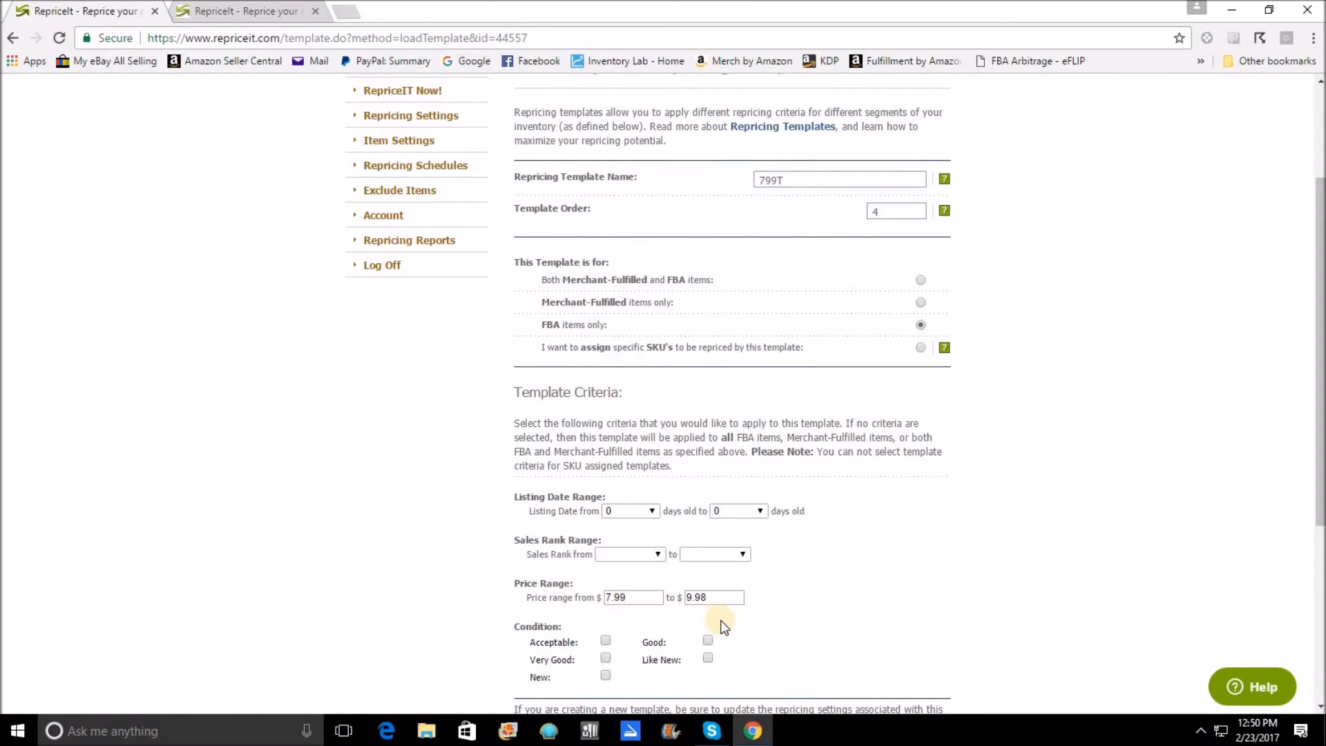
pyautogui.moveTo(753, 592)
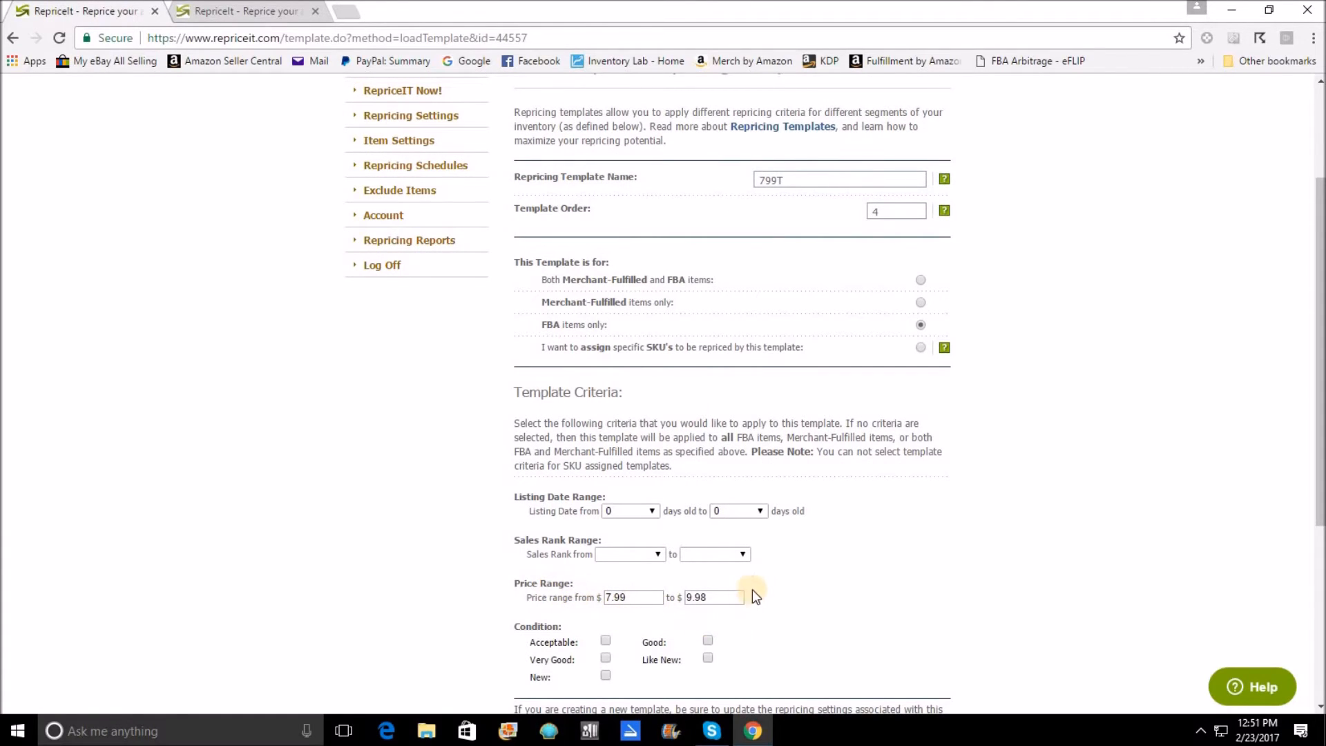
pyautogui.moveTo(384, 370)
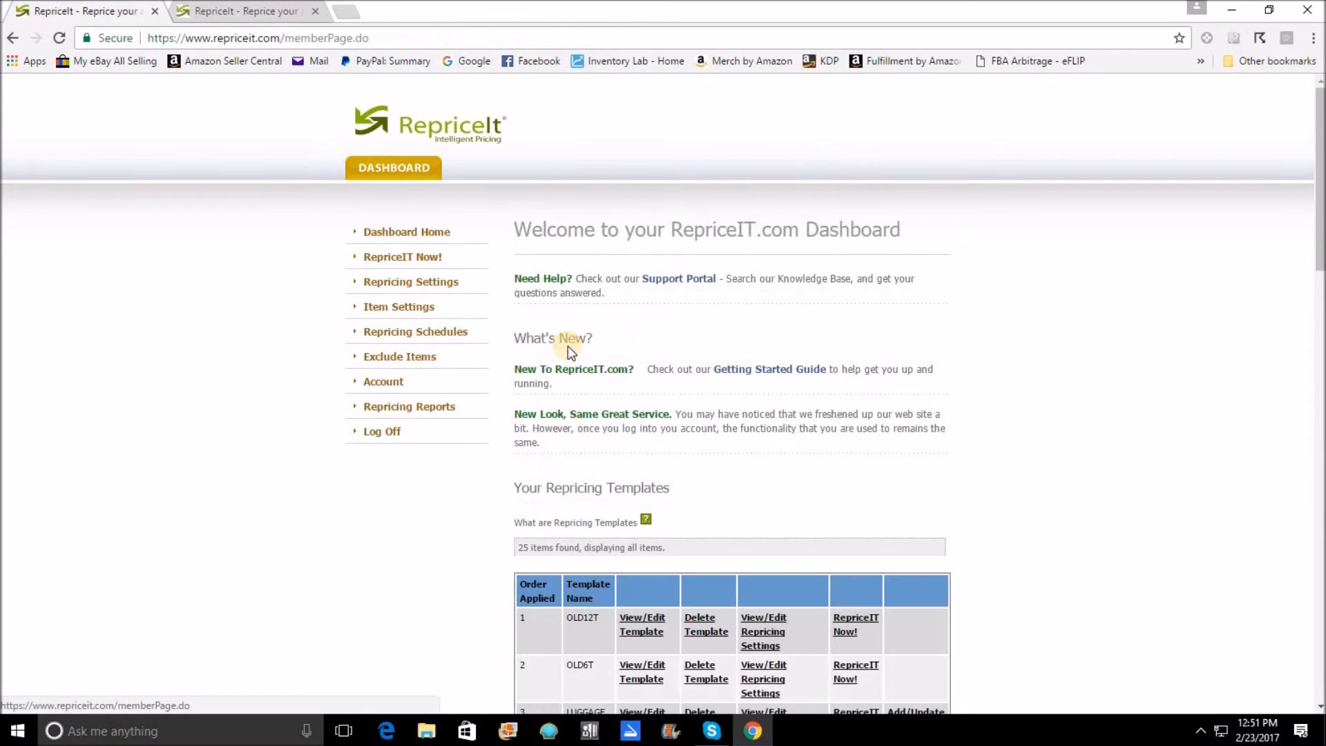
pyautogui.scroll(-3)
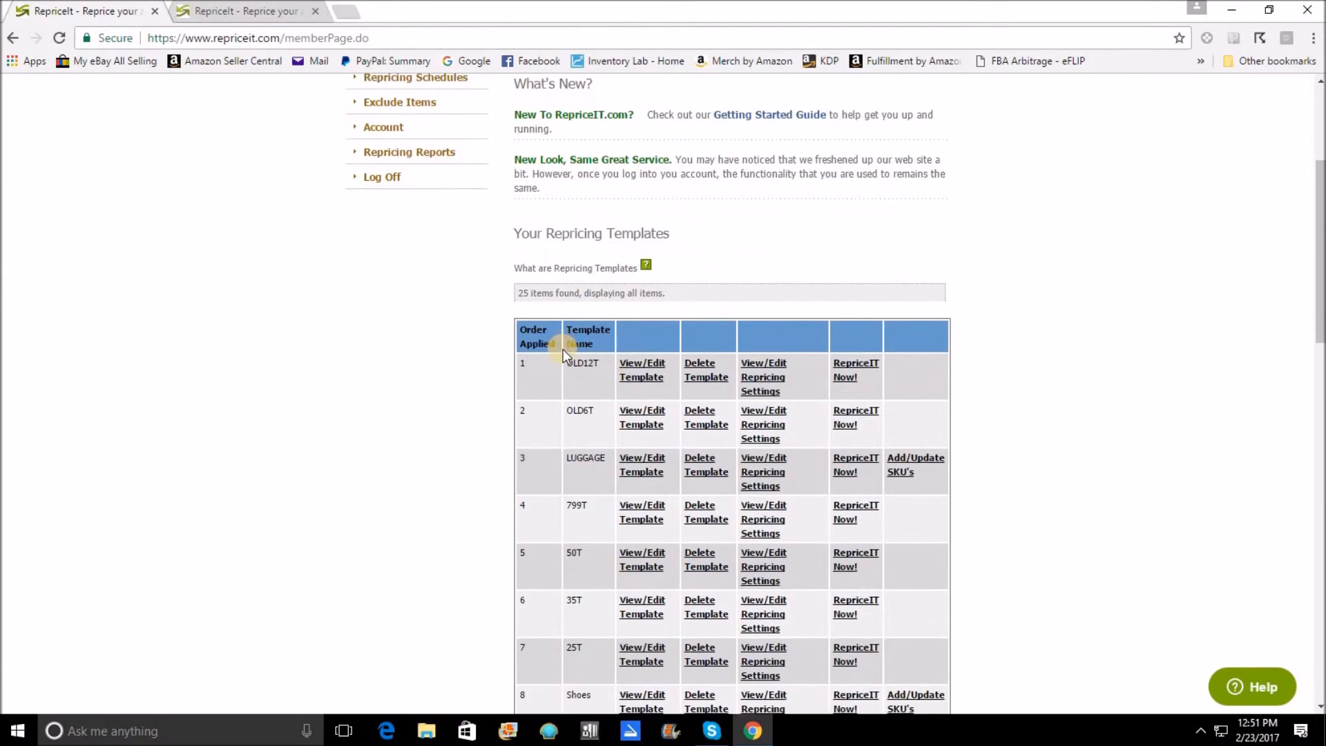
pyautogui.scroll(-3)
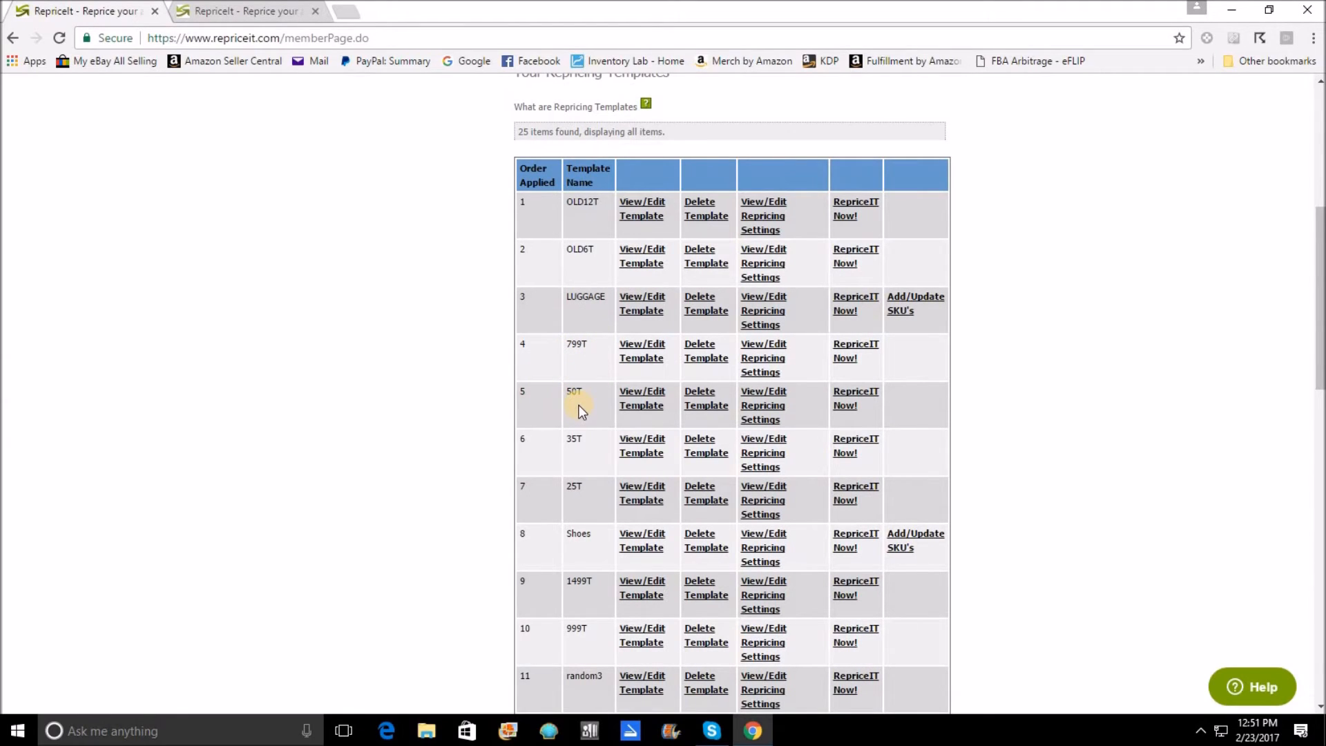
pyautogui.moveTo(543, 489)
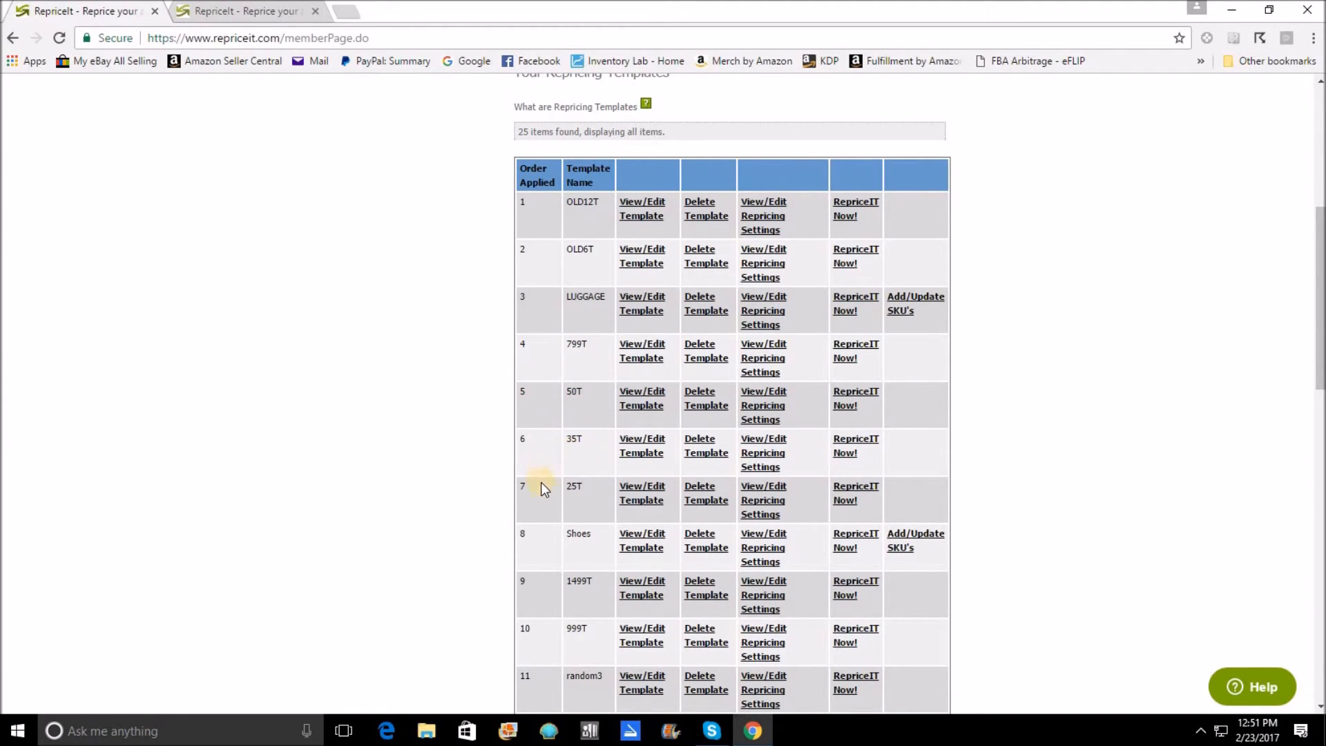
pyautogui.moveTo(564, 342)
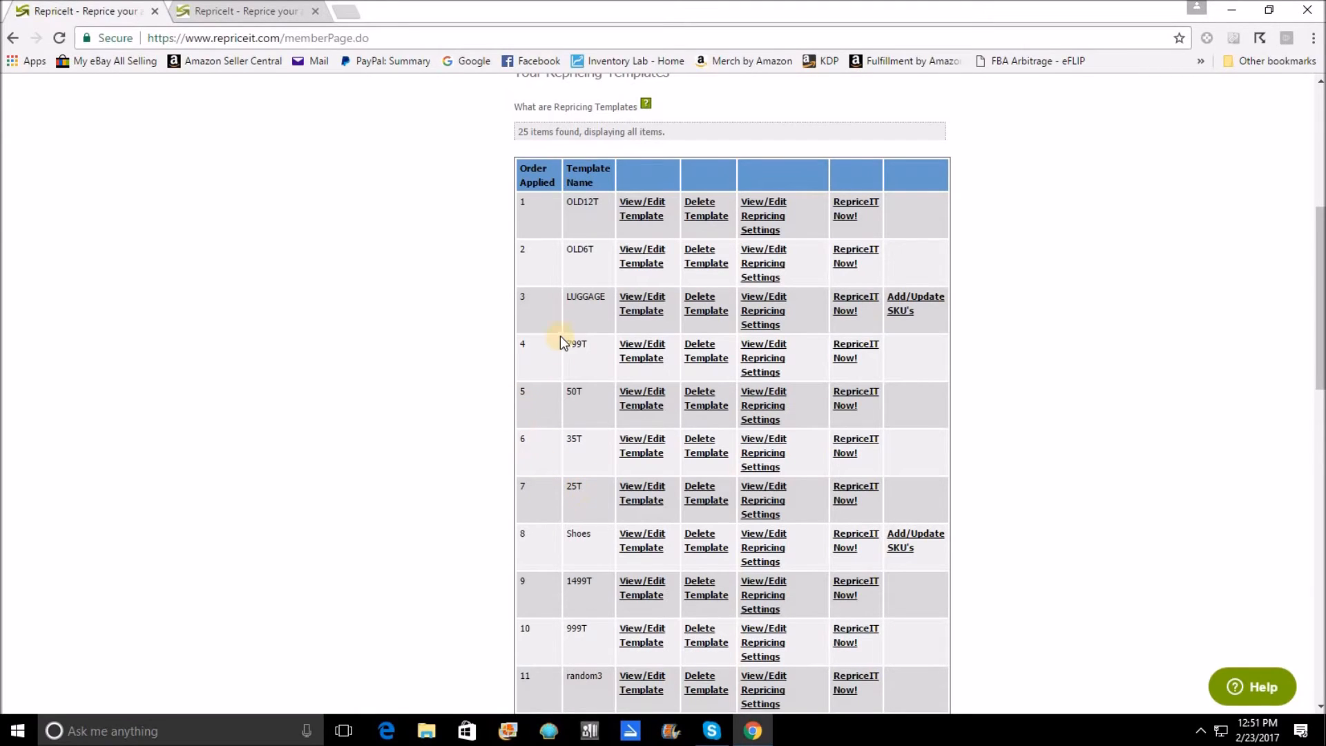
pyautogui.moveTo(576, 514)
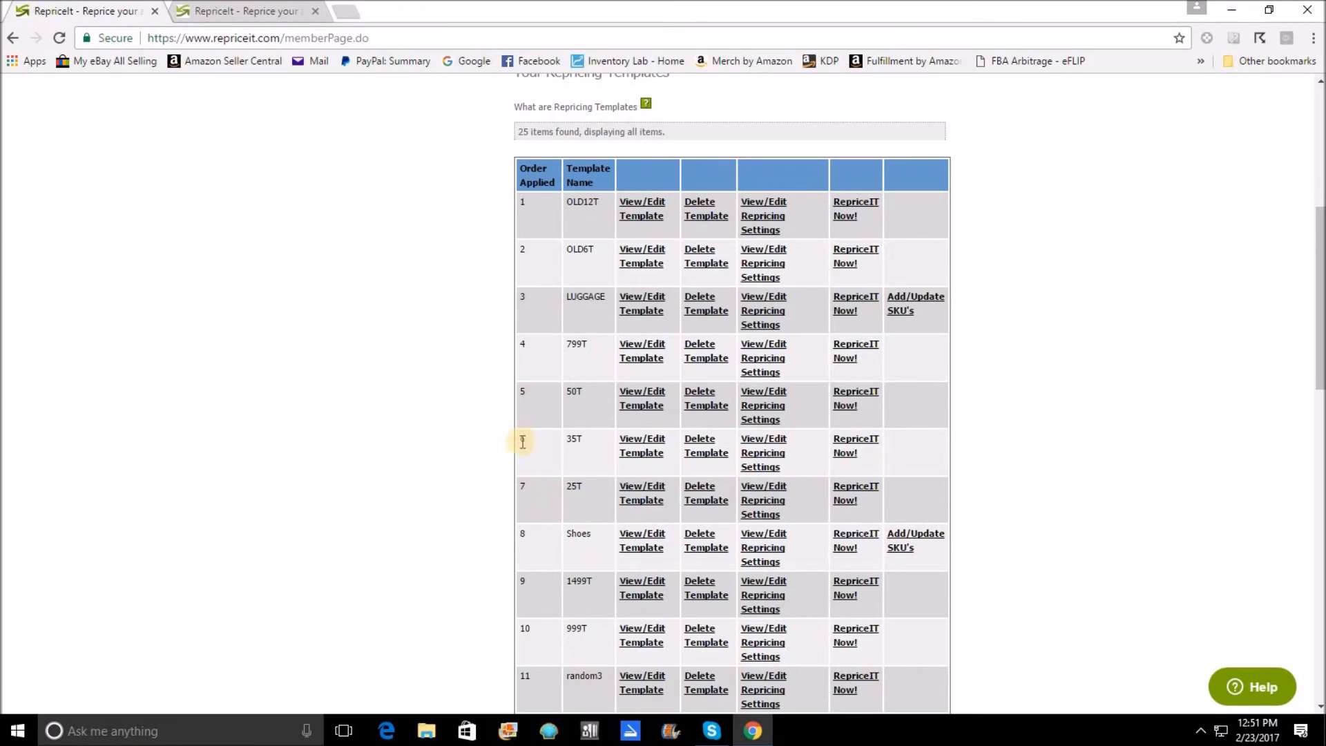
pyautogui.moveTo(611, 381)
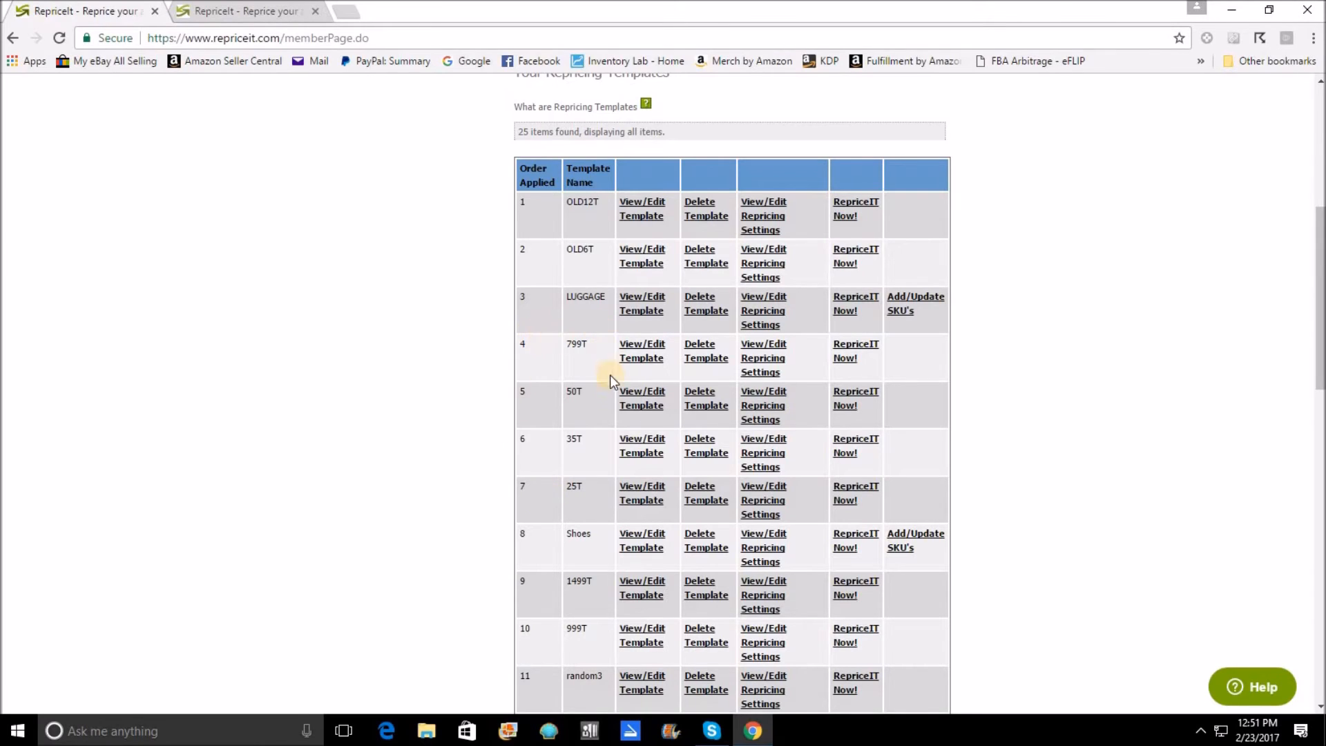
pyautogui.moveTo(517, 448)
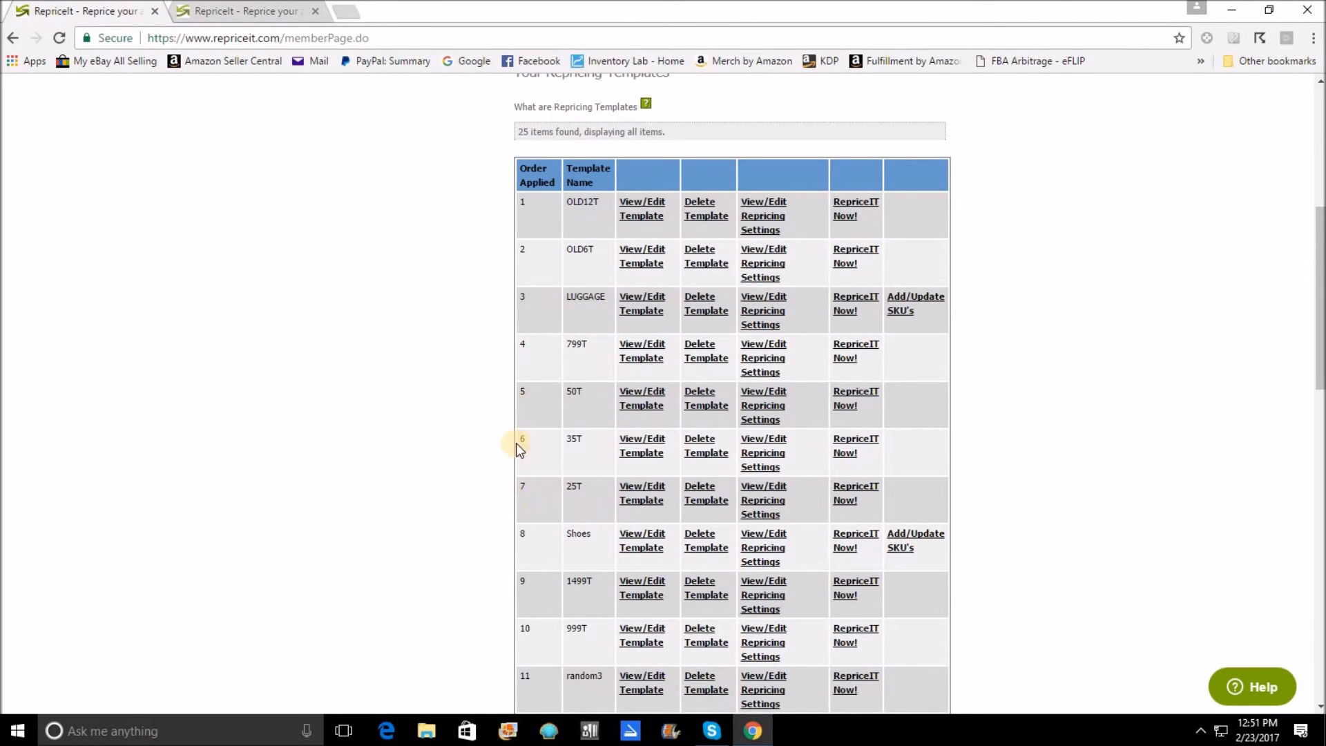
pyautogui.moveTo(641, 398)
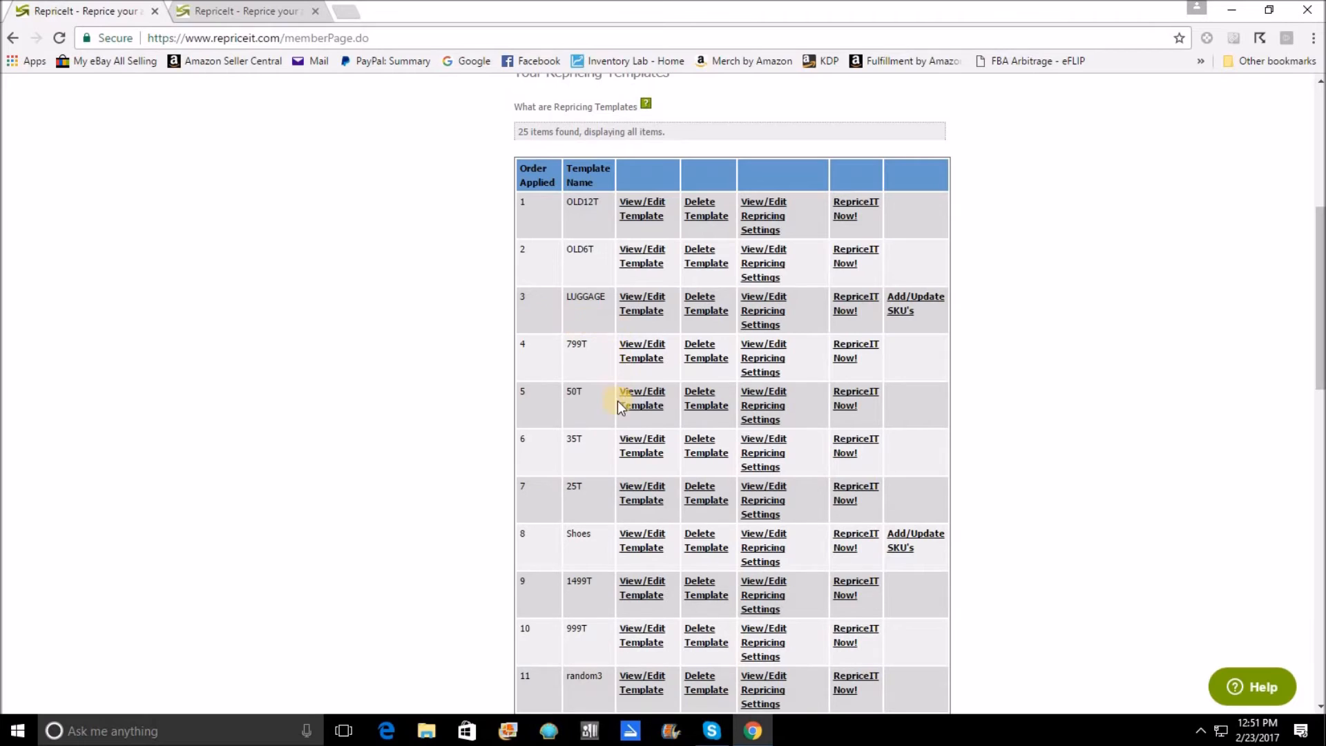
pyautogui.moveTo(533, 508)
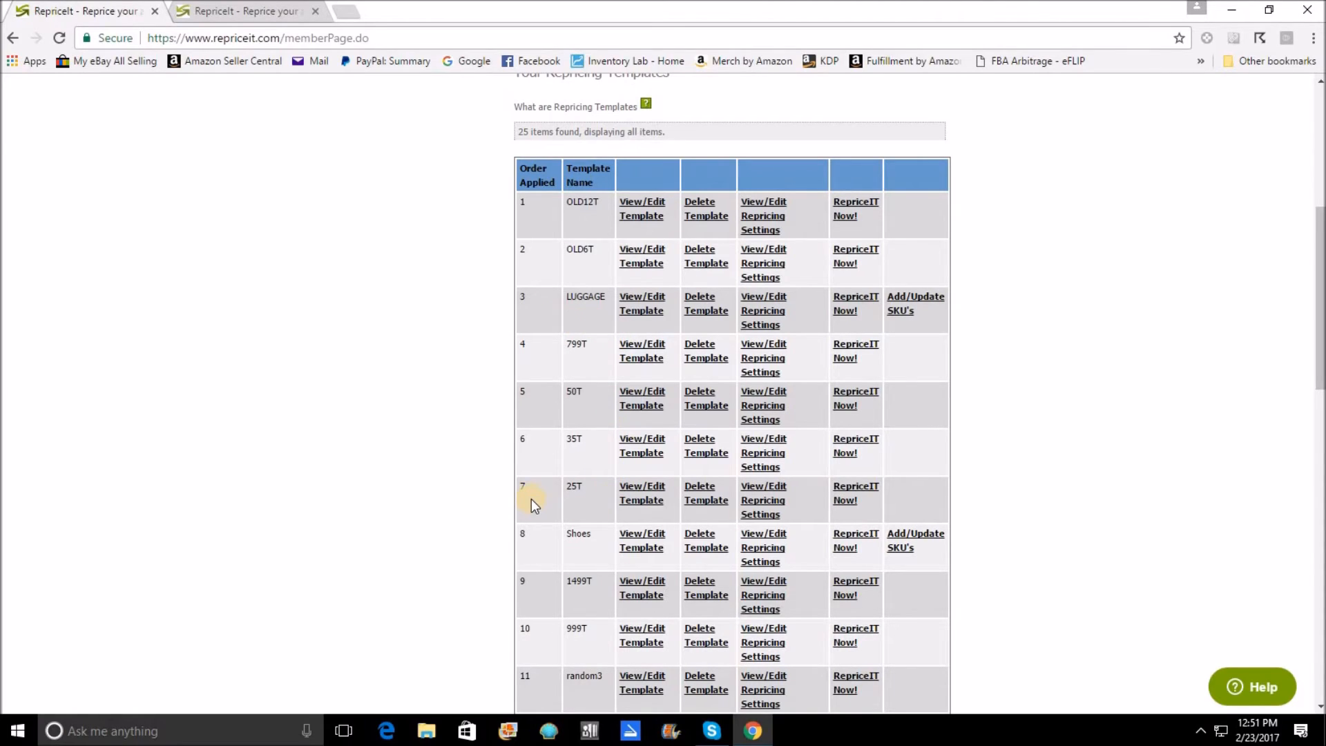
pyautogui.moveTo(550, 296)
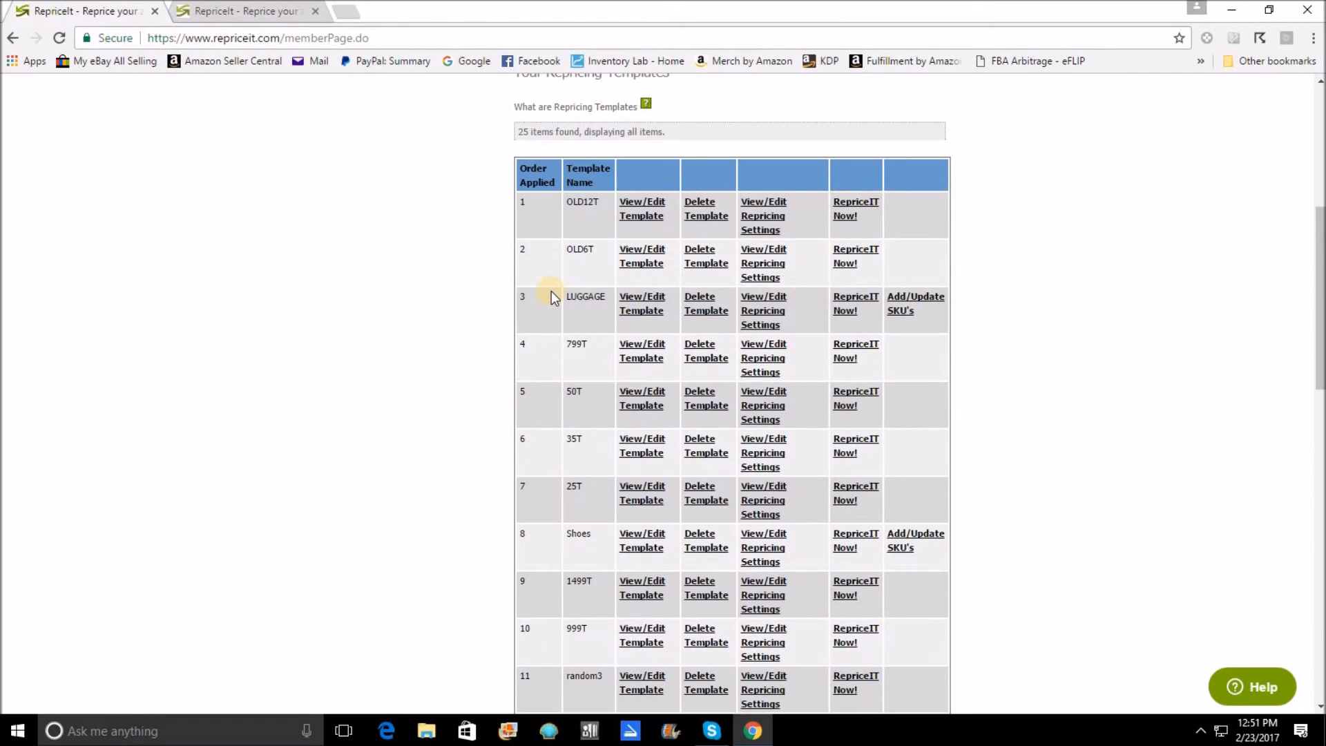
pyautogui.moveTo(377, 407)
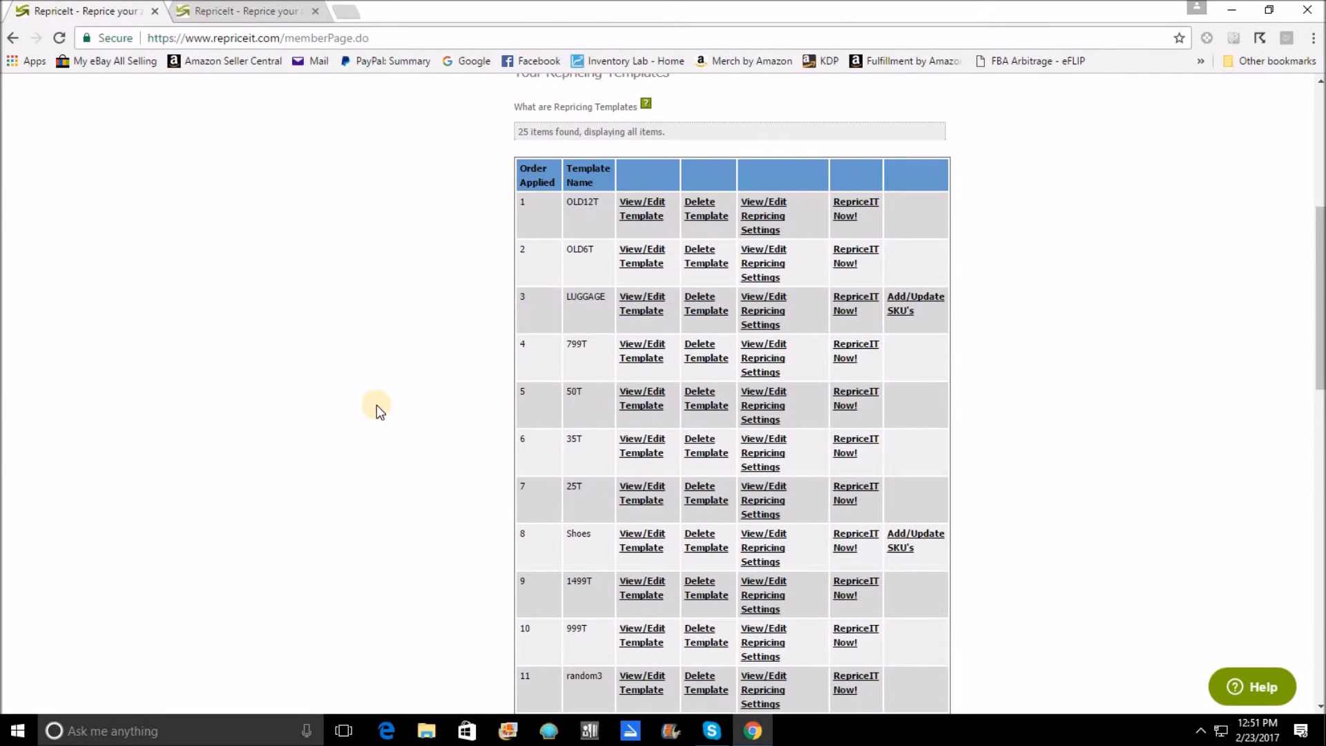
pyautogui.moveTo(542, 355)
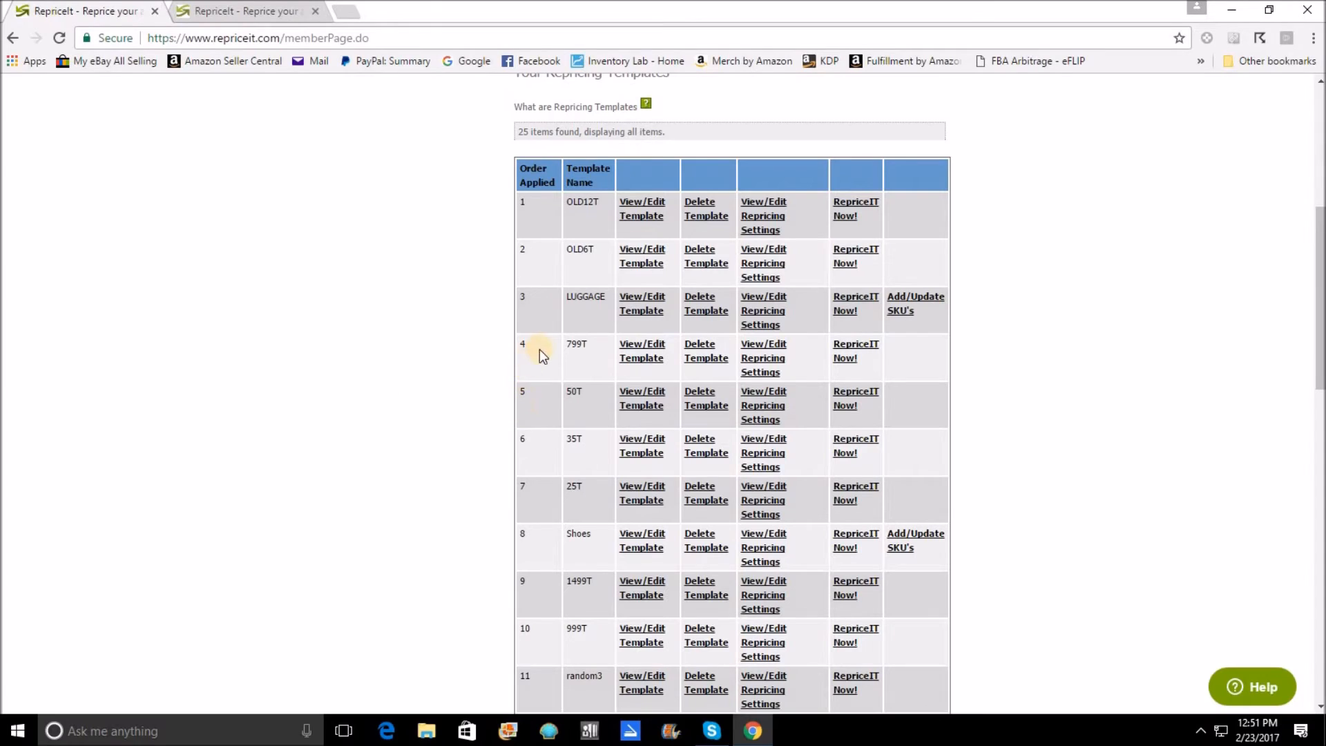
pyautogui.moveTo(549, 505)
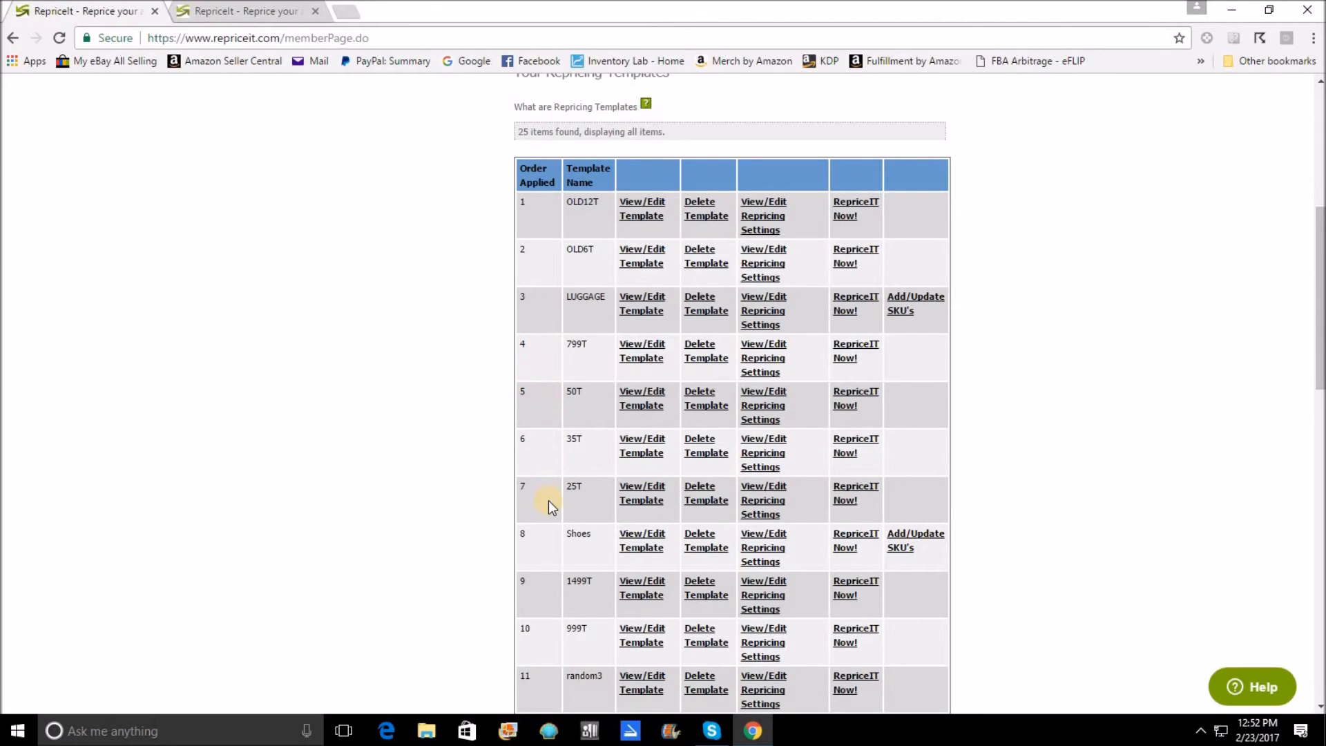
pyautogui.moveTo(513, 542)
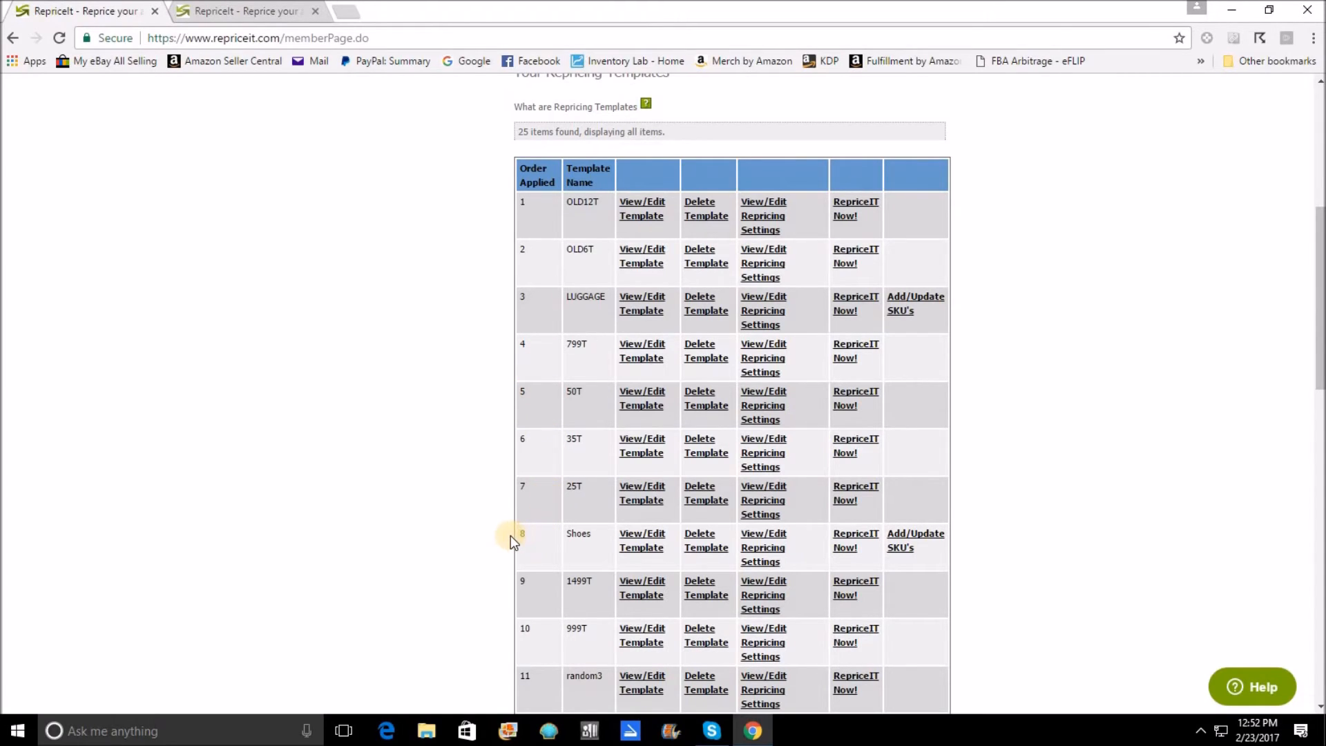
pyautogui.moveTo(527, 547)
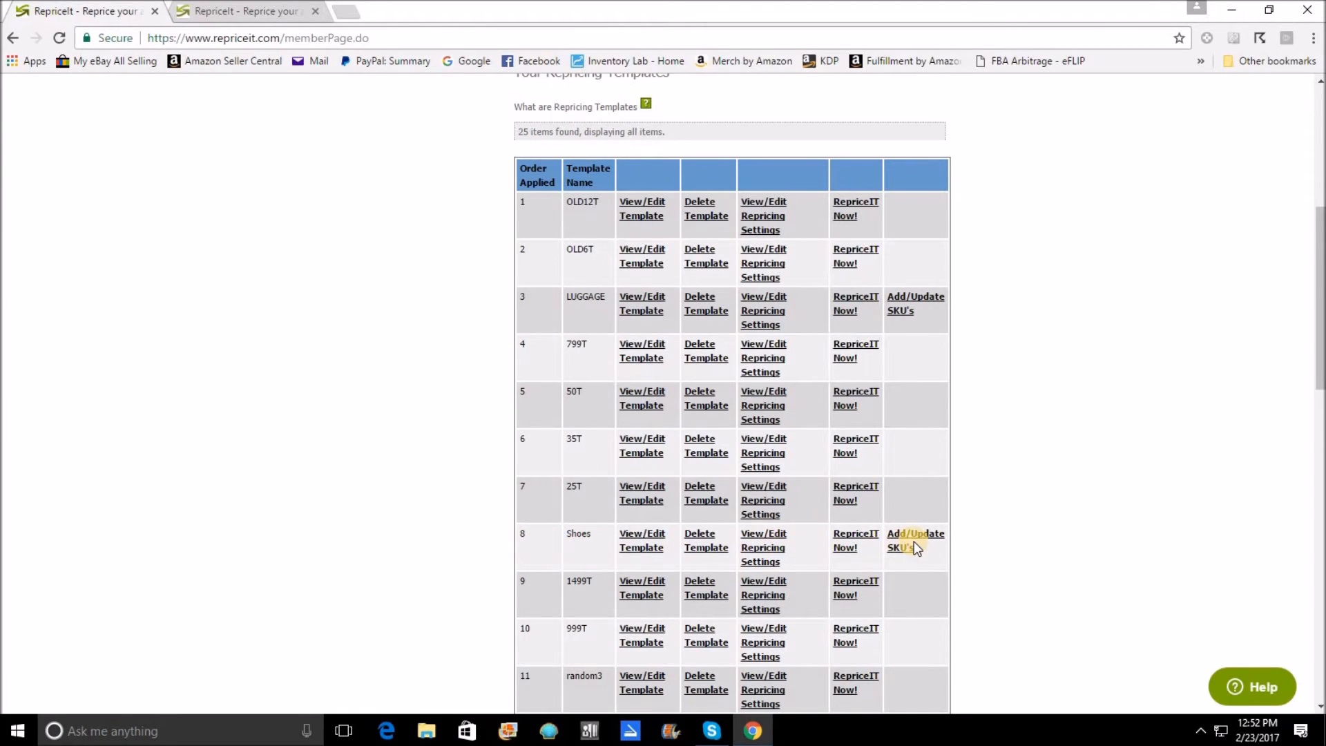
pyautogui.moveTo(776, 547)
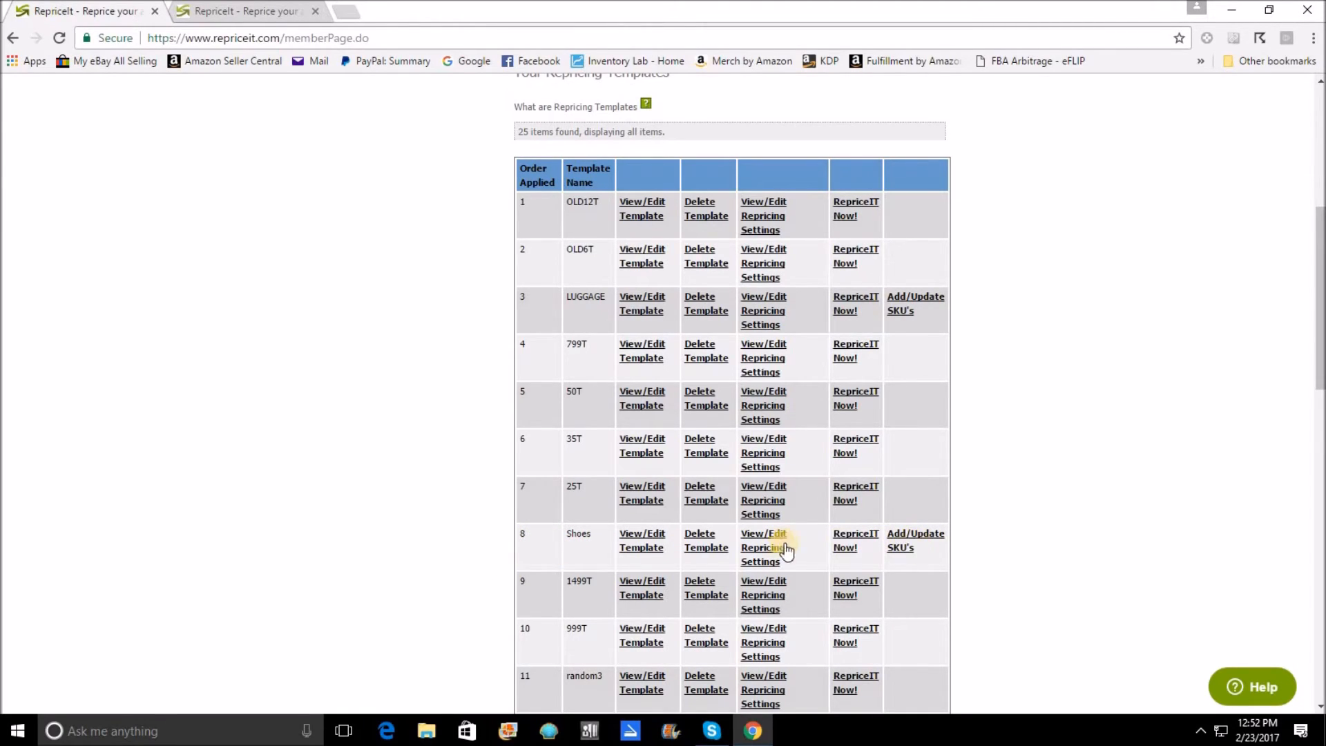
pyautogui.moveTo(569, 550)
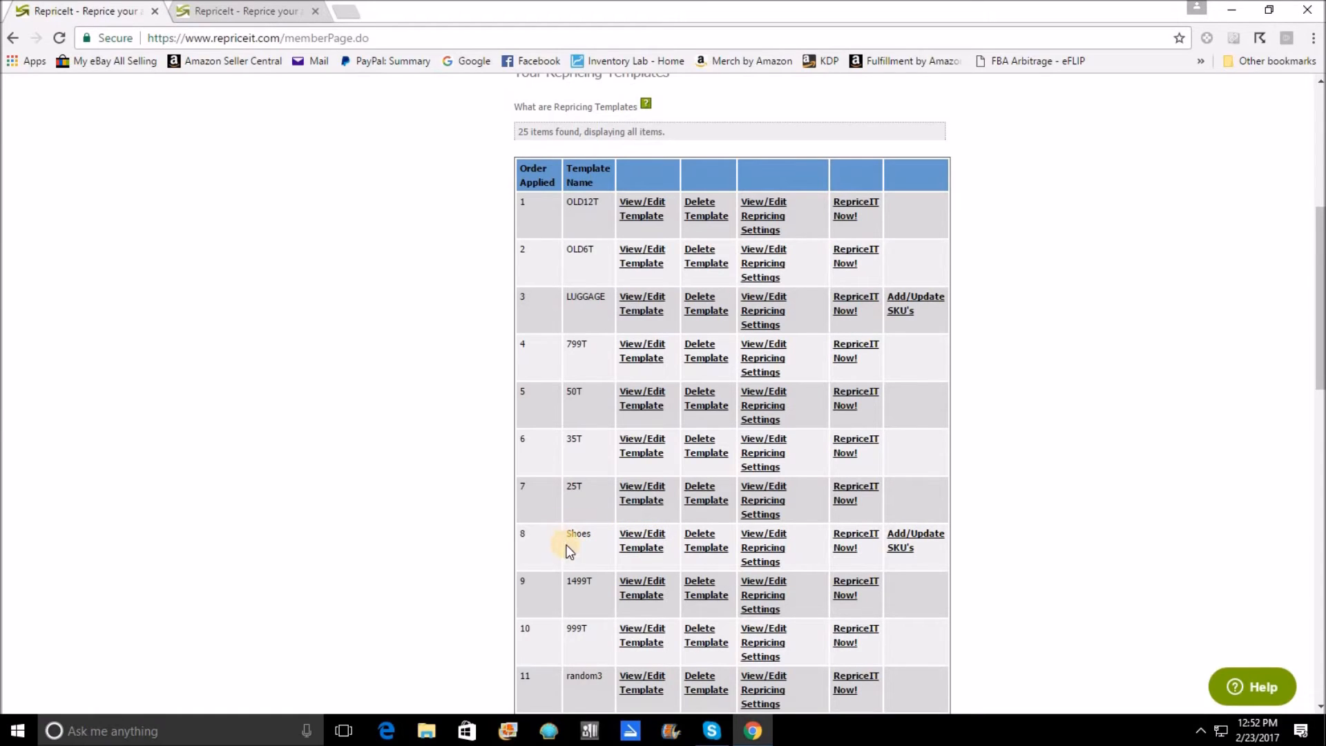
pyautogui.moveTo(579, 560)
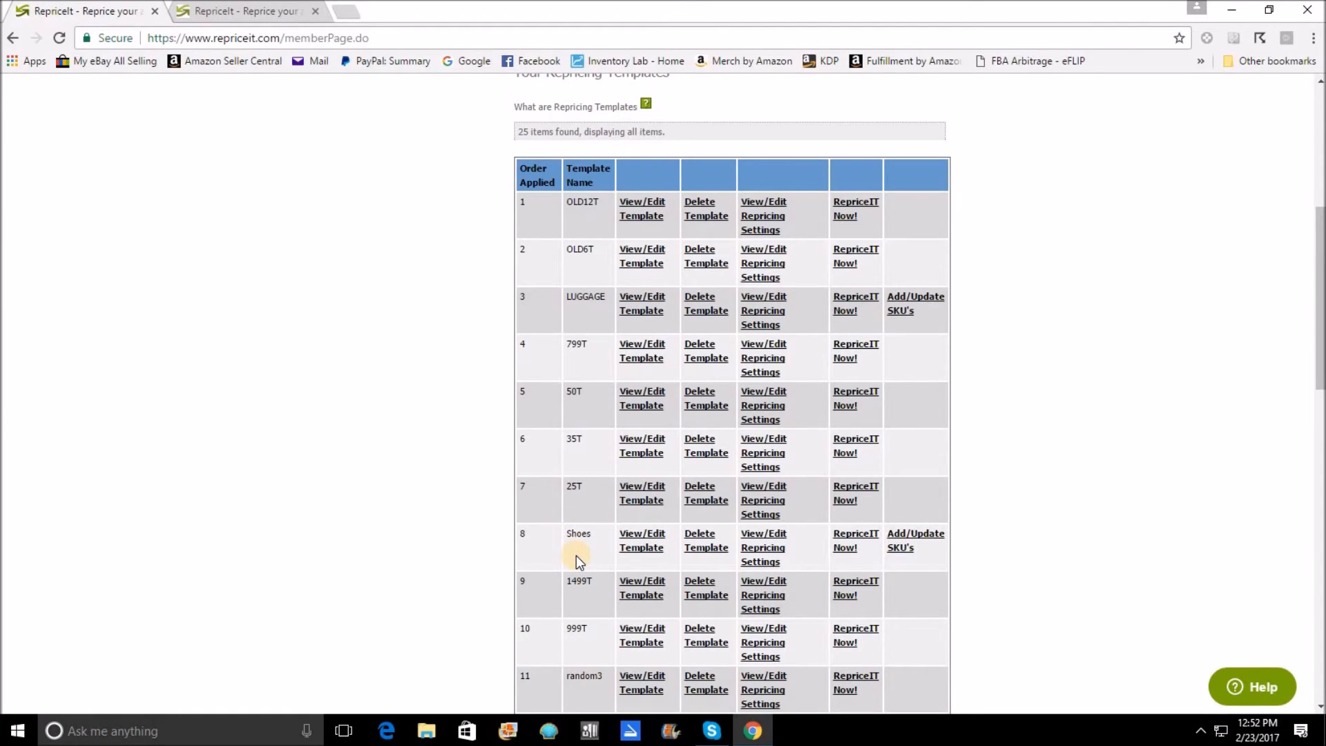
pyautogui.moveTo(548, 553)
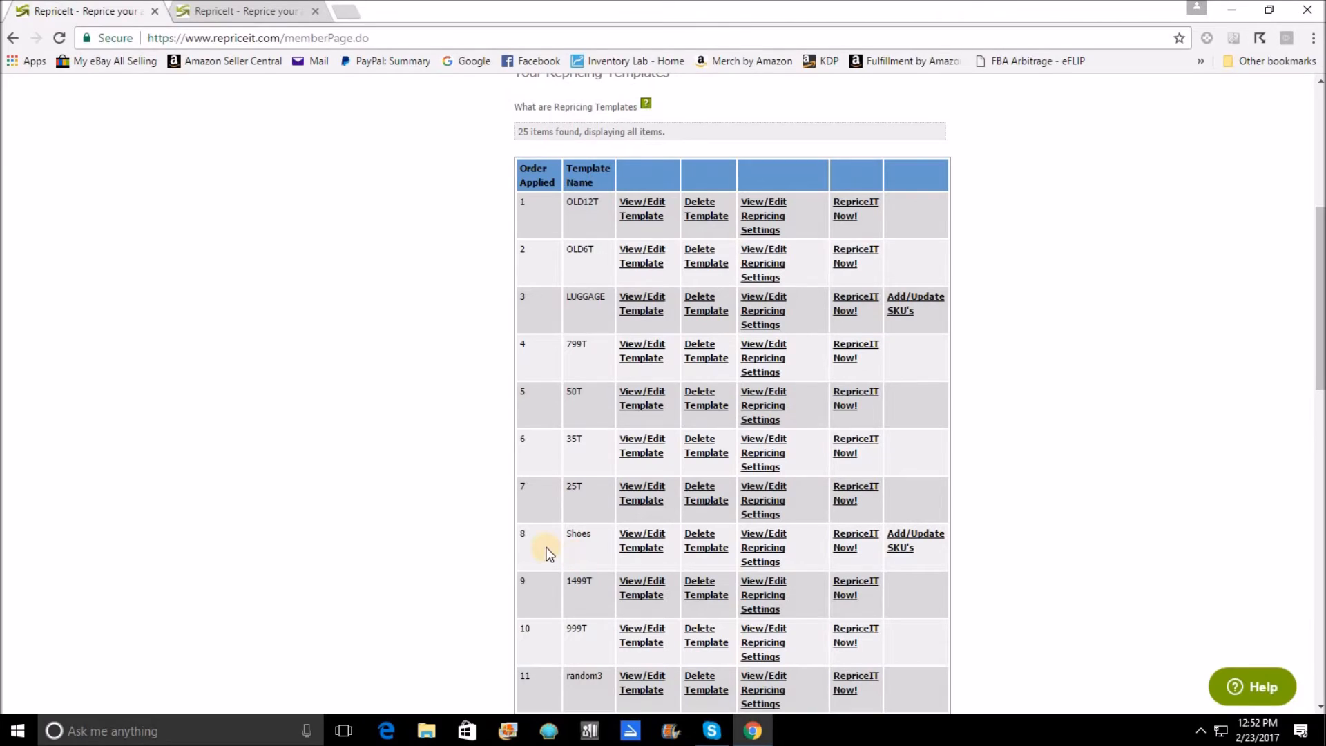
pyautogui.moveTo(506, 549)
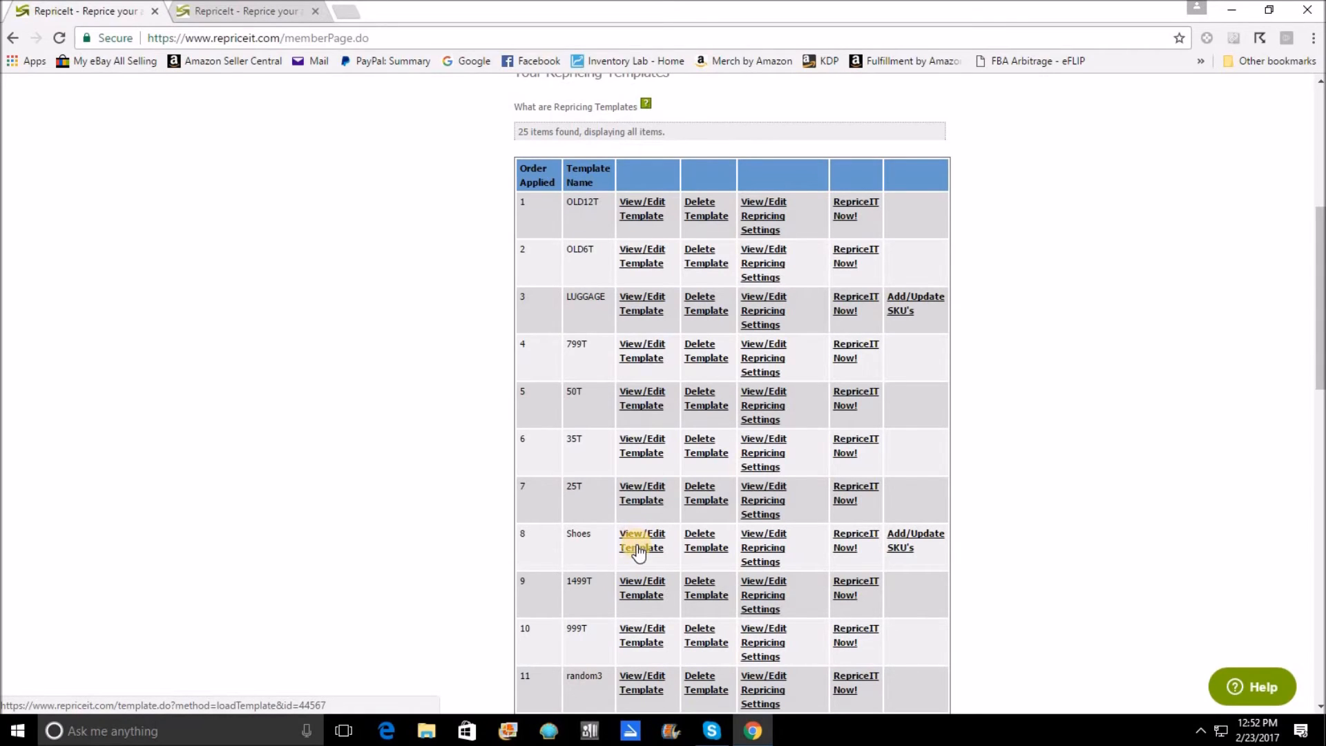
# Open the Shoes template, showing template order 8 with specific SKUs assigned
pyautogui.click(641, 540)
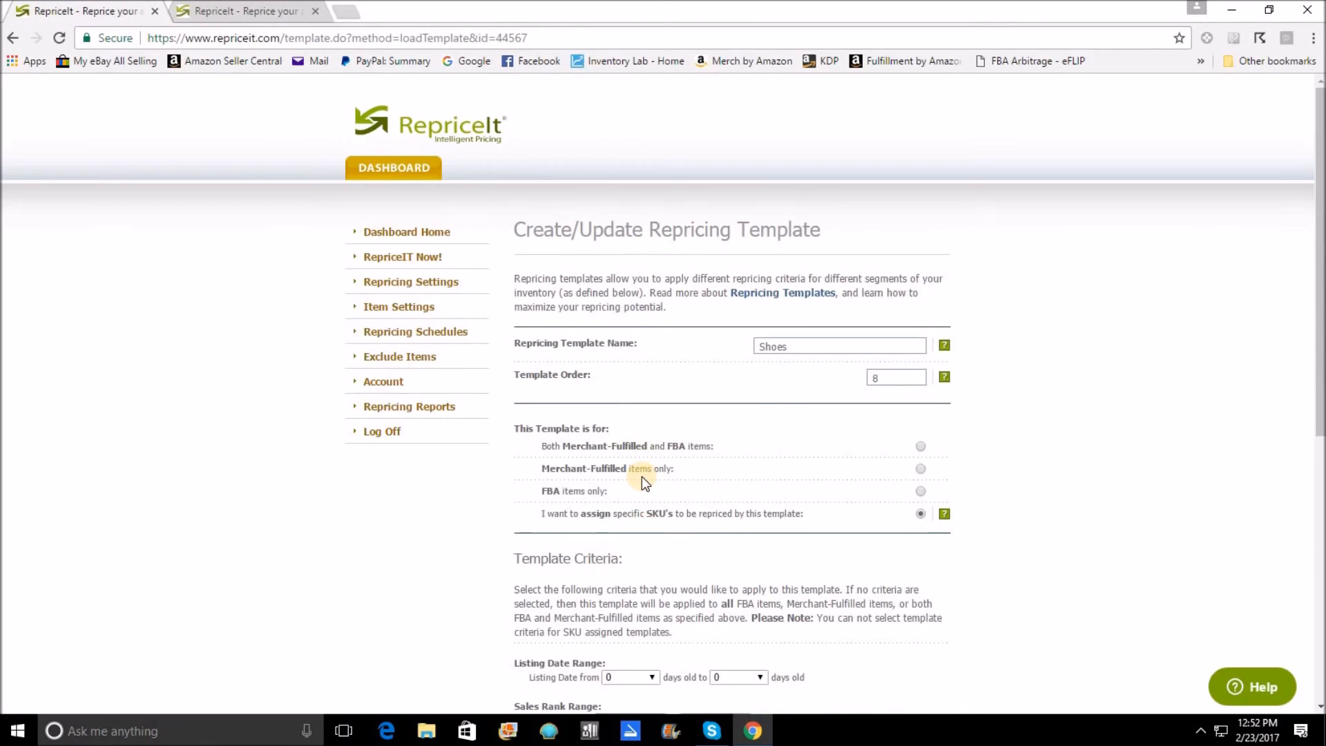
# Review the Shoes template's empty criteria, then return to the dashboard home
pyautogui.scroll(-3)
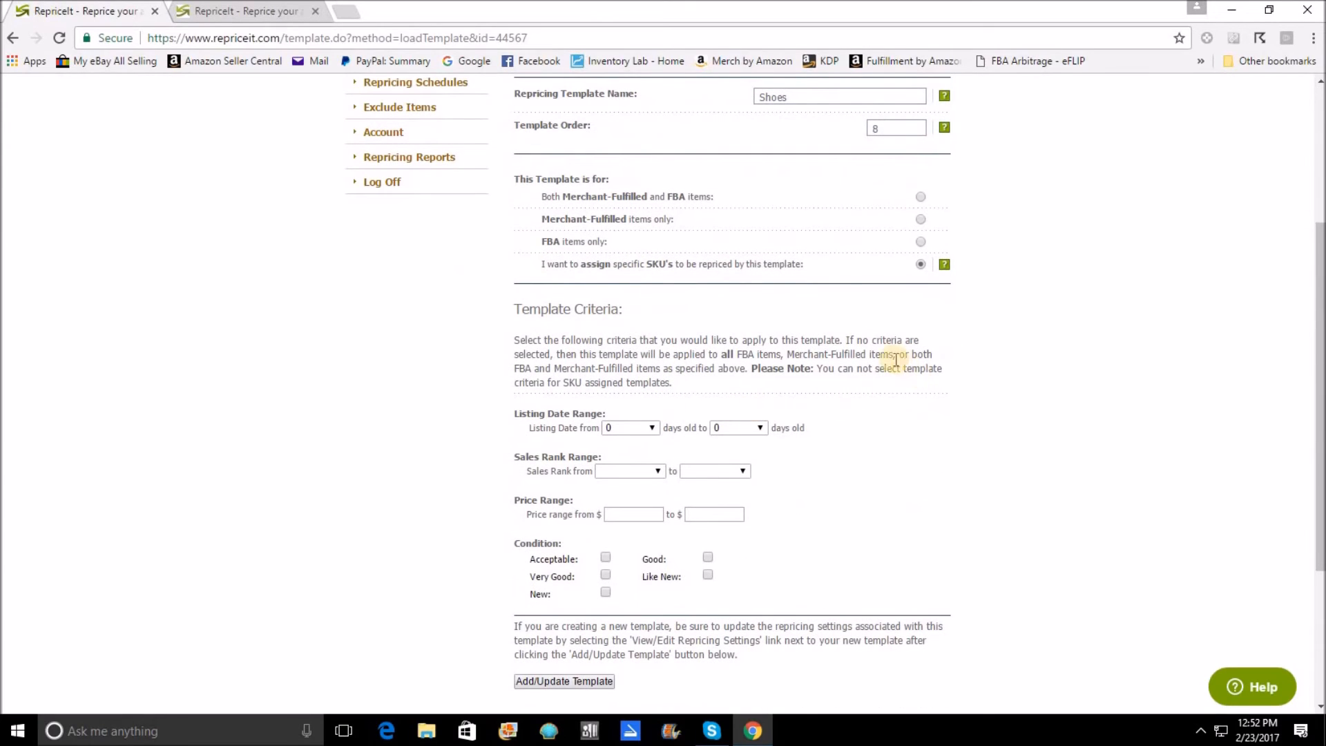
pyautogui.moveTo(829, 402)
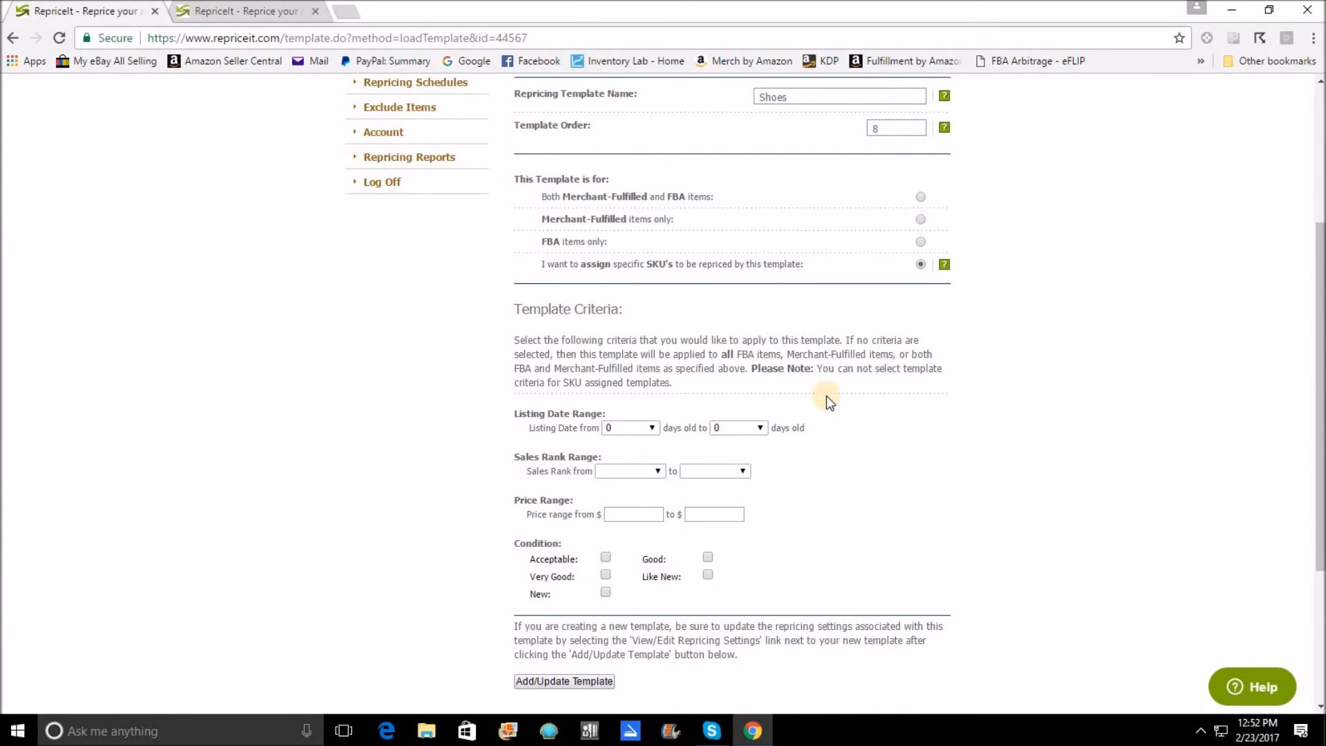
pyautogui.moveTo(735, 399)
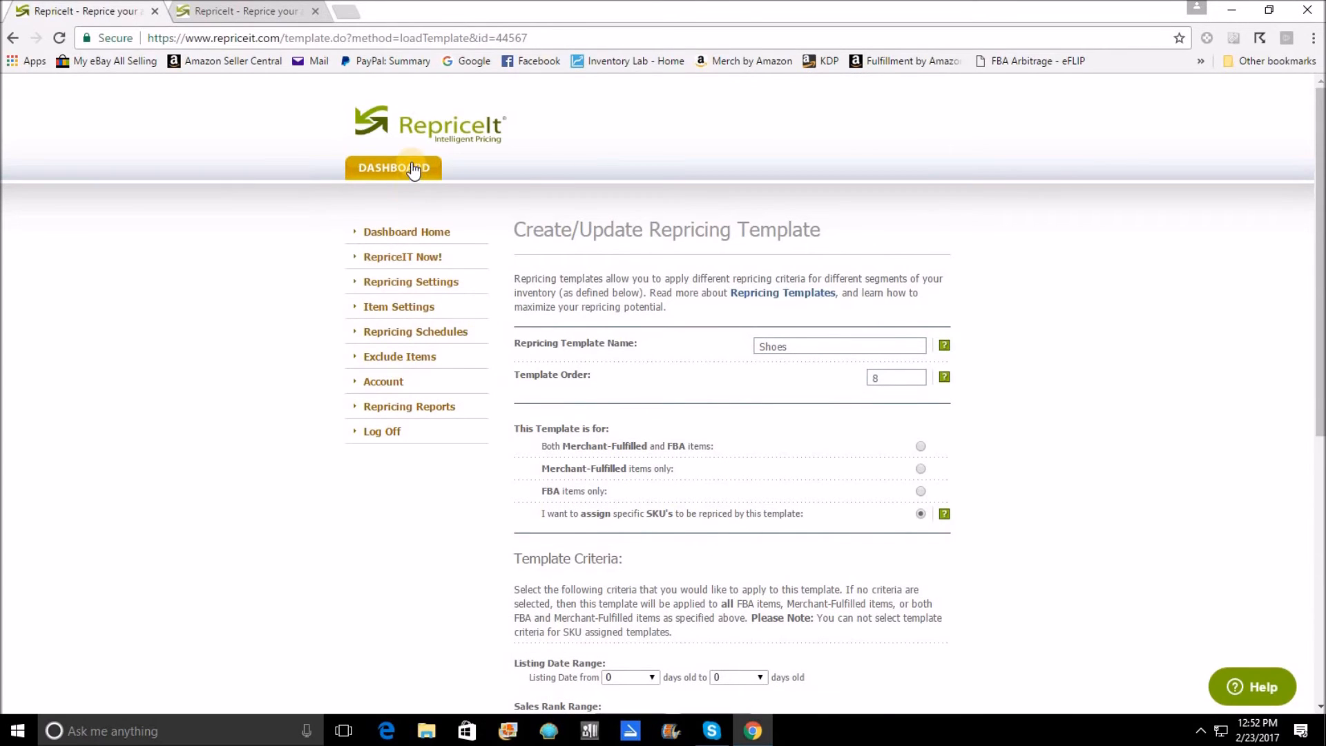
pyautogui.click(393, 167)
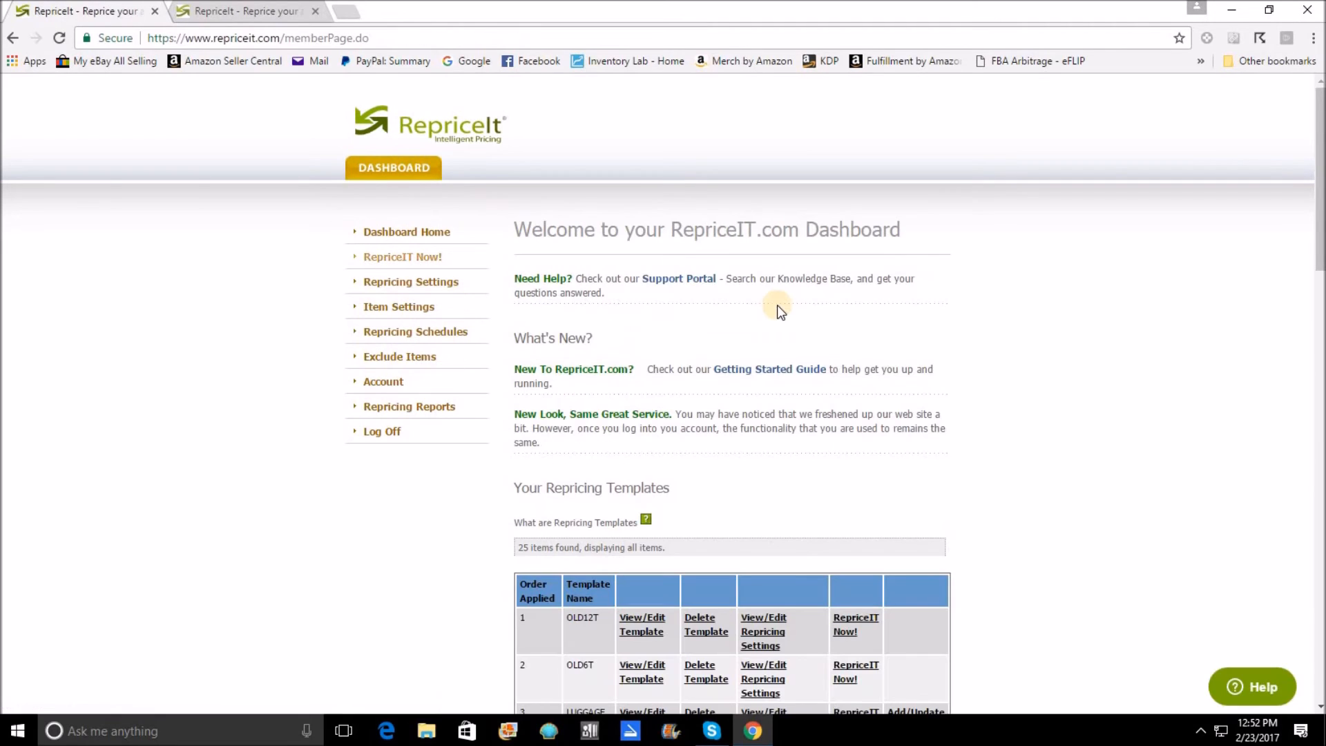
pyautogui.scroll(-3)
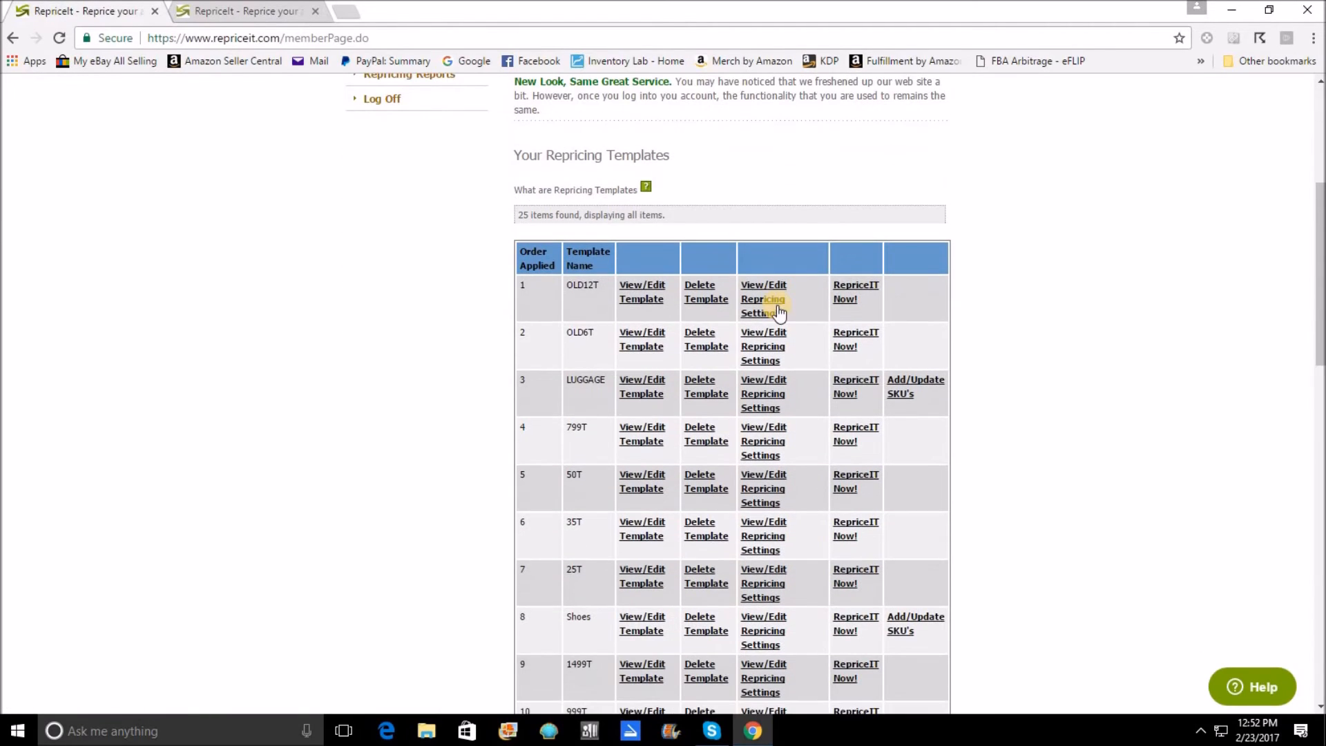
pyautogui.scroll(-3)
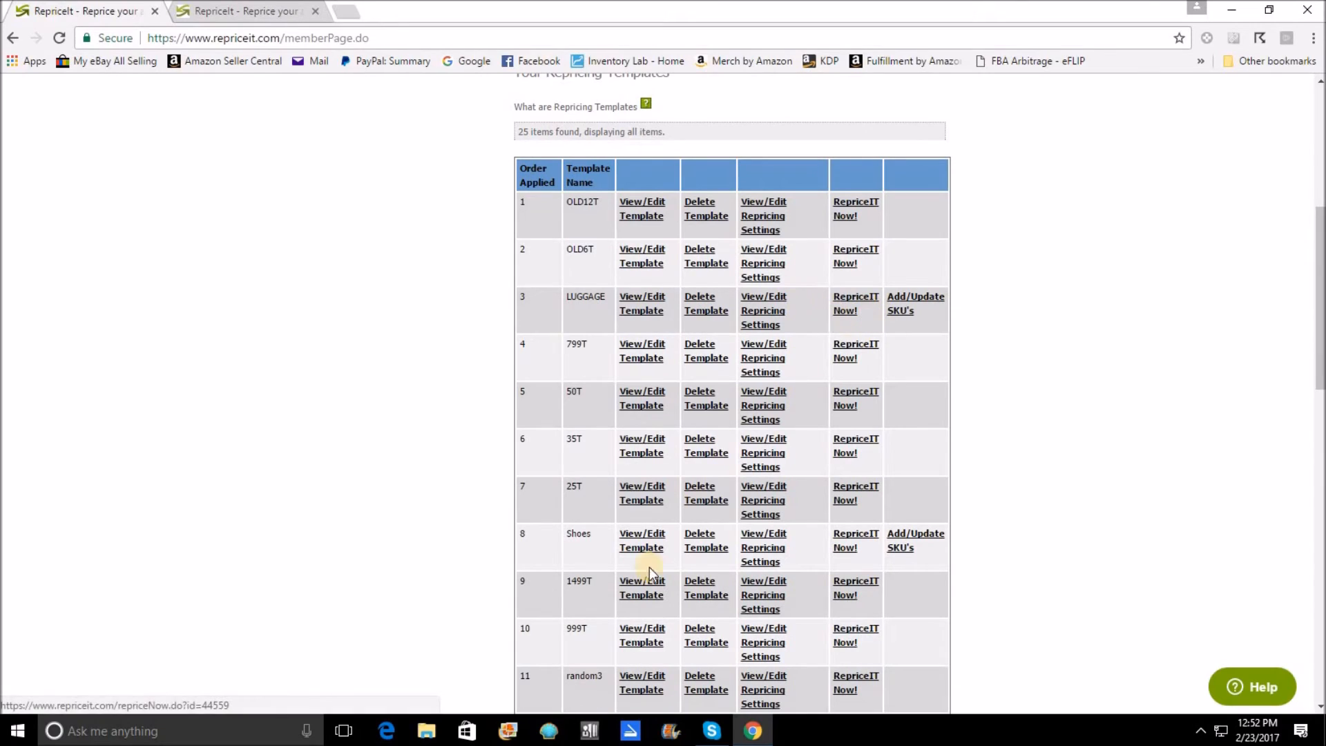
pyautogui.moveTo(591, 581)
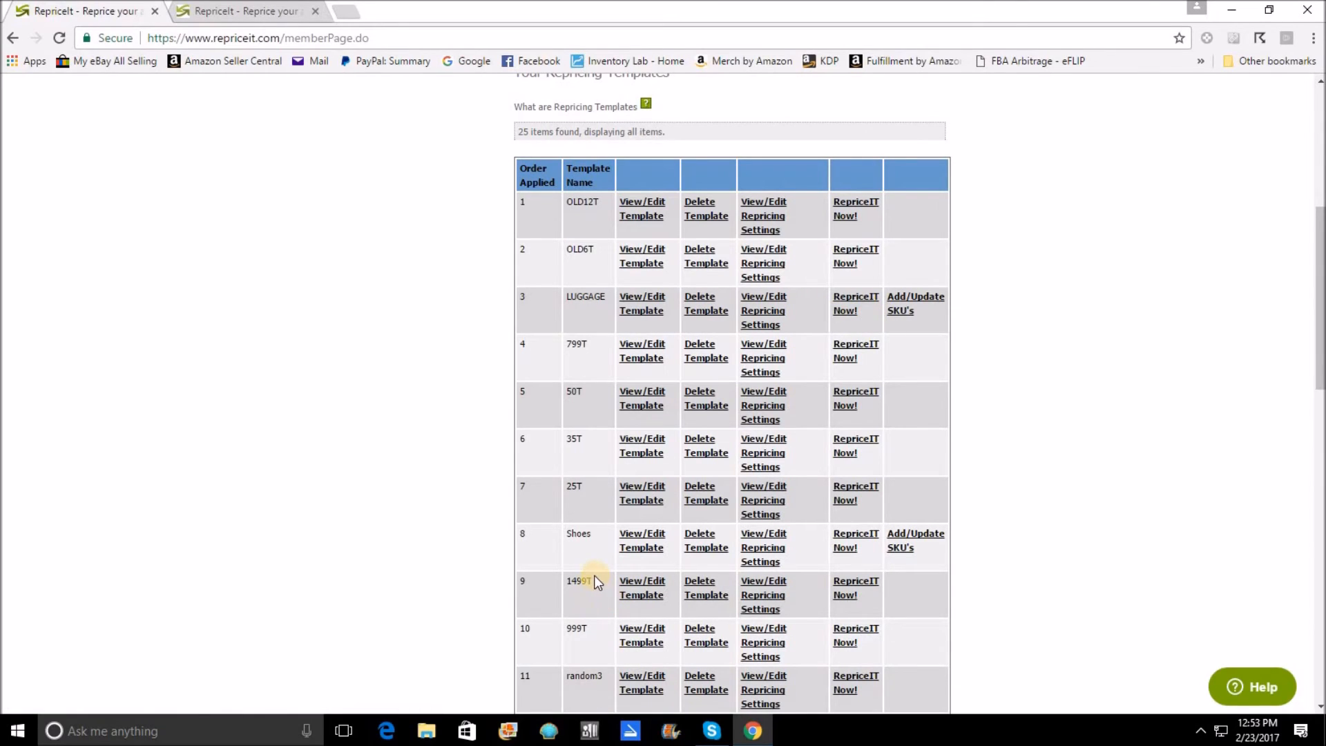
pyautogui.moveTo(596, 571)
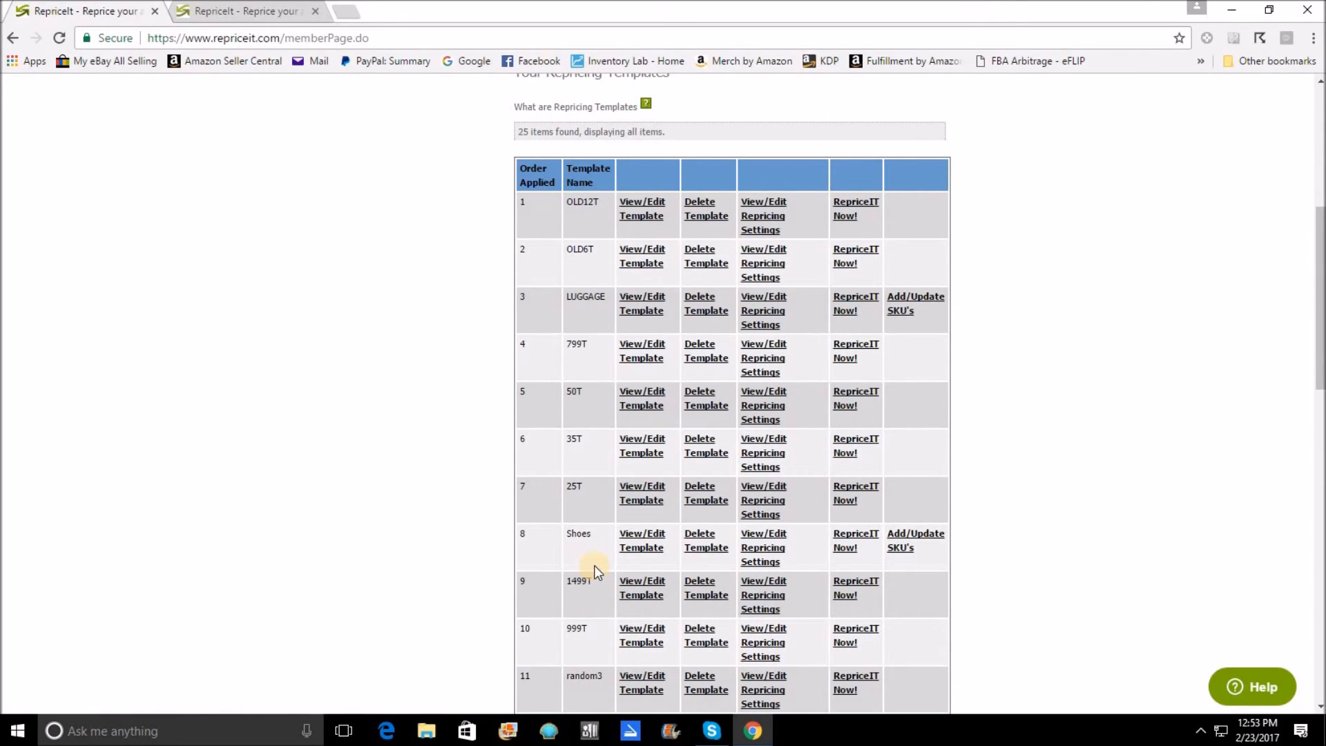
pyautogui.moveTo(499, 495)
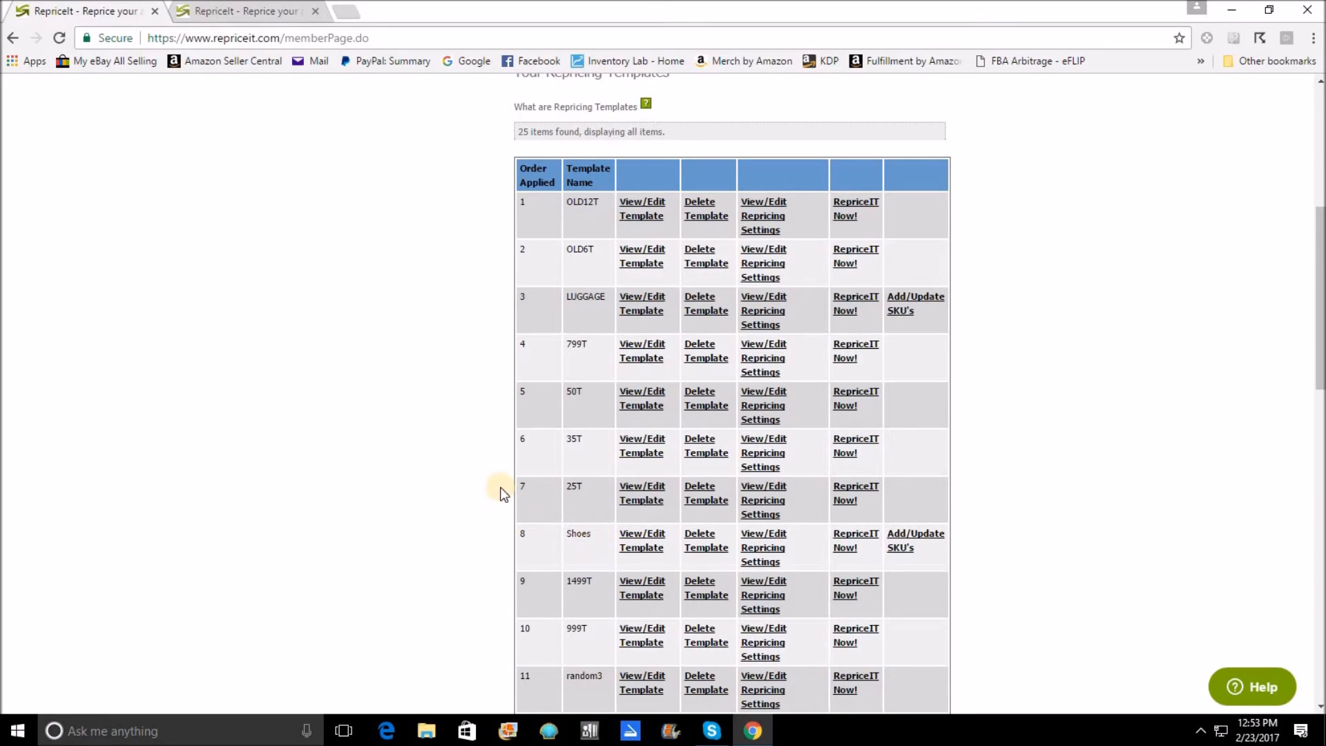
pyautogui.moveTo(558, 220)
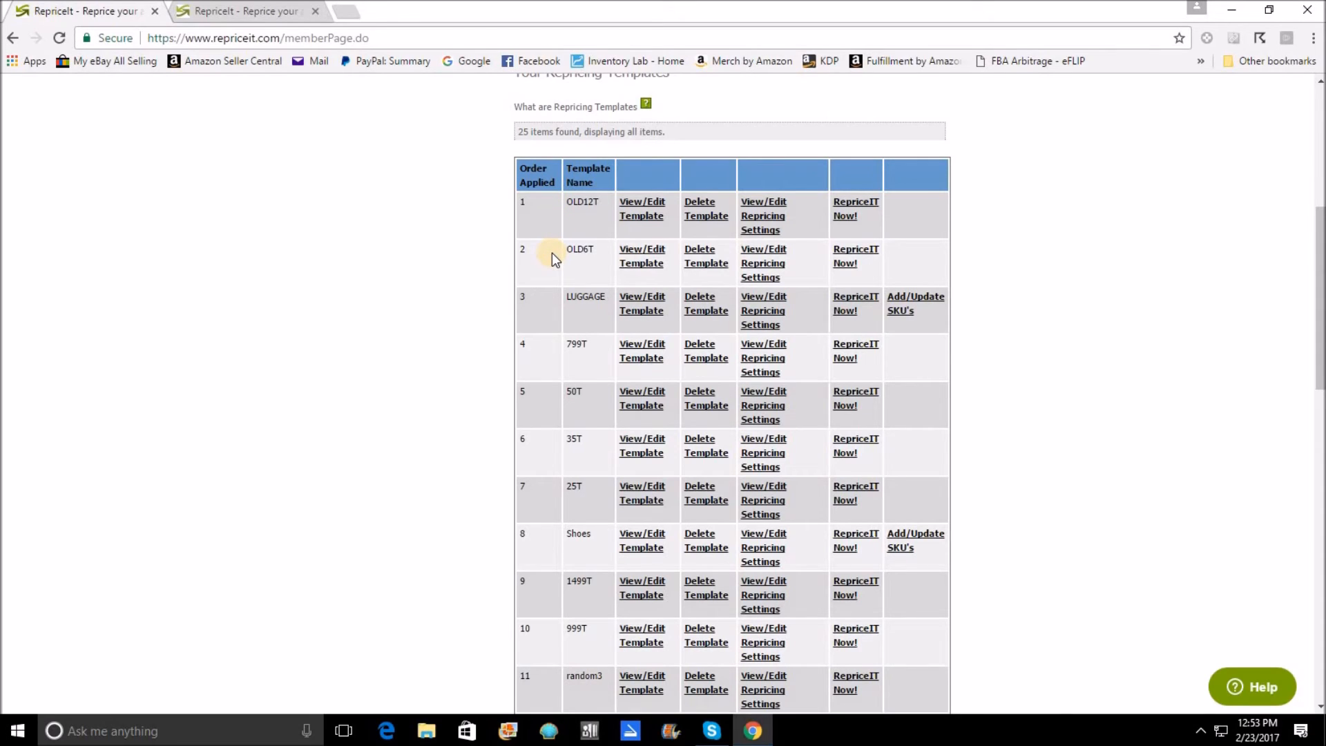
pyautogui.moveTo(554, 307)
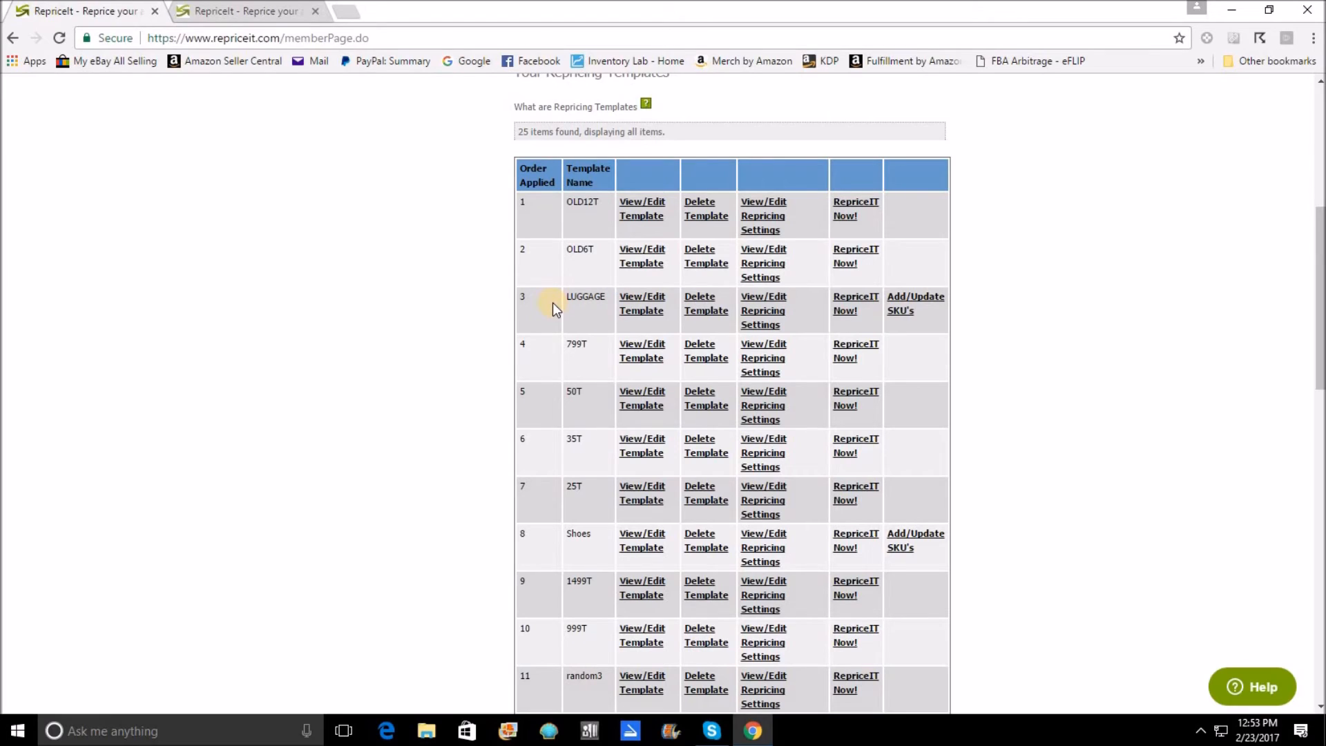
pyautogui.moveTo(564, 372)
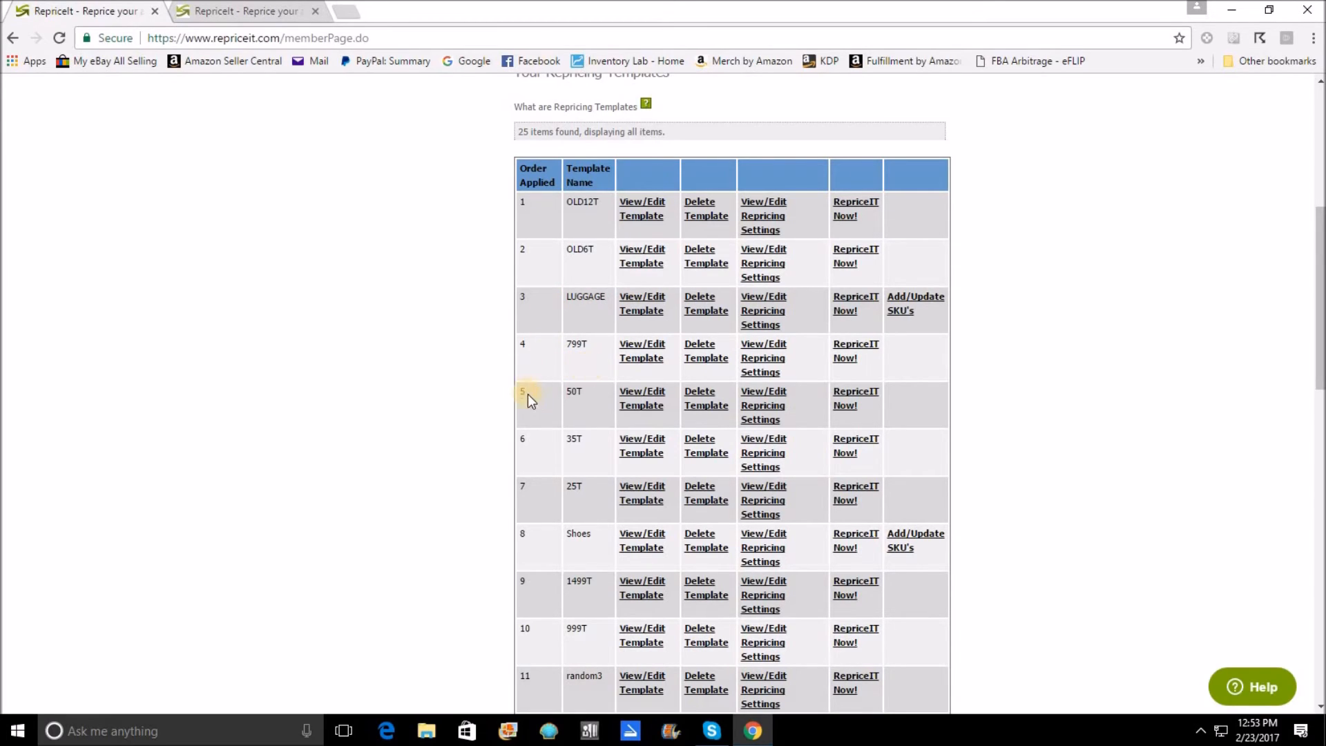
pyautogui.moveTo(600, 415)
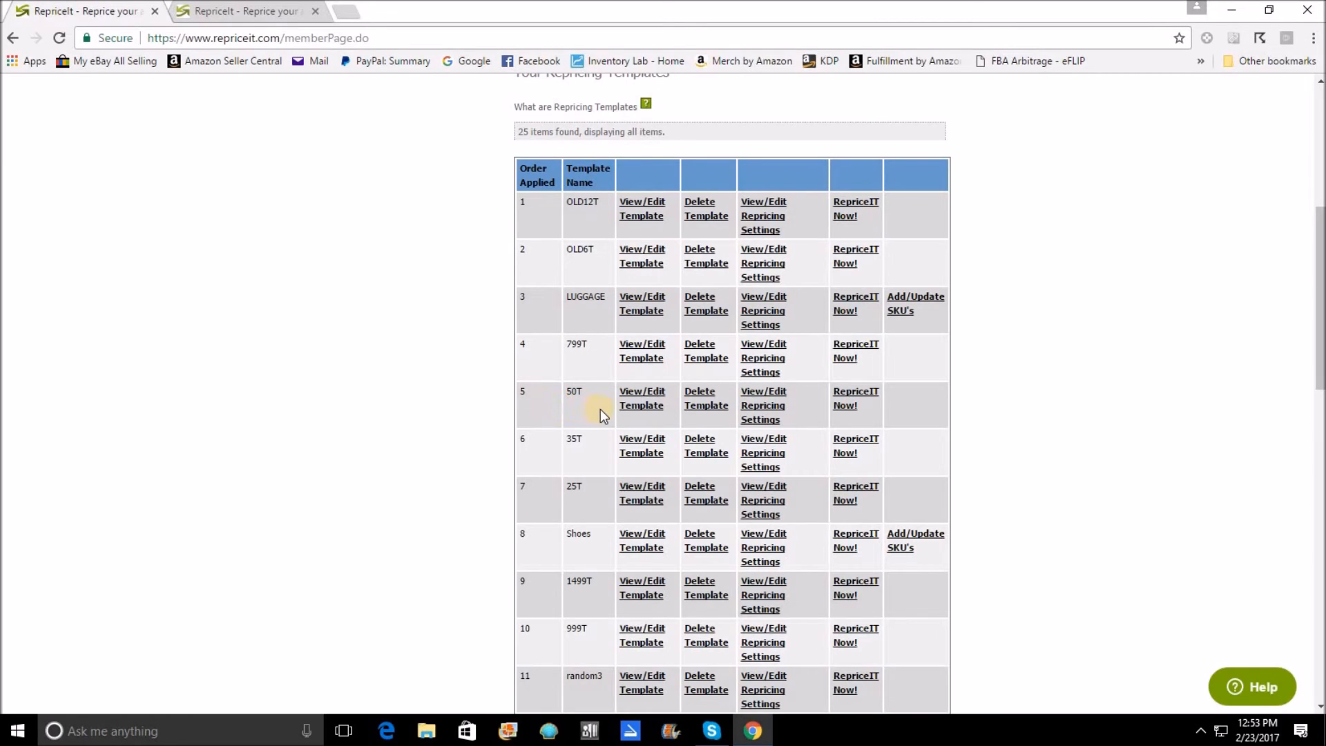
pyautogui.moveTo(584, 468)
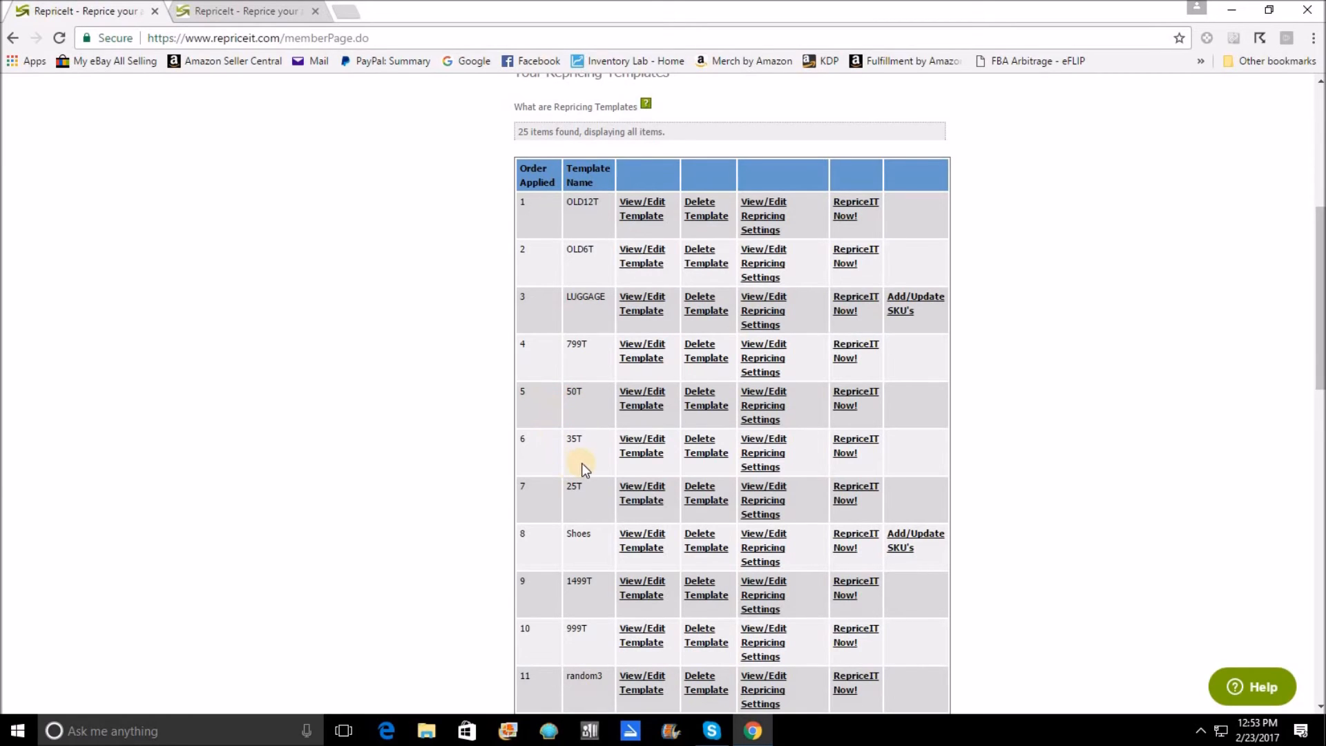
pyautogui.moveTo(541, 512)
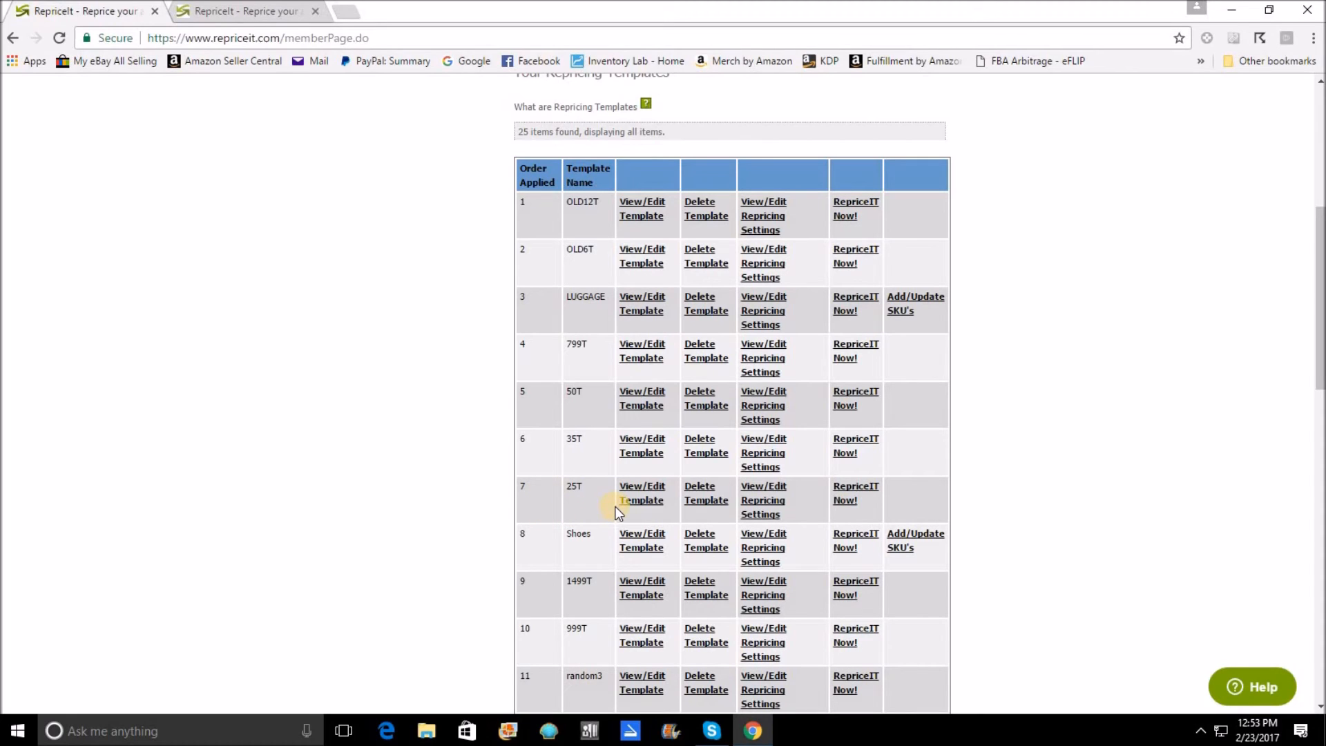
pyautogui.moveTo(968, 355)
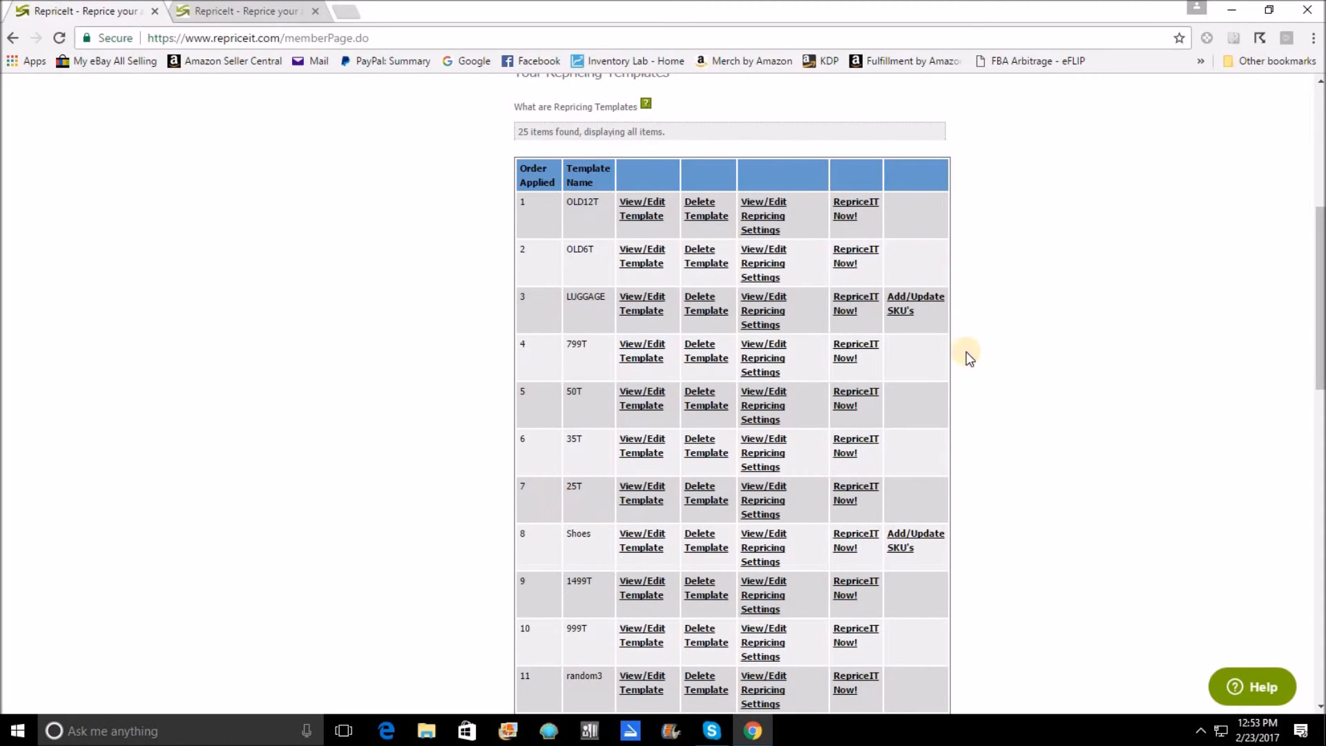
pyautogui.moveTo(433, 226)
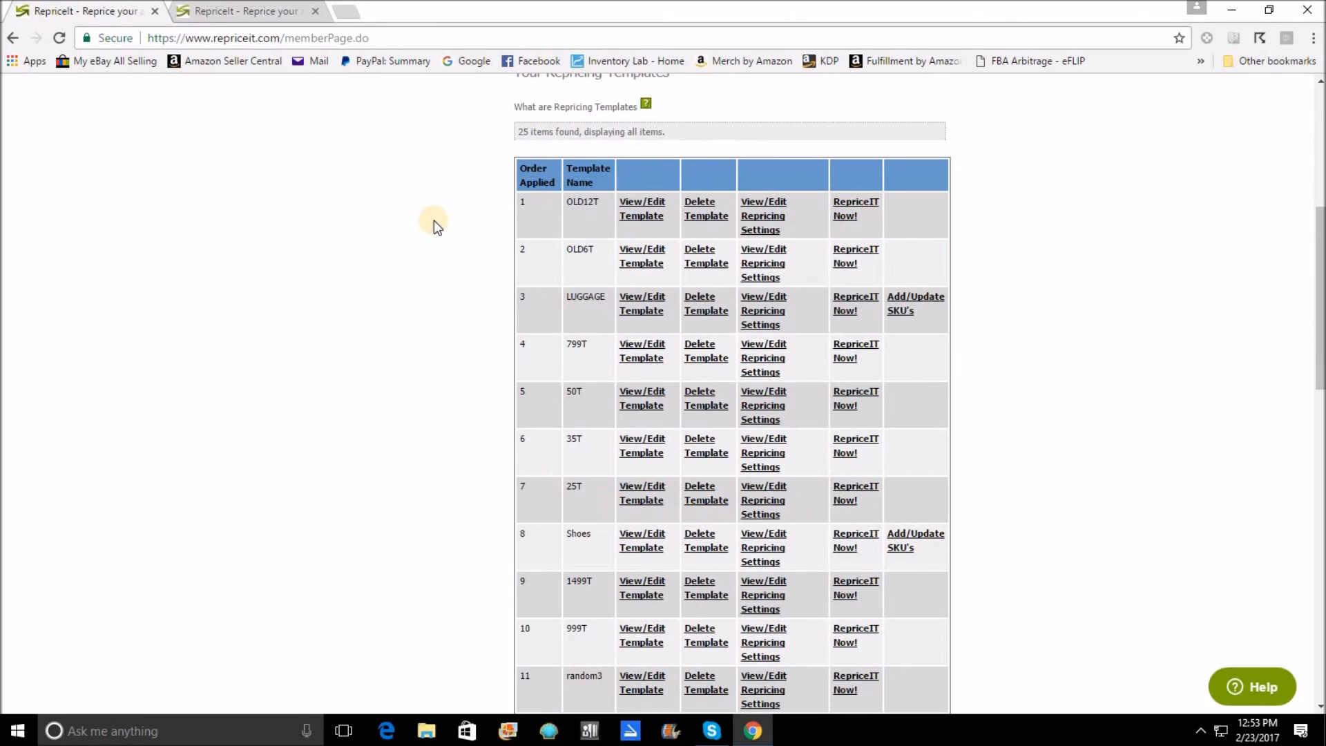
pyautogui.moveTo(557, 542)
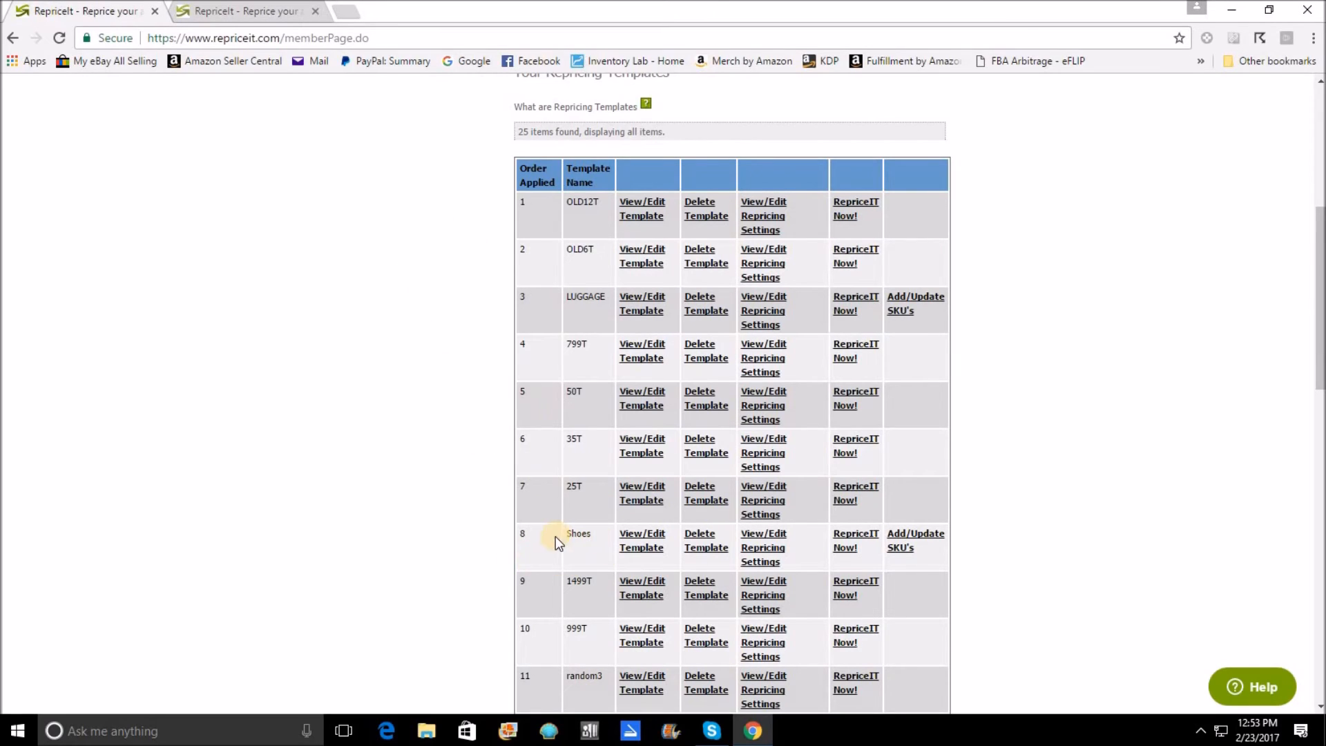
pyautogui.moveTo(562, 548)
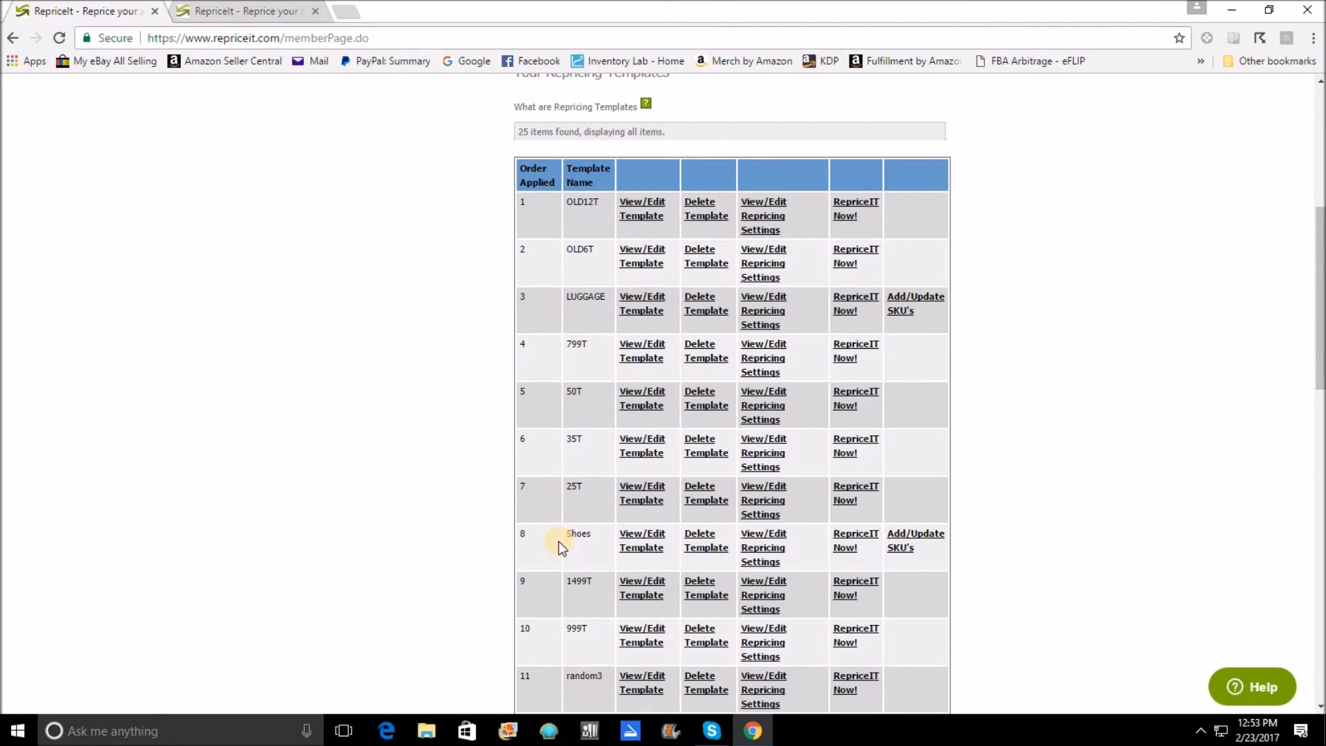
pyautogui.moveTo(538, 566)
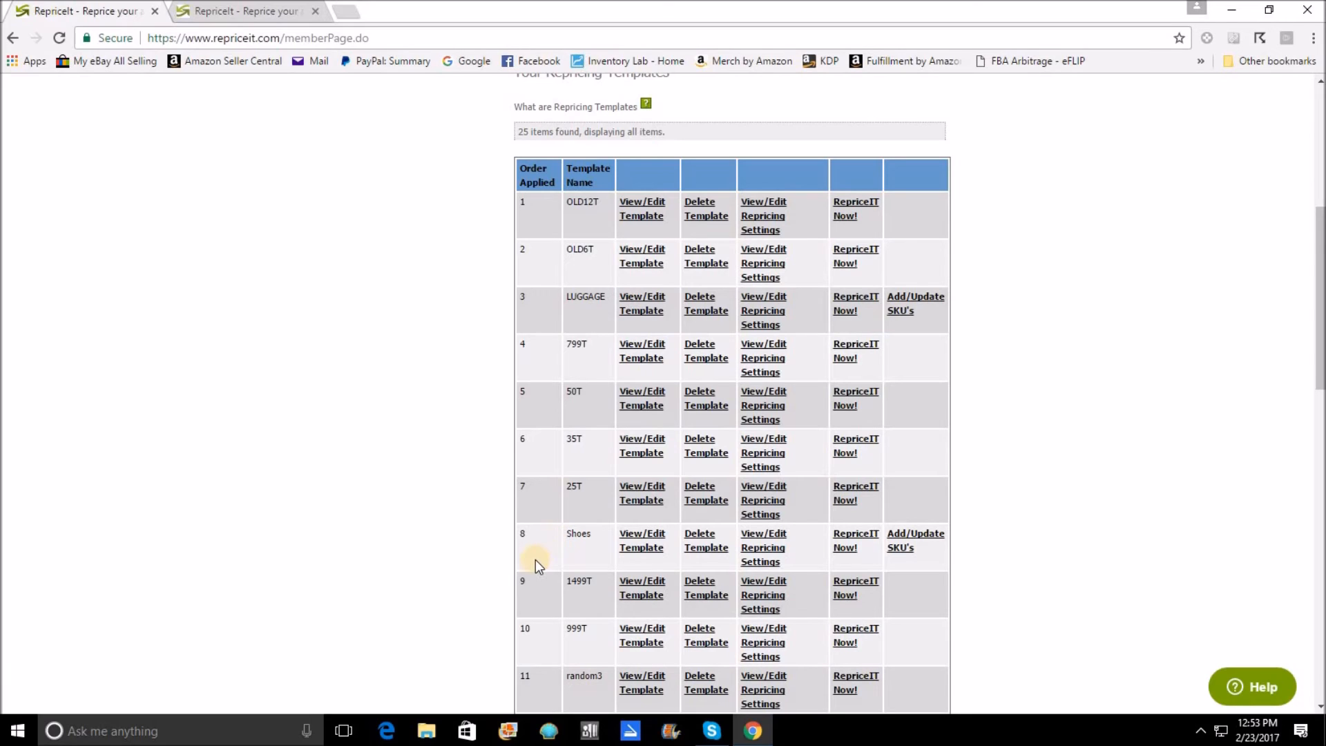
pyautogui.moveTo(588, 599)
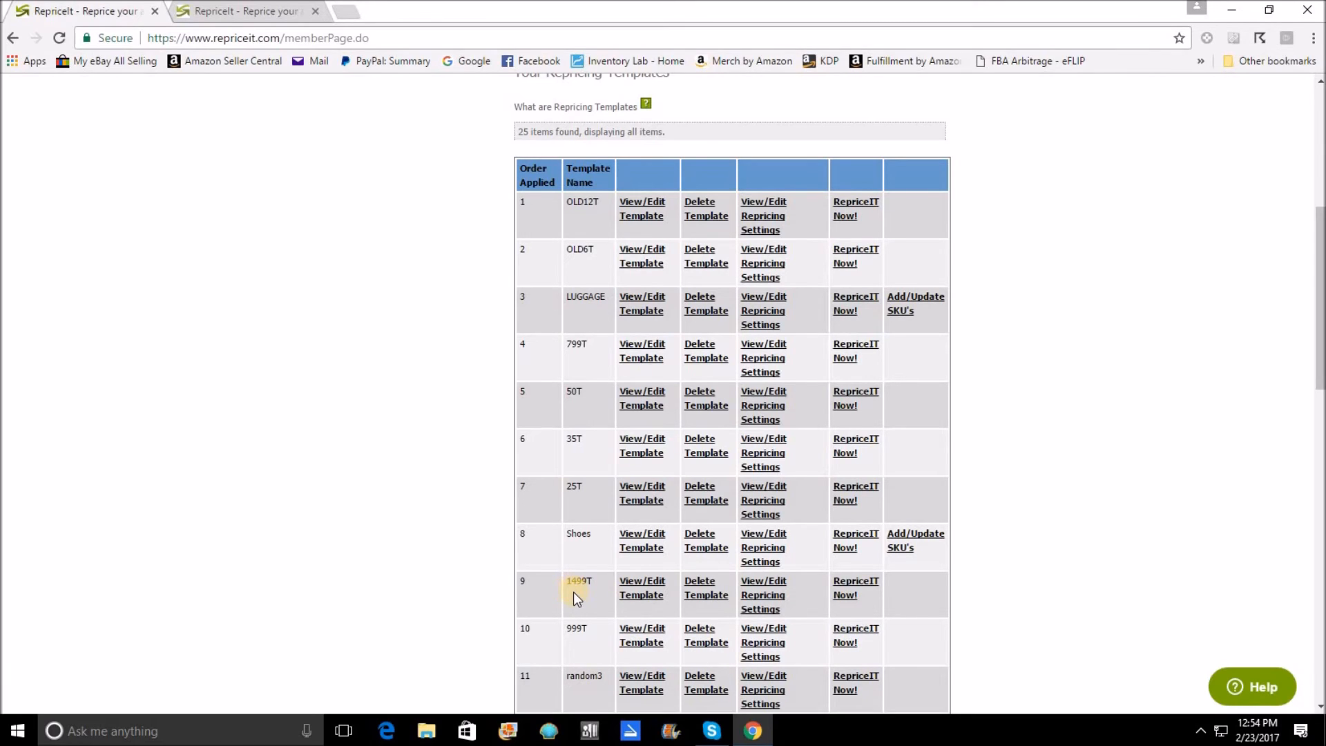
pyautogui.moveTo(579, 636)
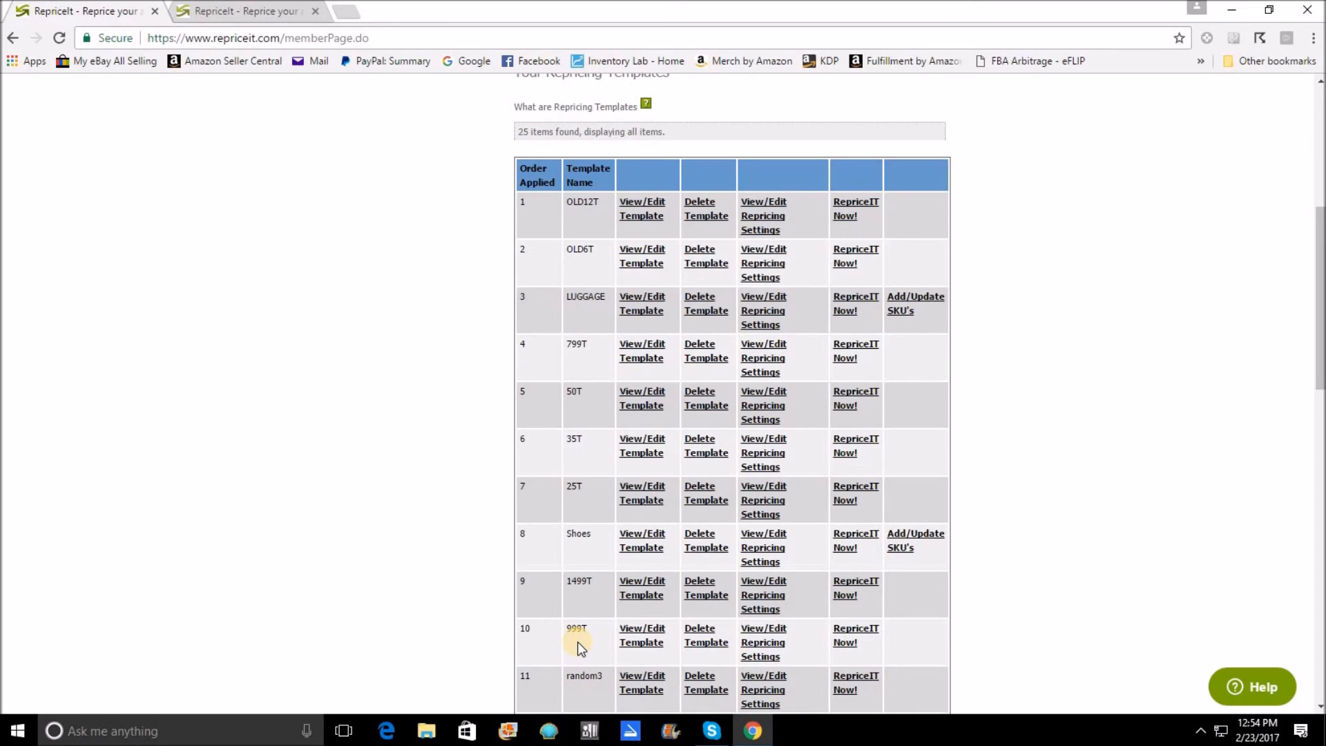
pyautogui.moveTo(557, 572)
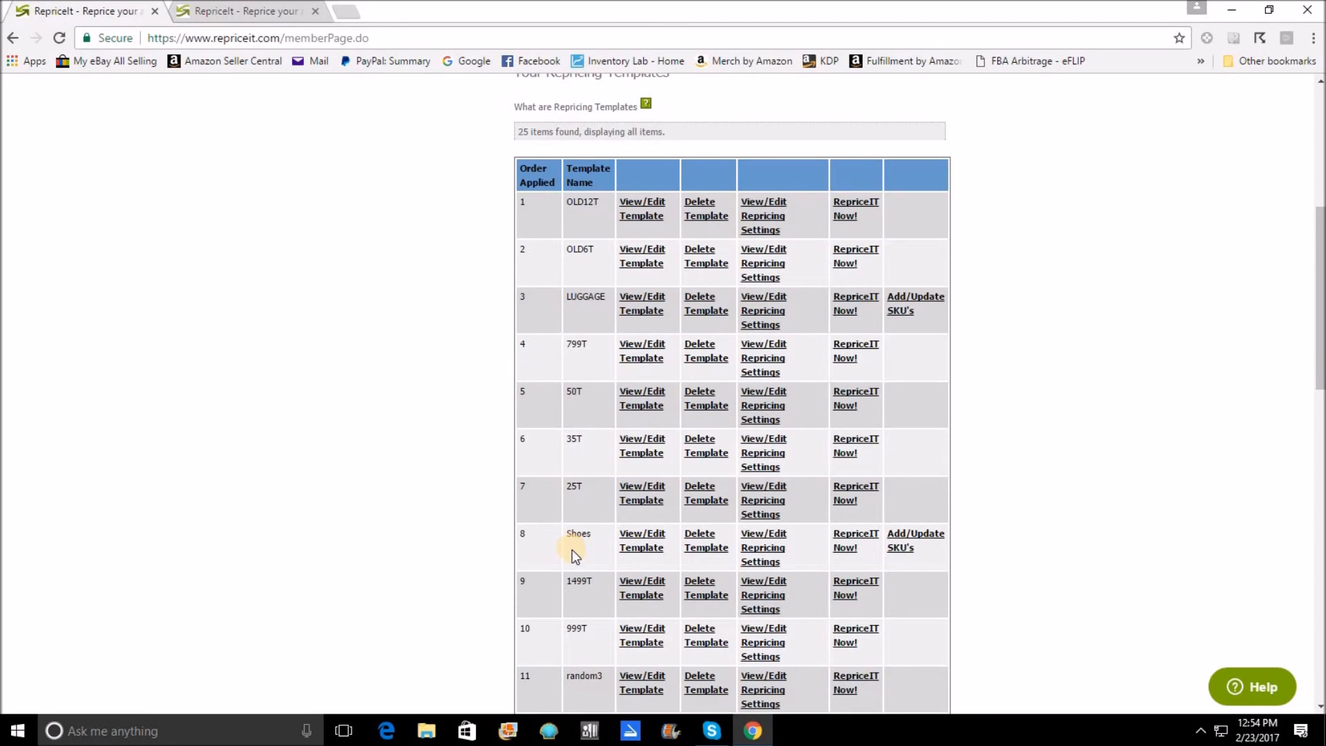
pyautogui.moveTo(571, 643)
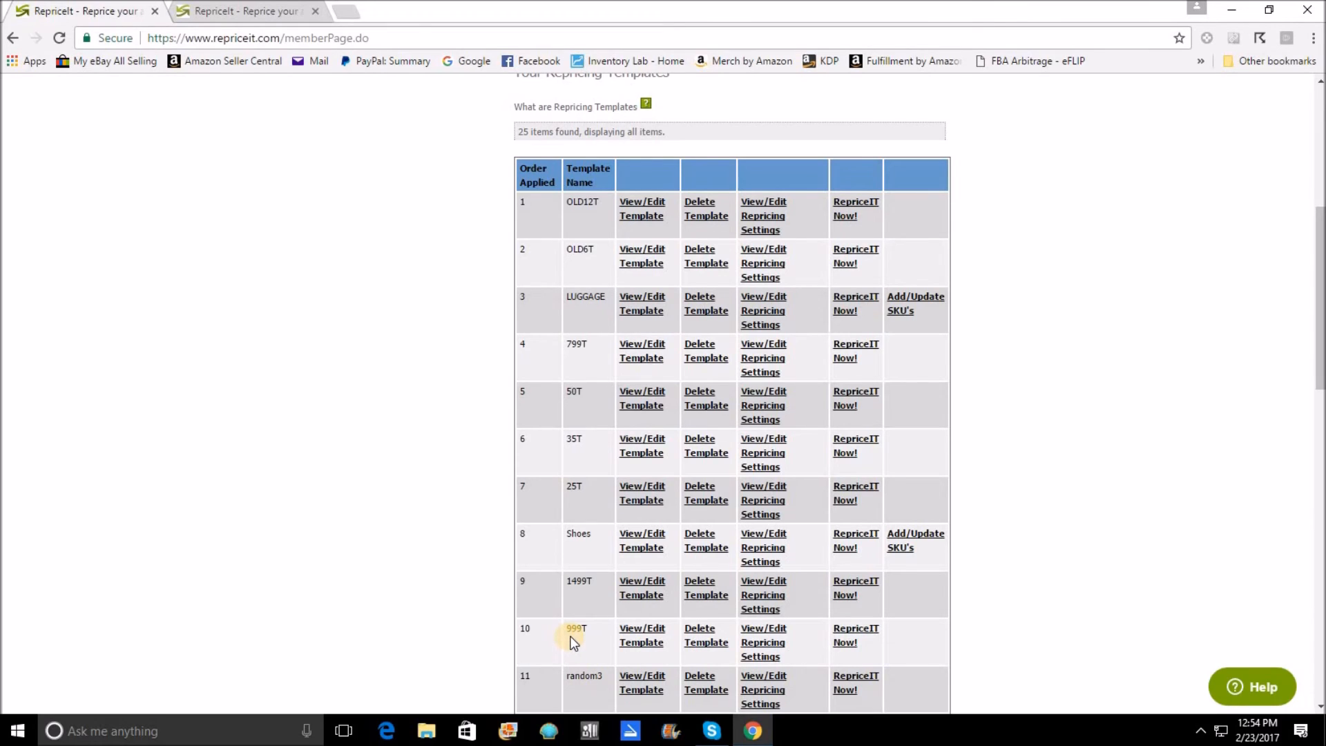
pyautogui.moveTo(549, 589)
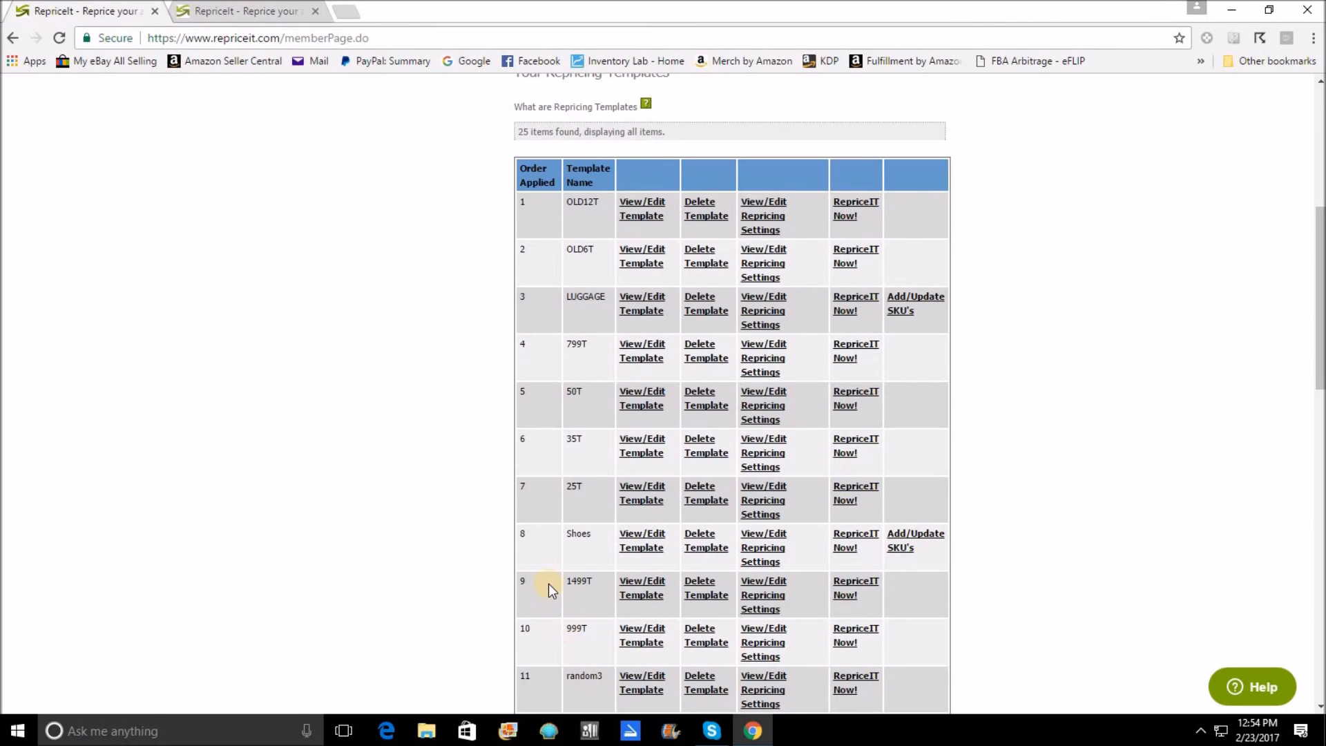
pyautogui.moveTo(558, 550)
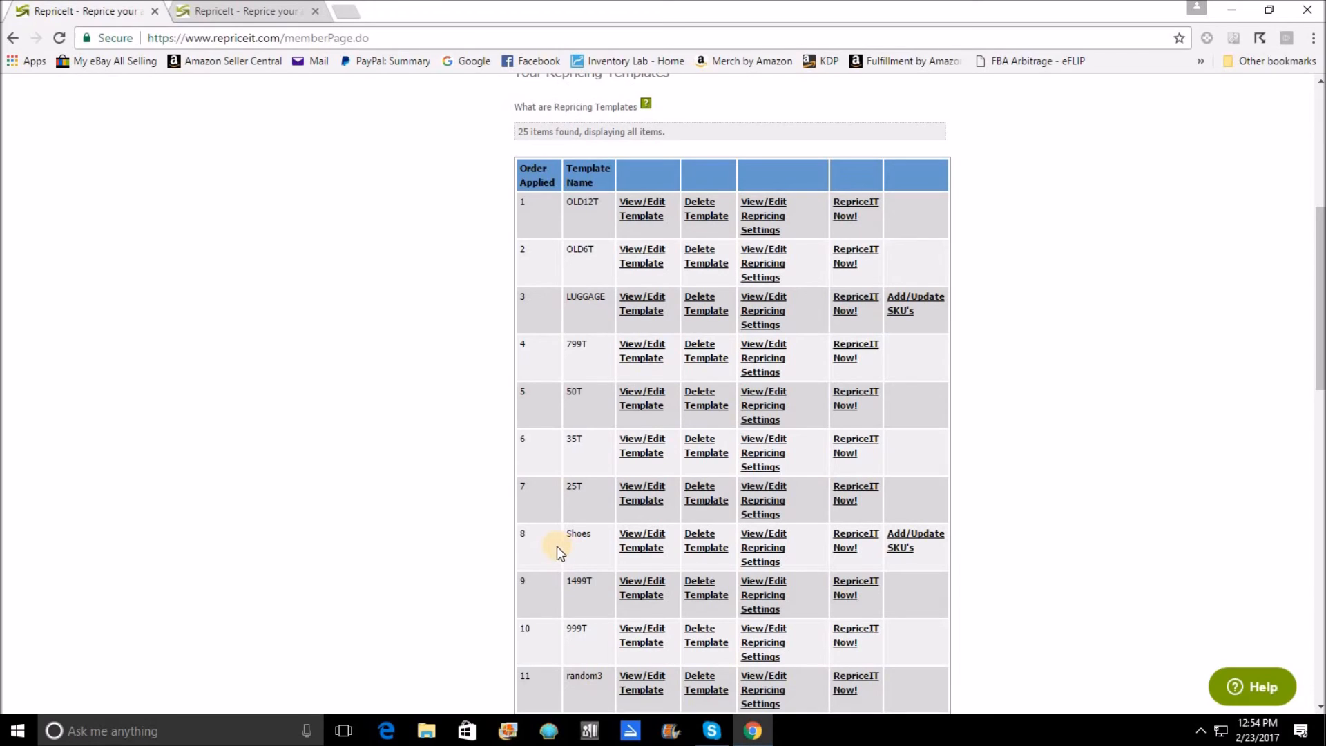
pyautogui.moveTo(543, 401)
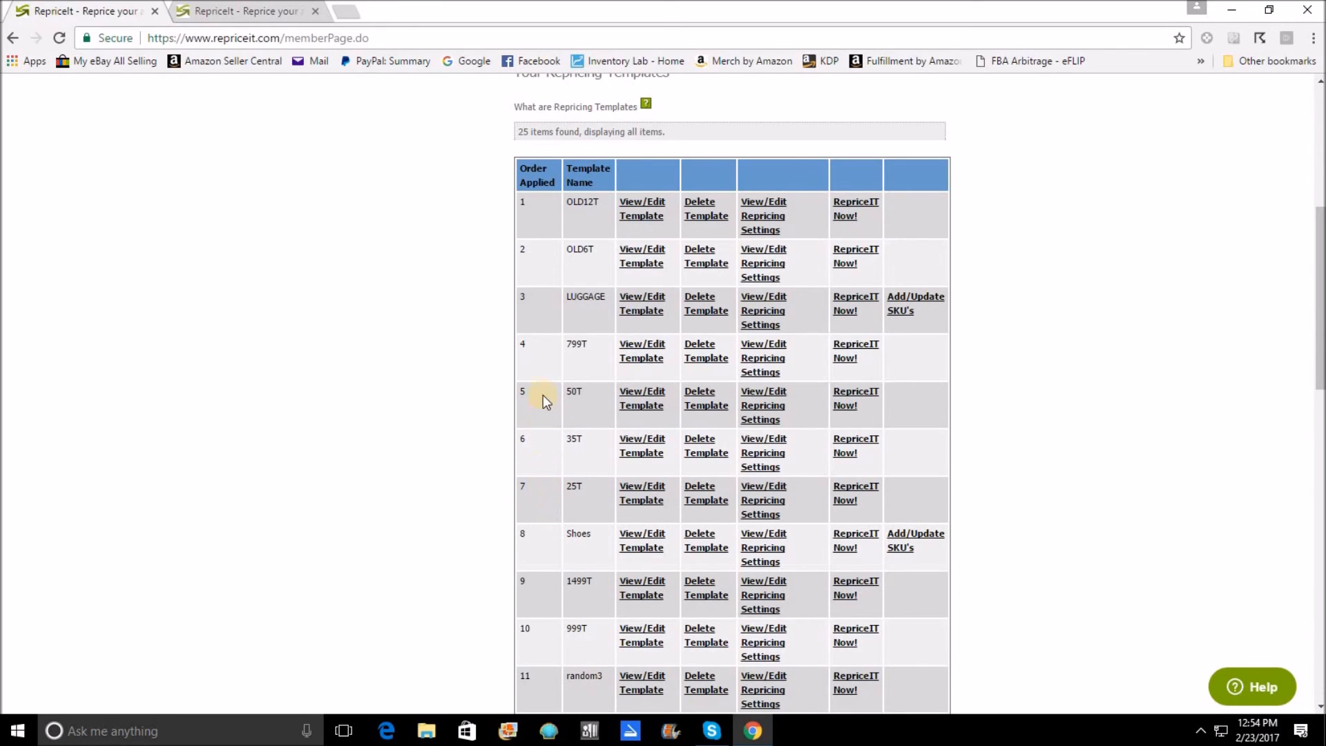
pyautogui.moveTo(551, 449)
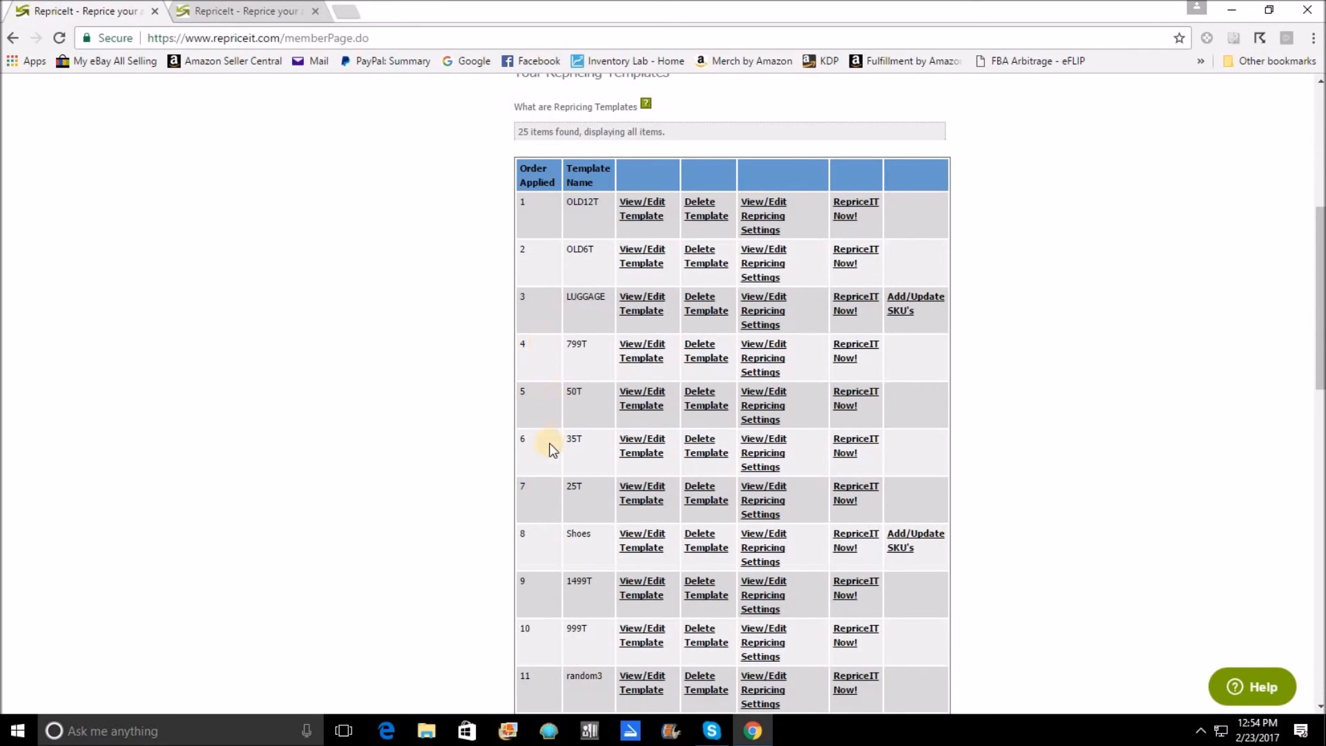
pyautogui.moveTo(565, 547)
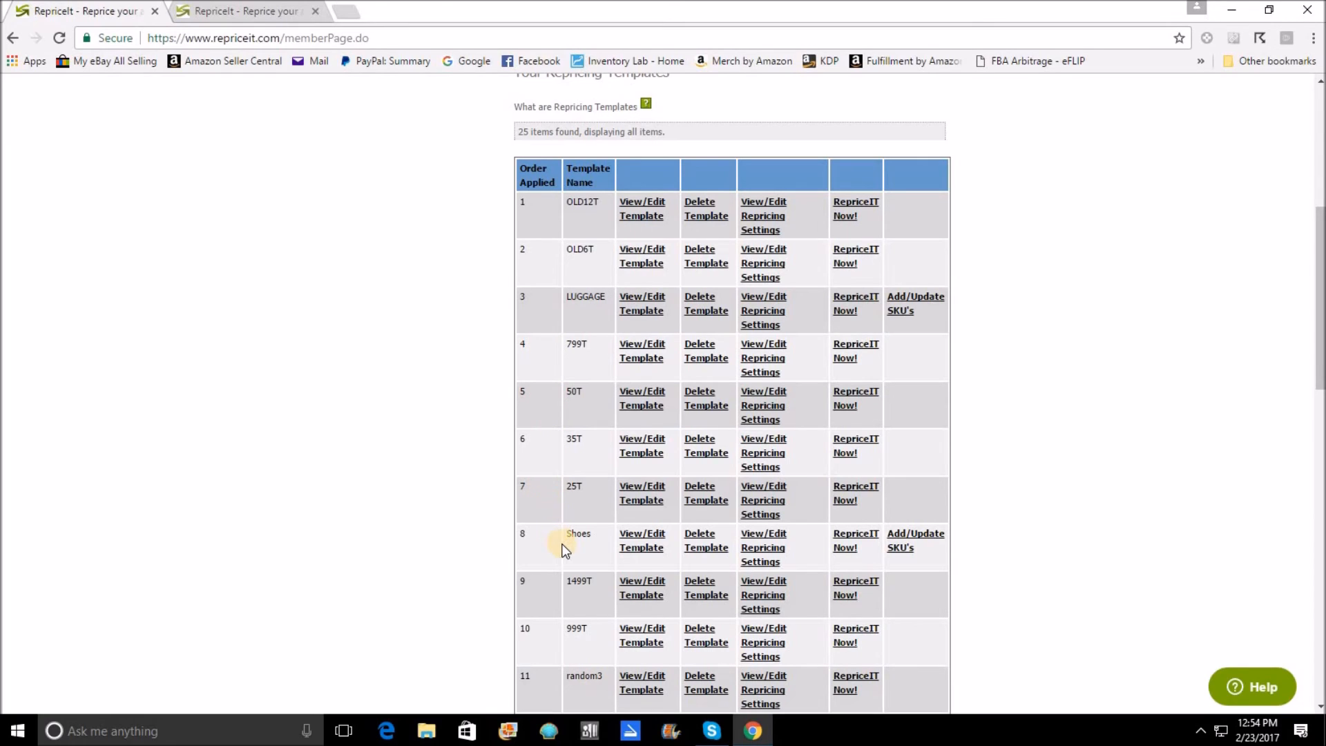
pyautogui.moveTo(585, 553)
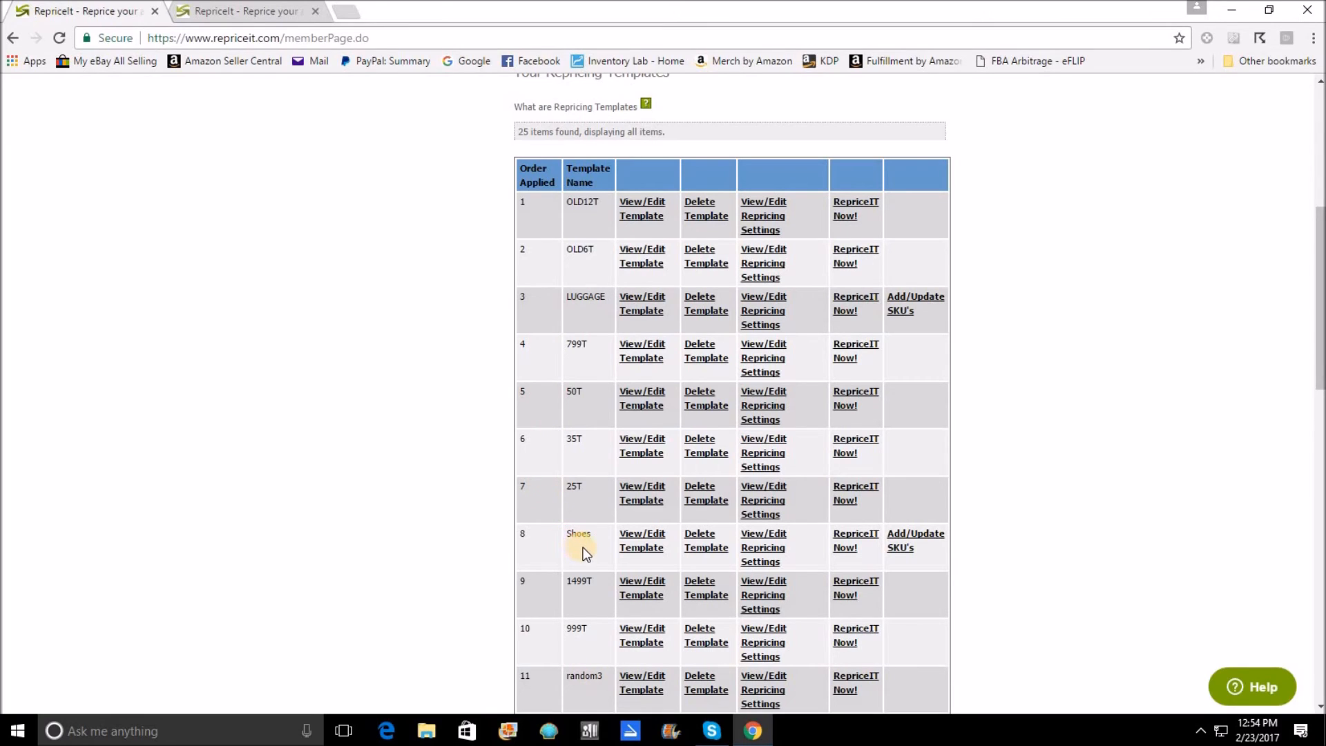
pyautogui.moveTo(589, 553)
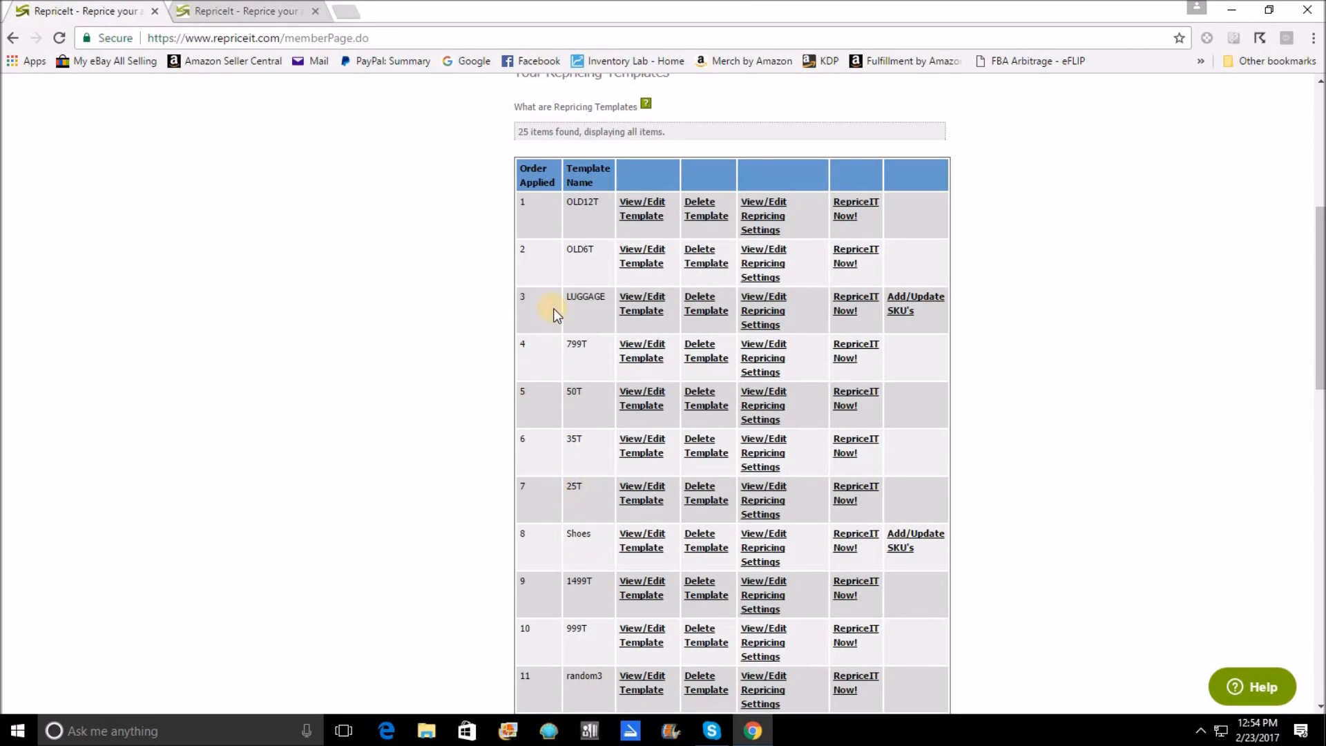
pyautogui.moveTo(551, 588)
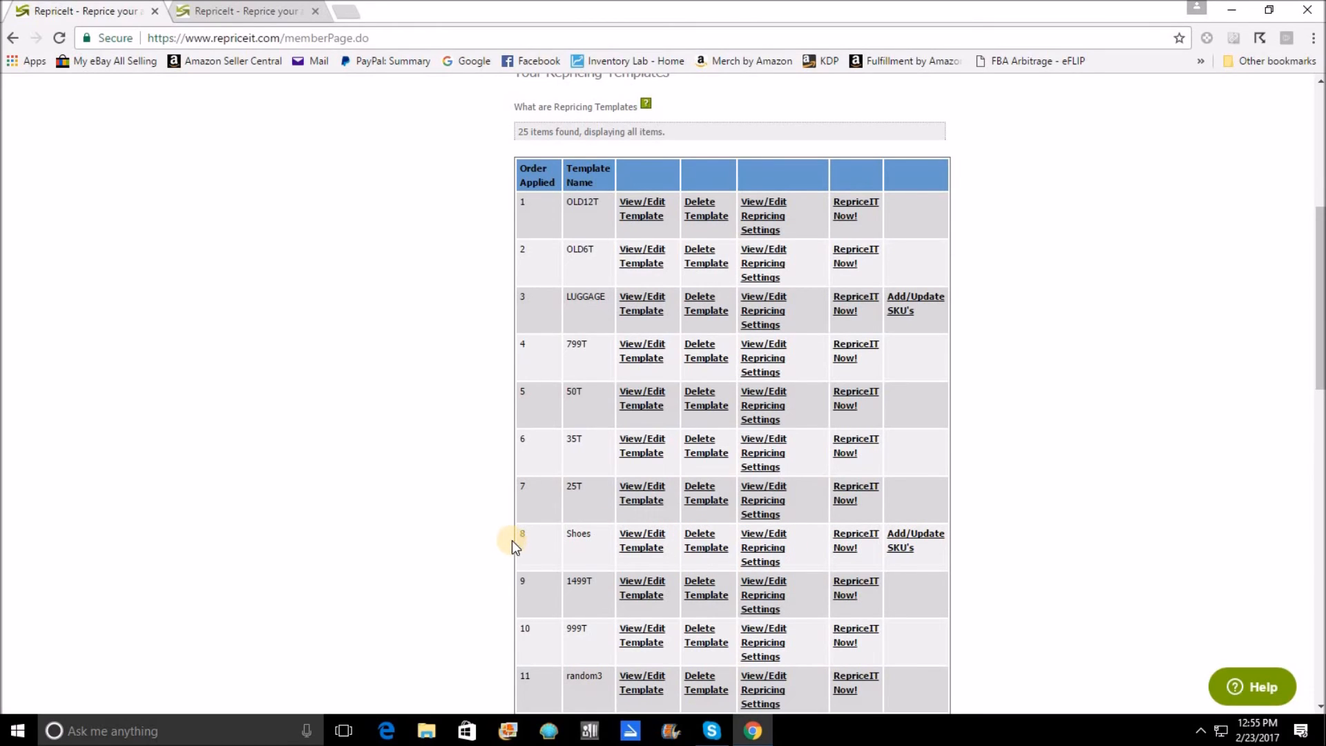
pyautogui.moveTo(564, 597)
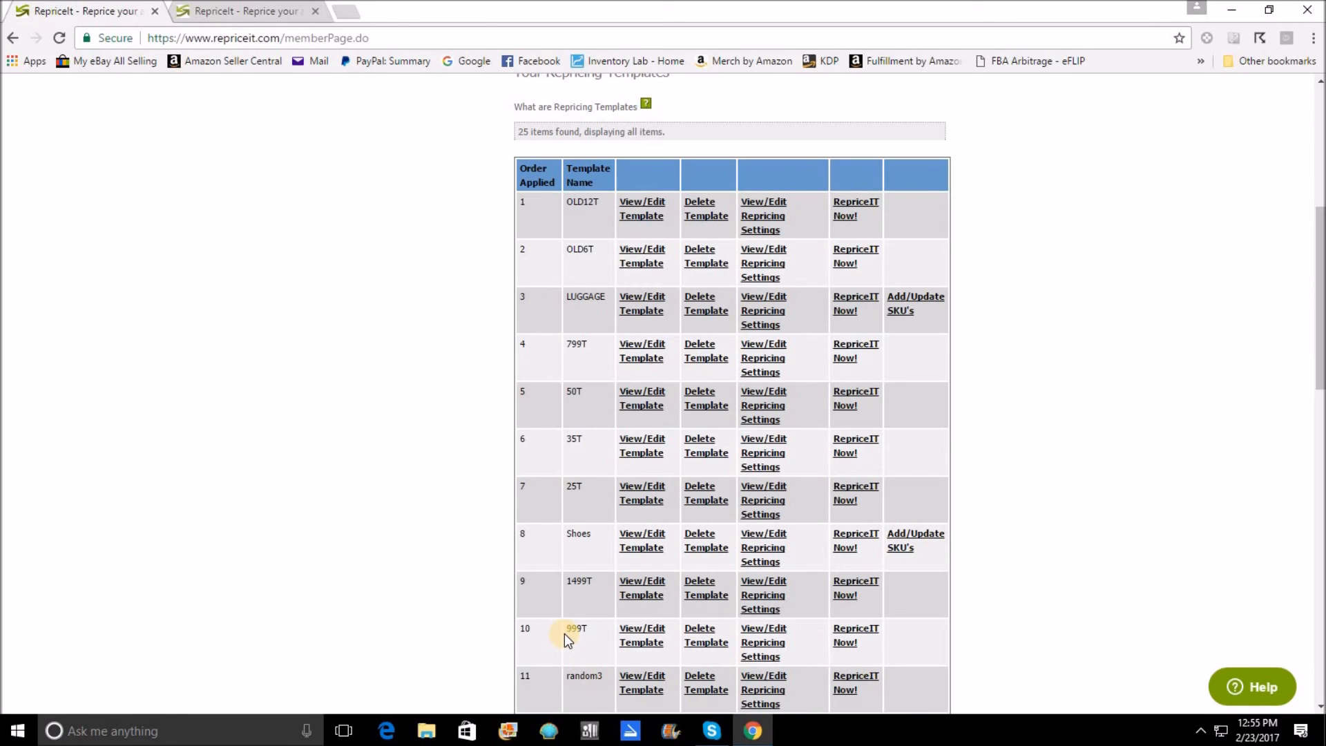
pyautogui.moveTo(557, 248)
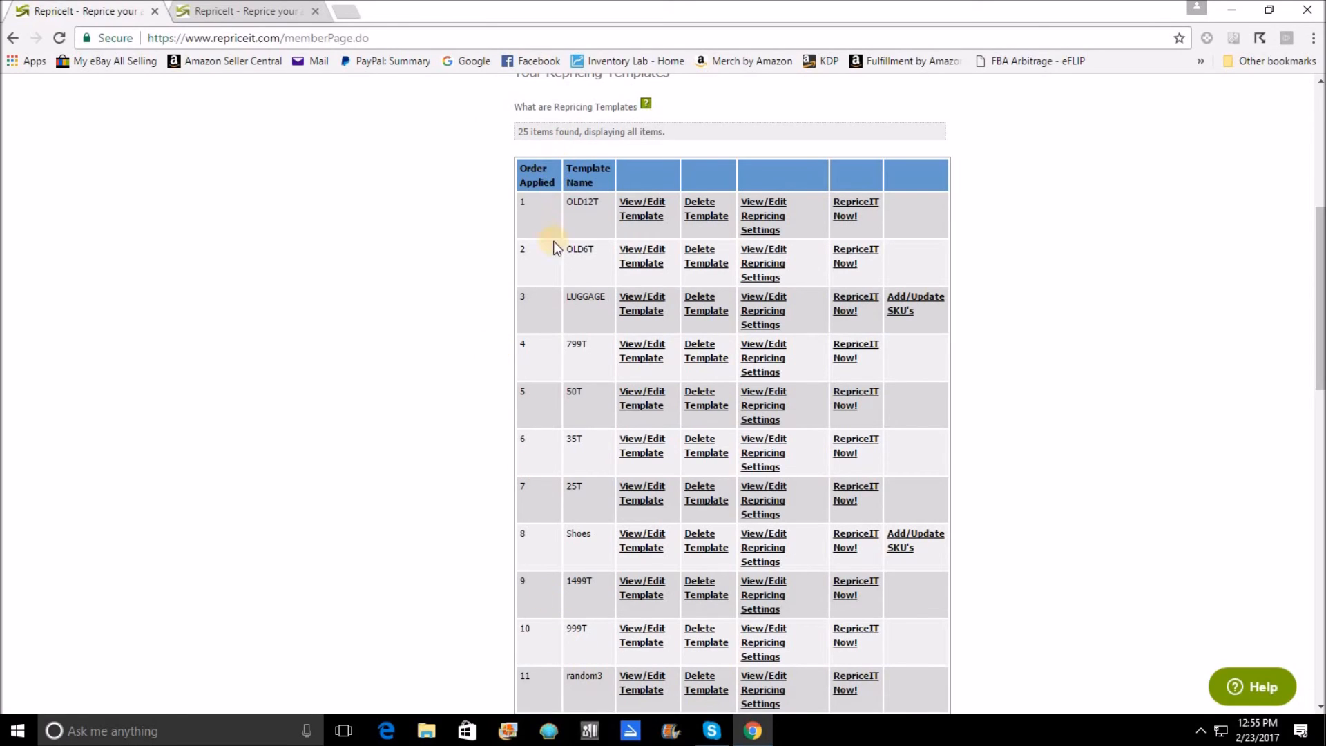
pyautogui.moveTo(556, 302)
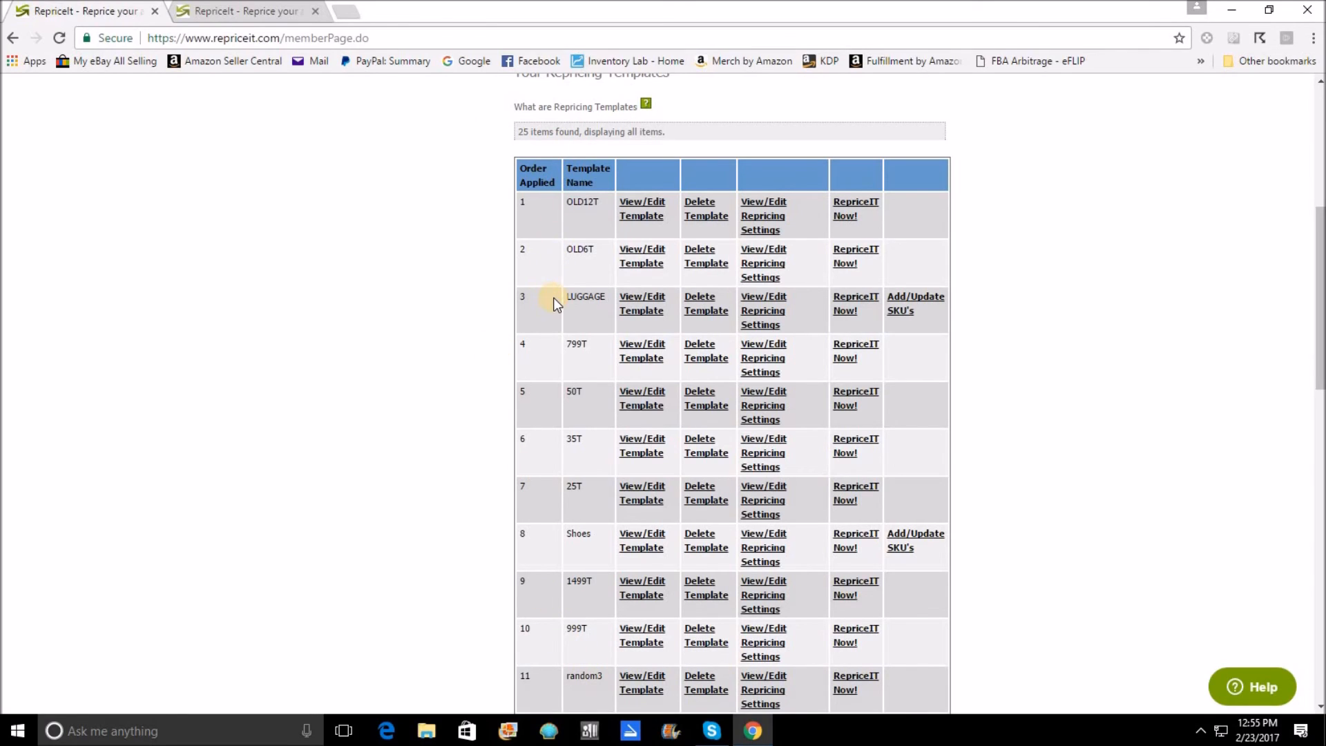
pyautogui.moveTo(550, 497)
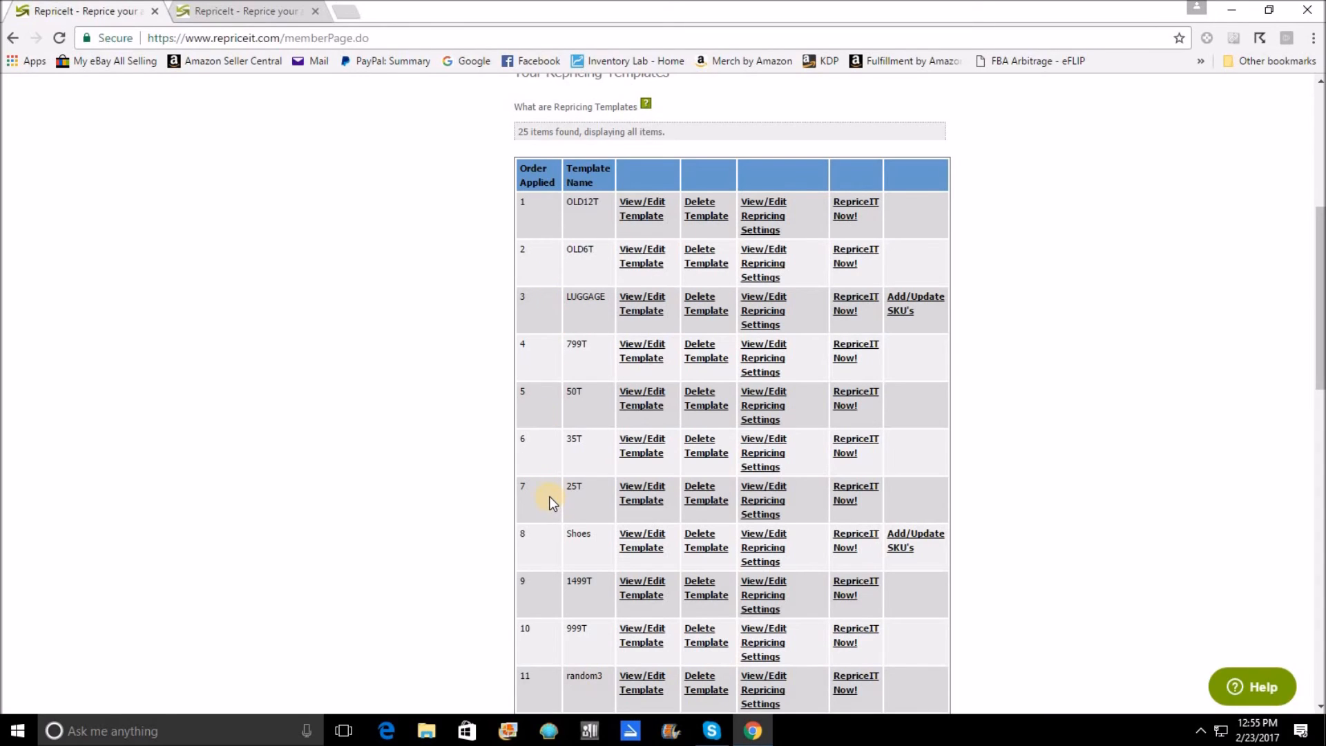
pyautogui.moveTo(551, 497)
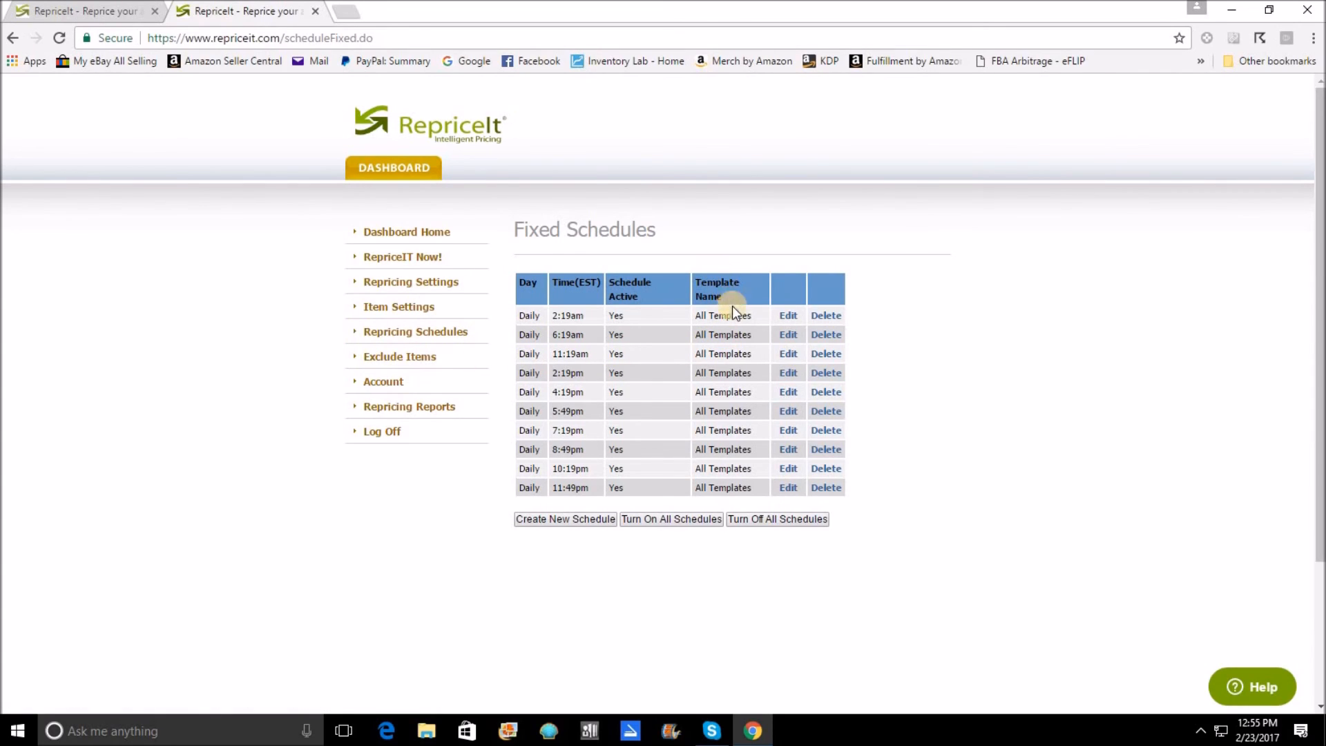
pyautogui.moveTo(724, 484)
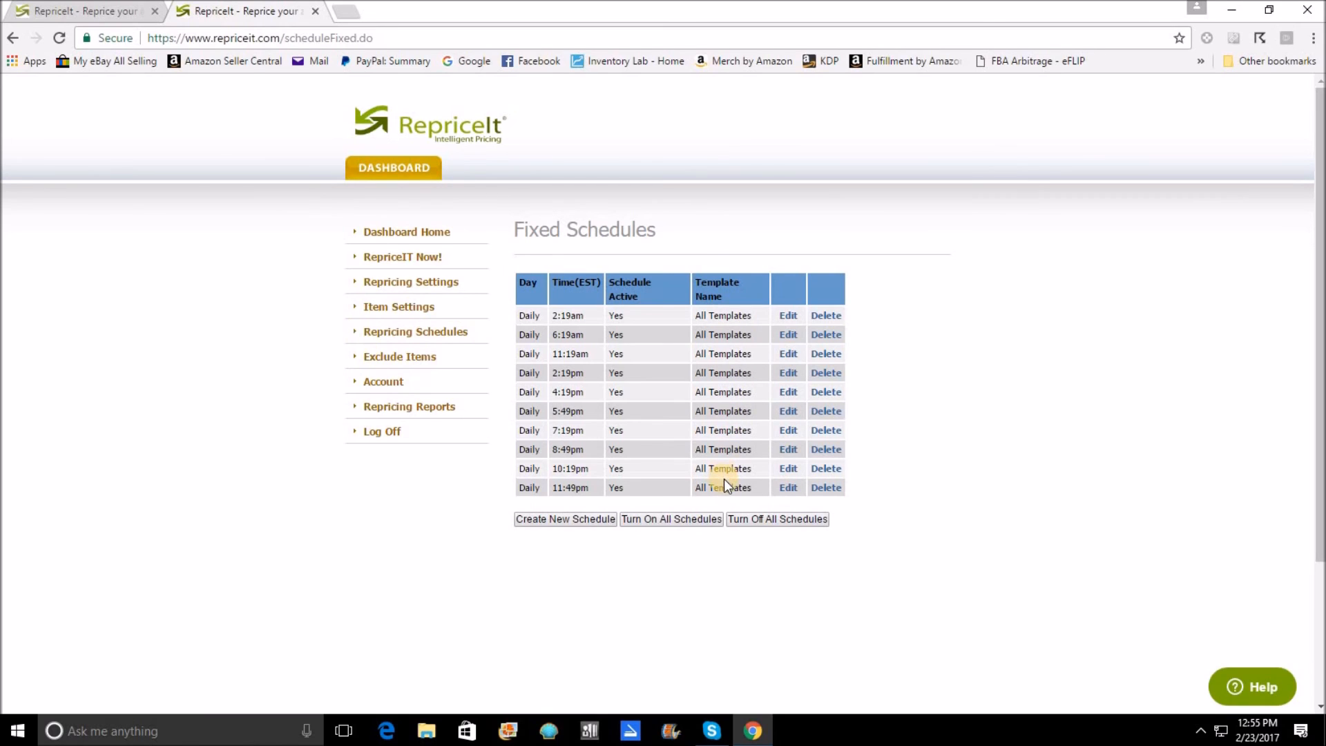
pyautogui.moveTo(414, 165)
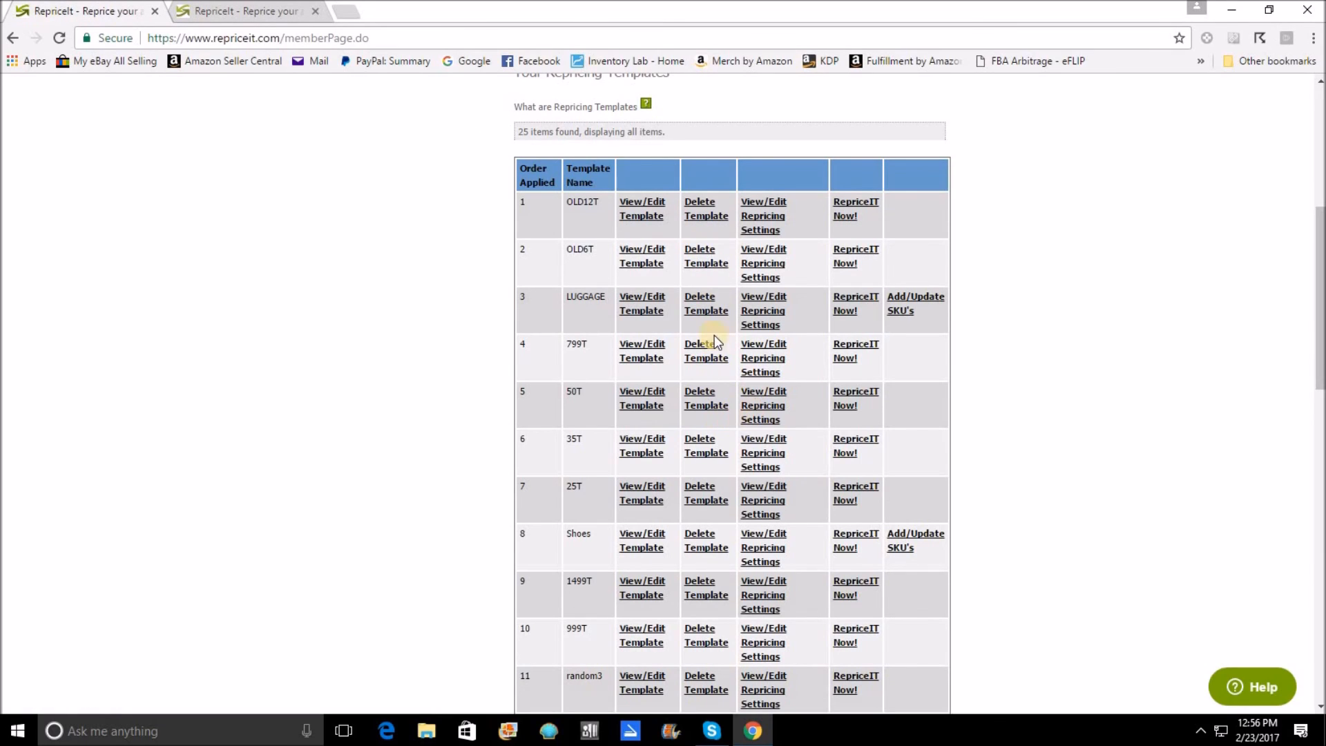
pyautogui.moveTo(674, 475)
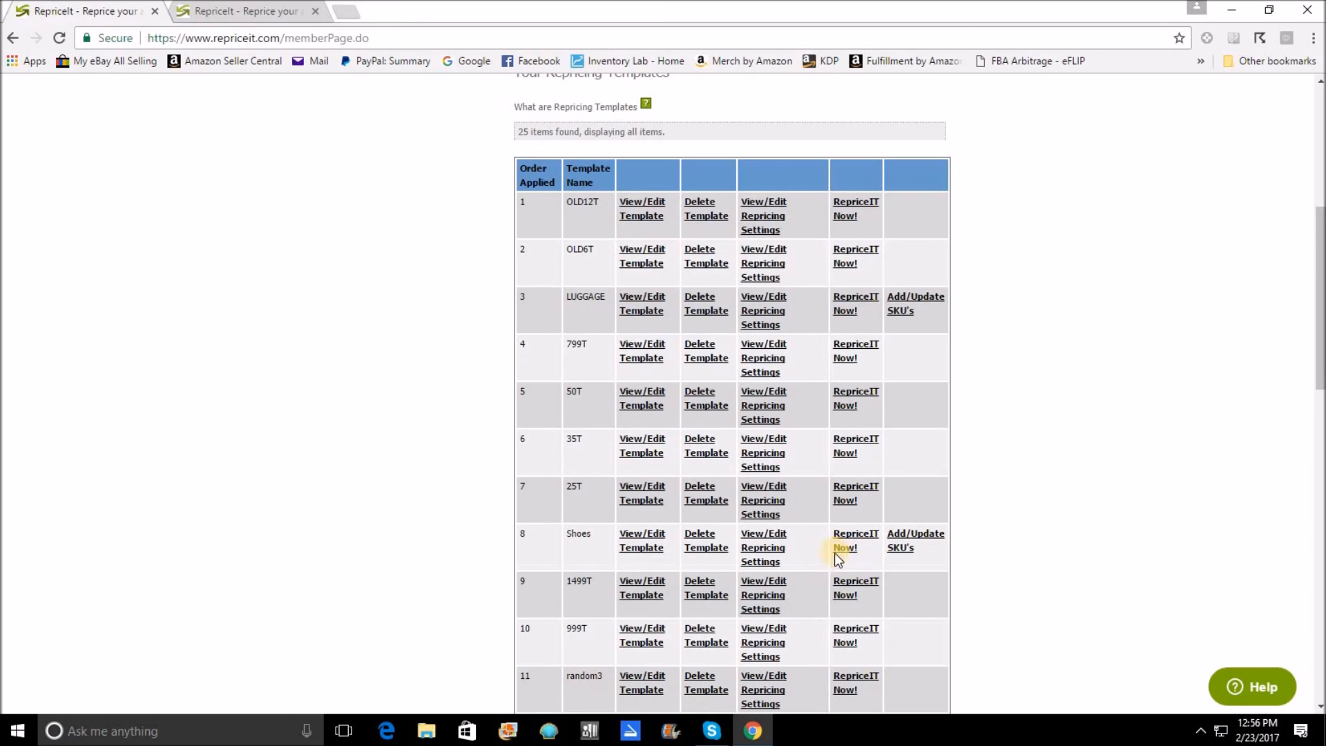
pyautogui.moveTo(786, 580)
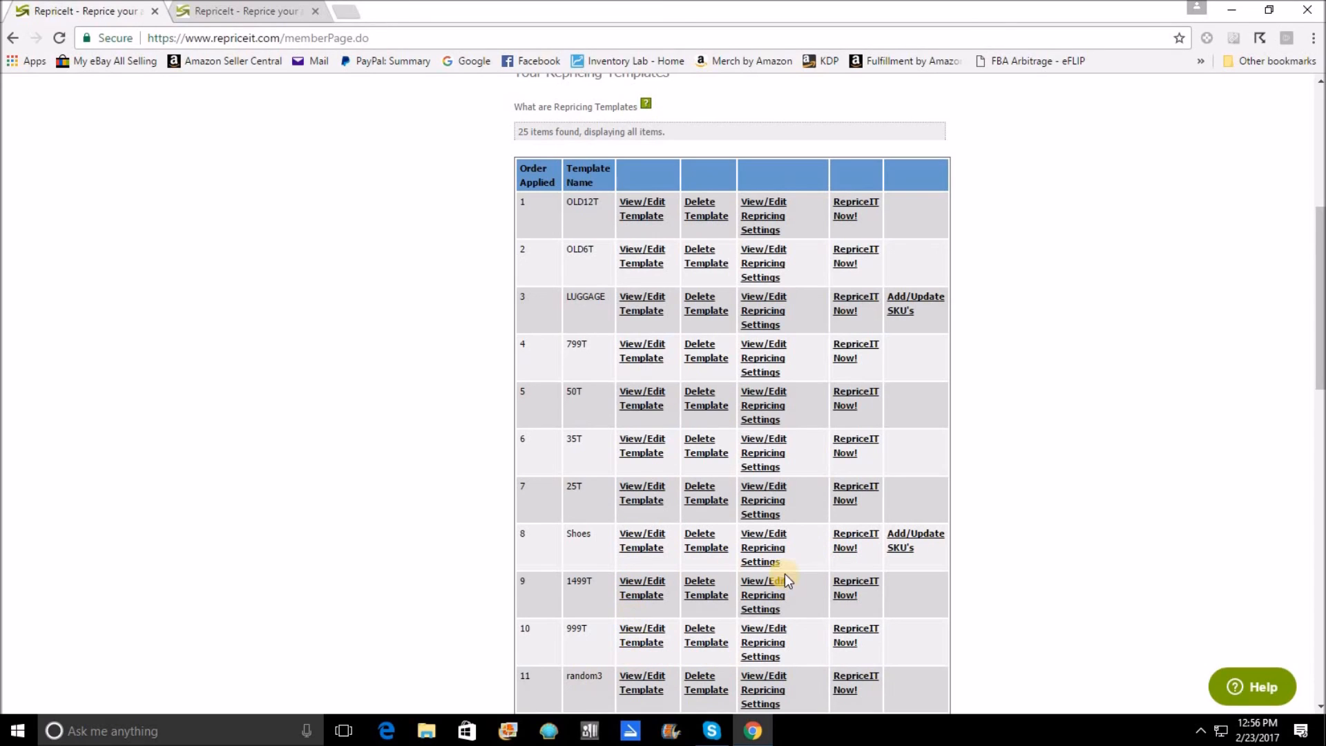
pyautogui.moveTo(783, 579)
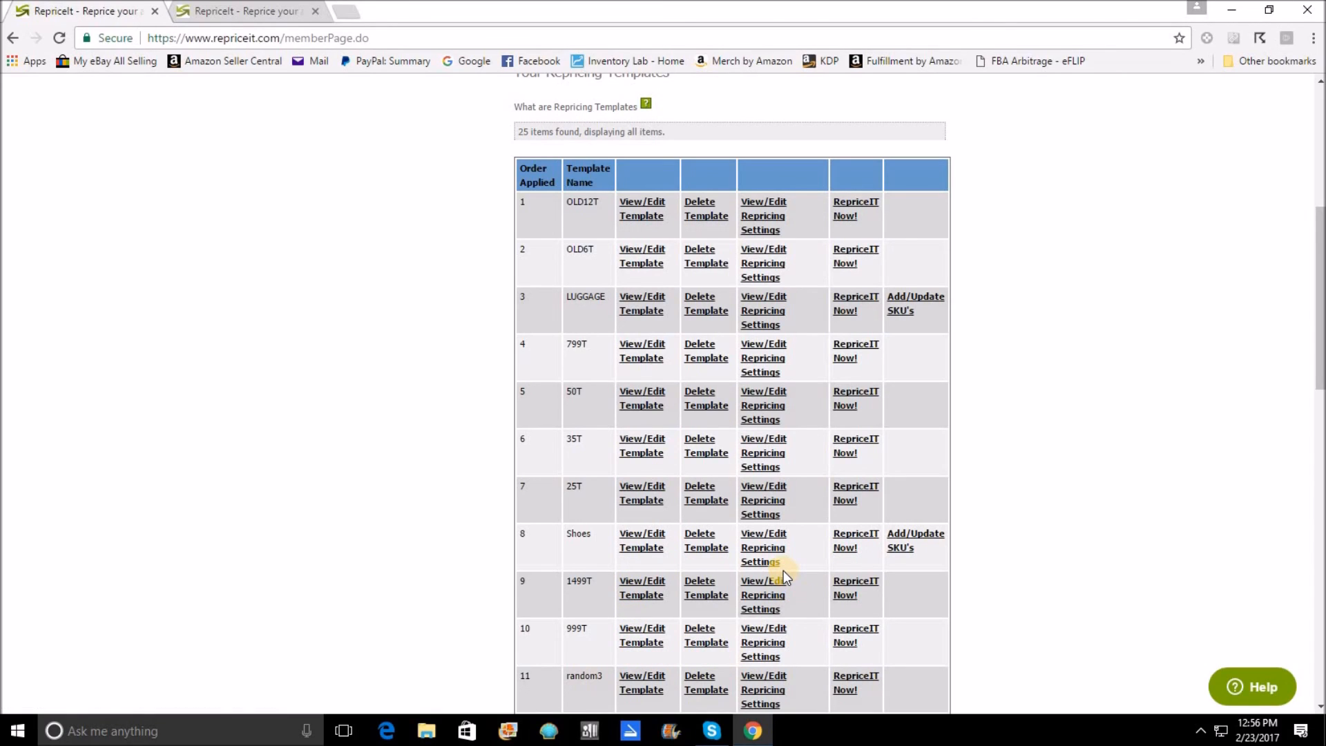
pyautogui.moveTo(677, 510)
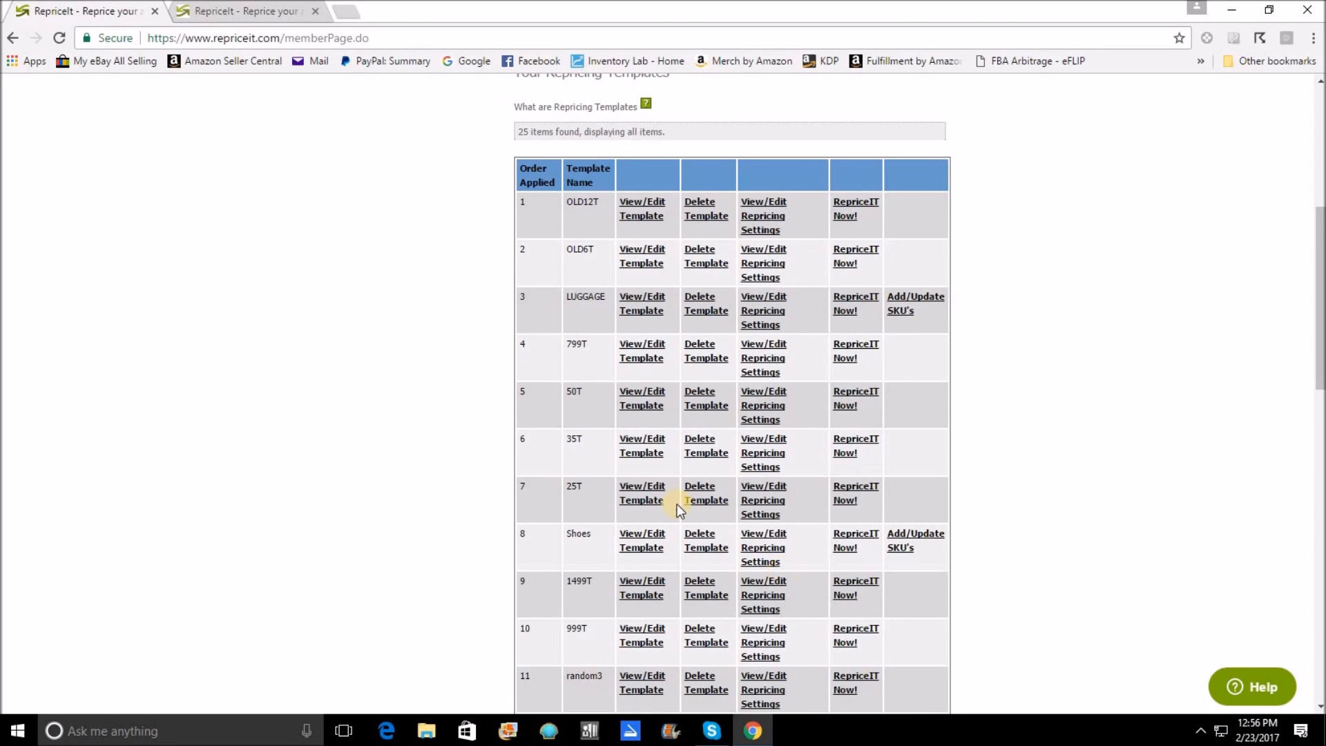
pyautogui.moveTo(843, 539)
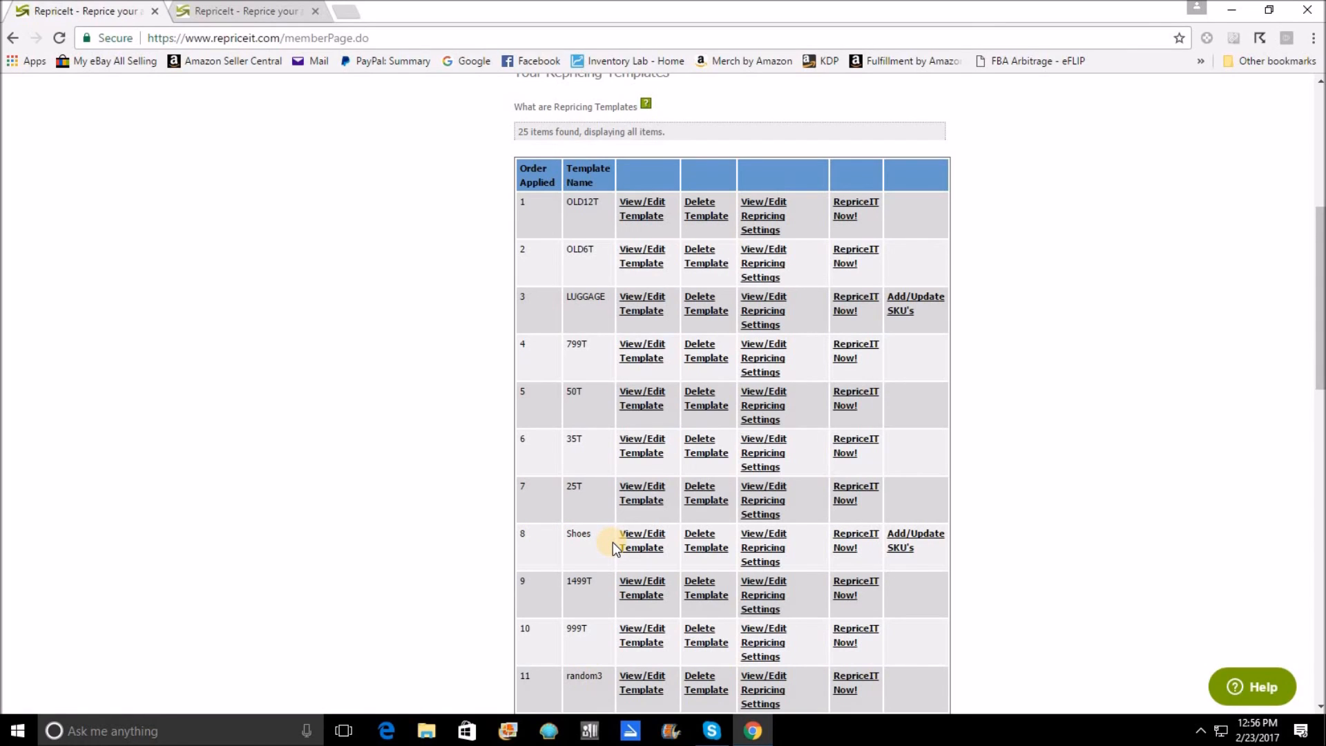
pyautogui.moveTo(562, 312)
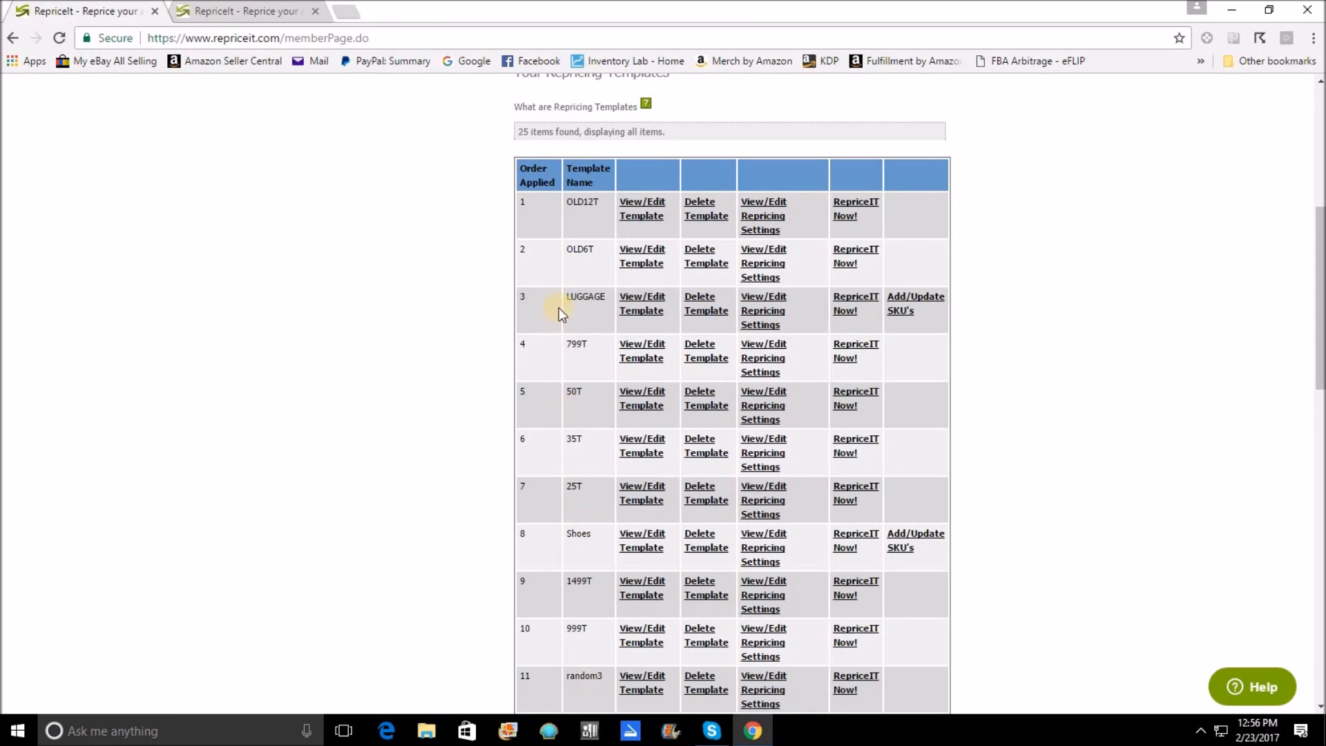
pyautogui.moveTo(447, 370)
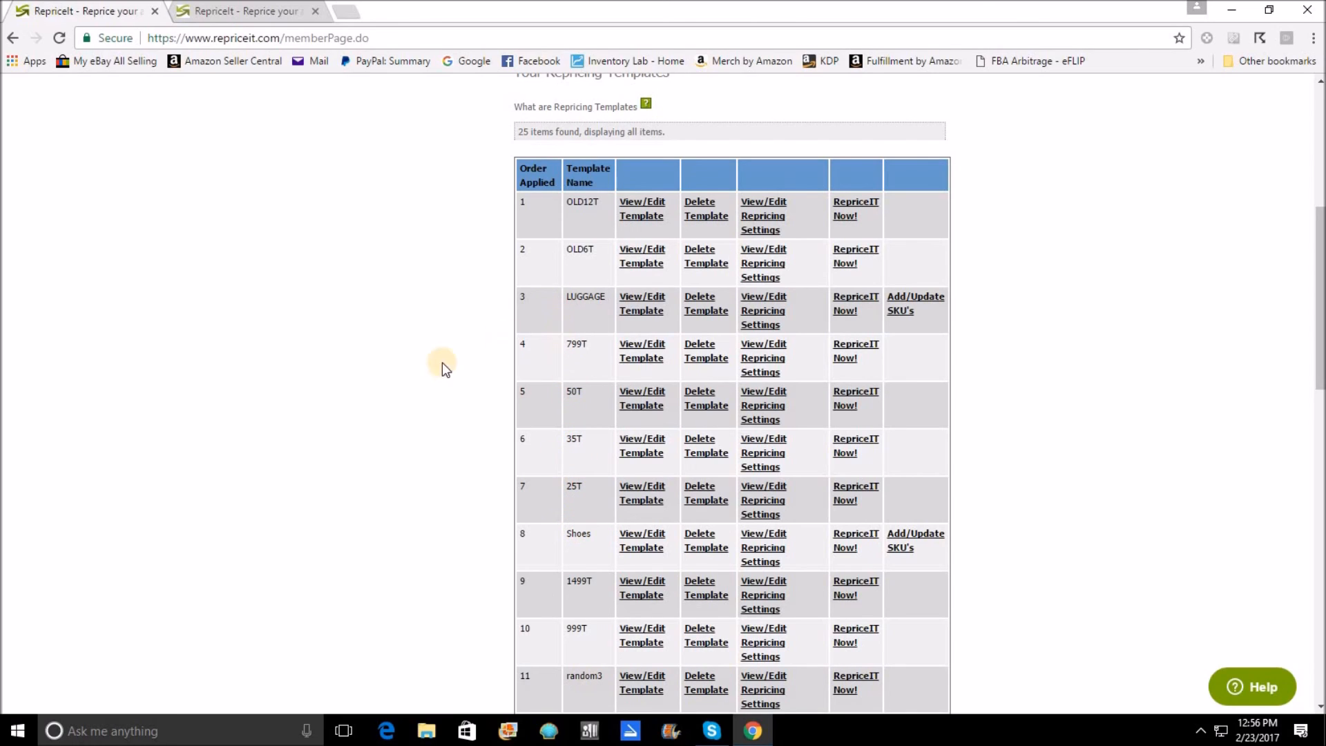